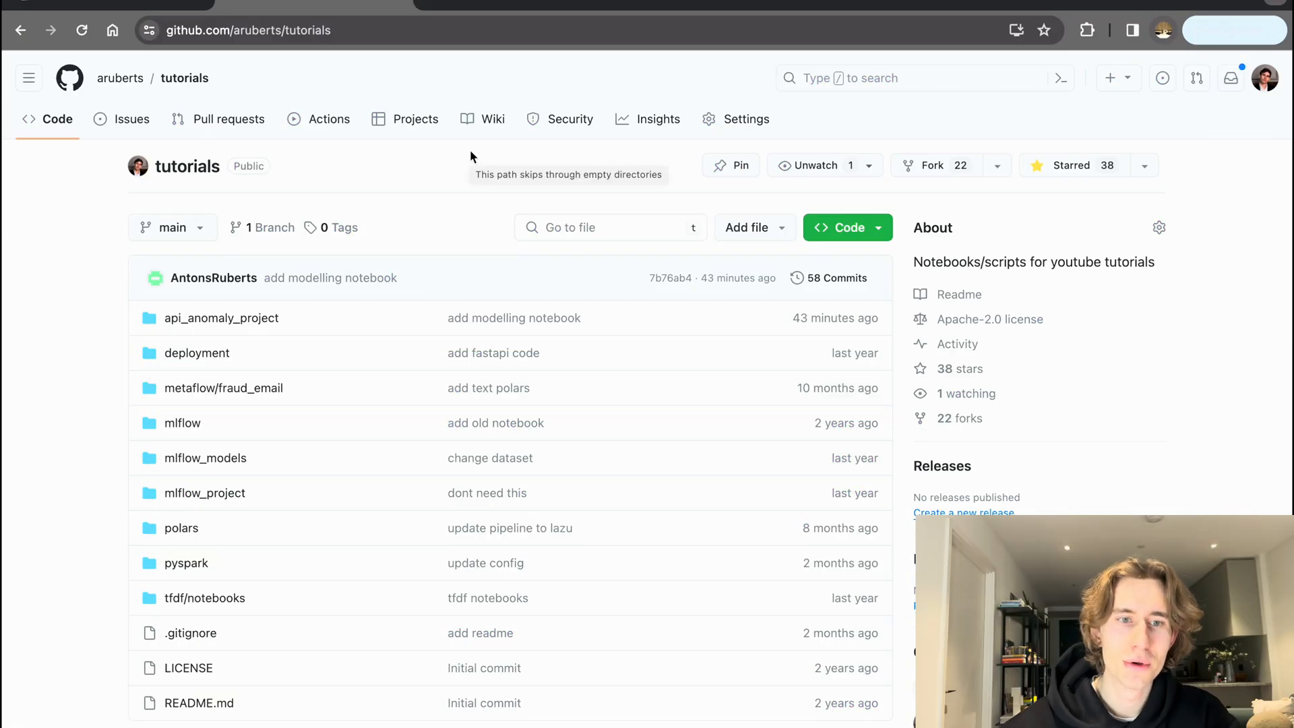
{"action": "mouse_move", "coordinate": [348, 302]}
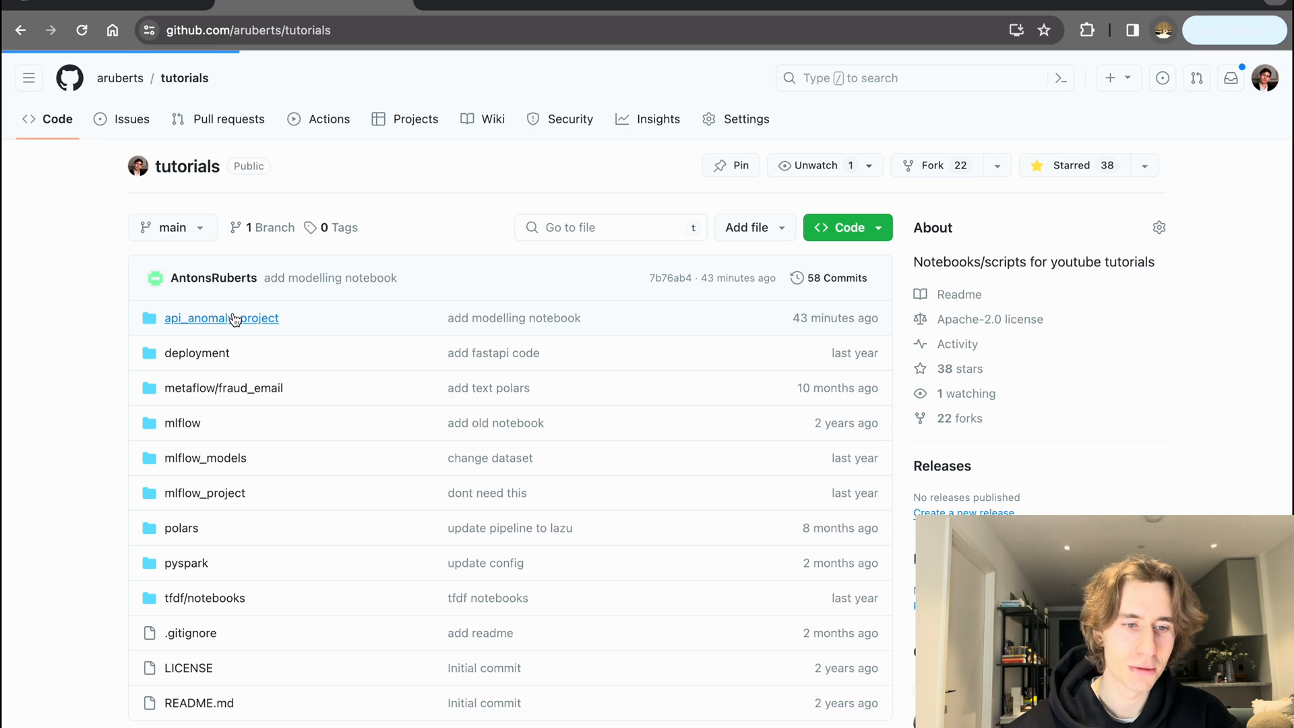
Step: Browse into api_anomaly_project and then its notebooks folder in the tutorials repository
{"action": "left_click", "coordinate": [220, 319]}
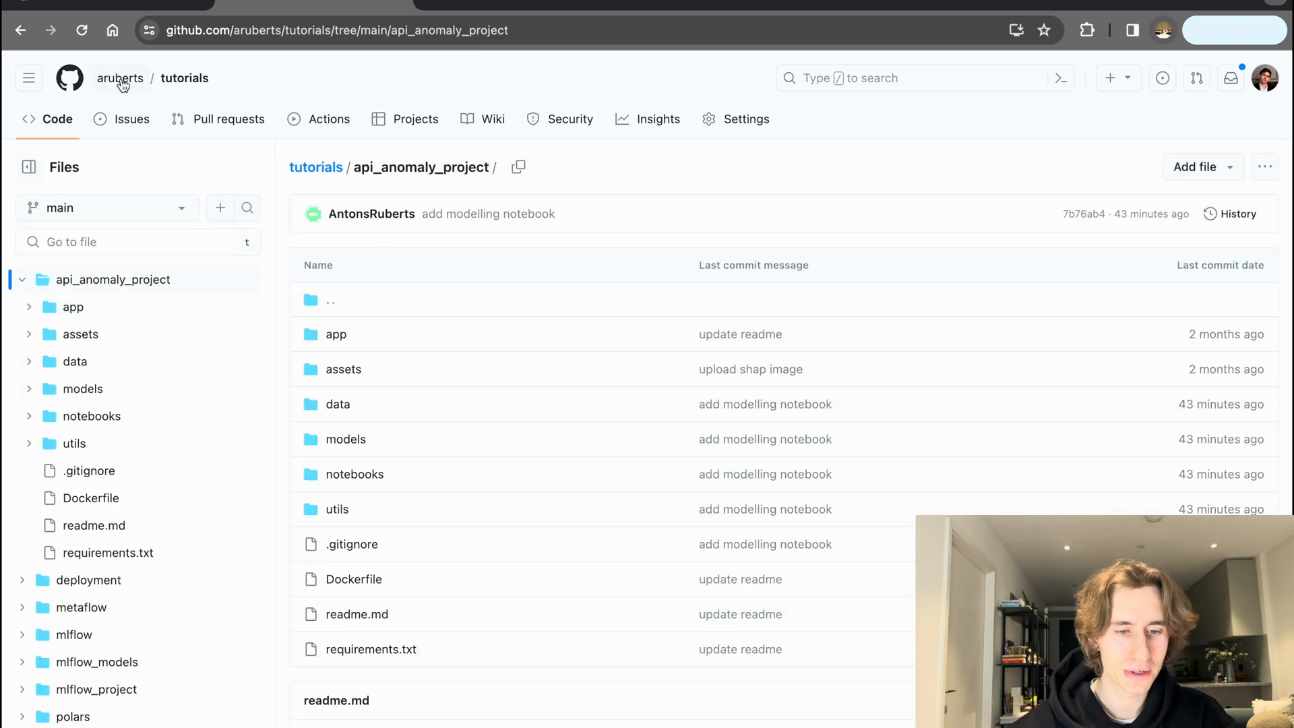
{"action": "mouse_move", "coordinate": [543, 427]}
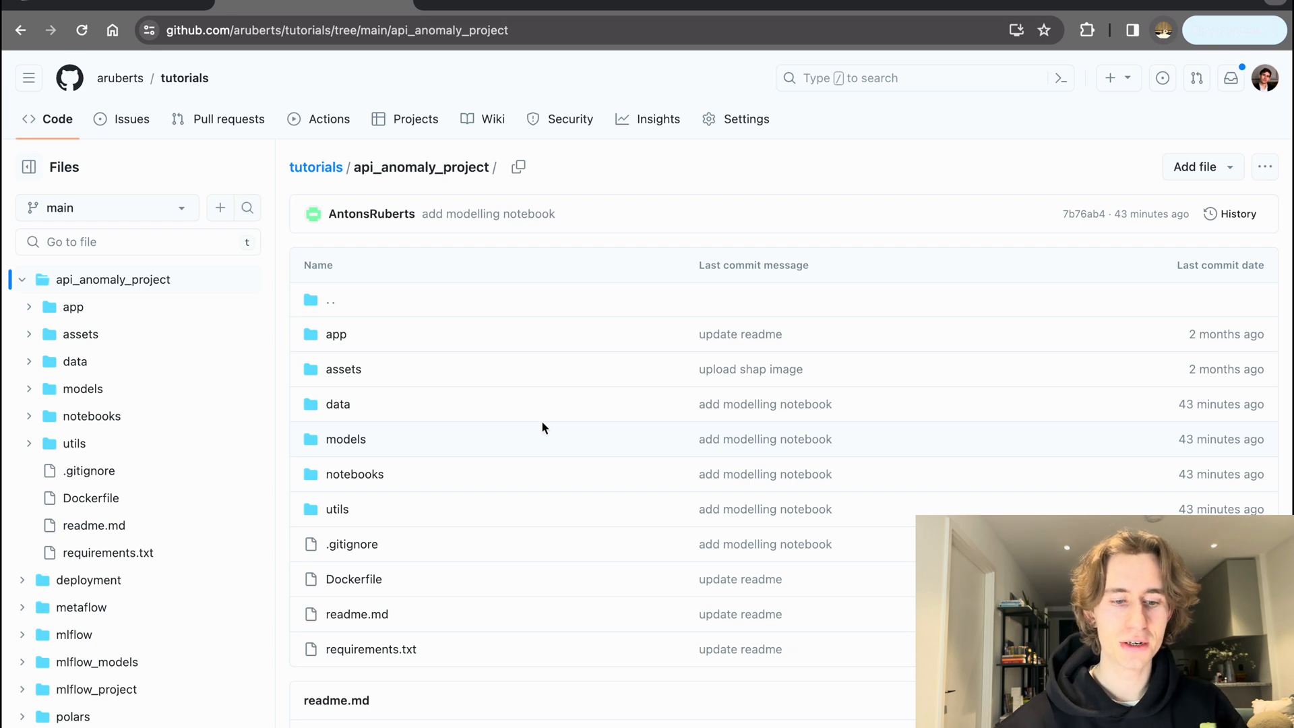
{"action": "mouse_move", "coordinate": [354, 473]}
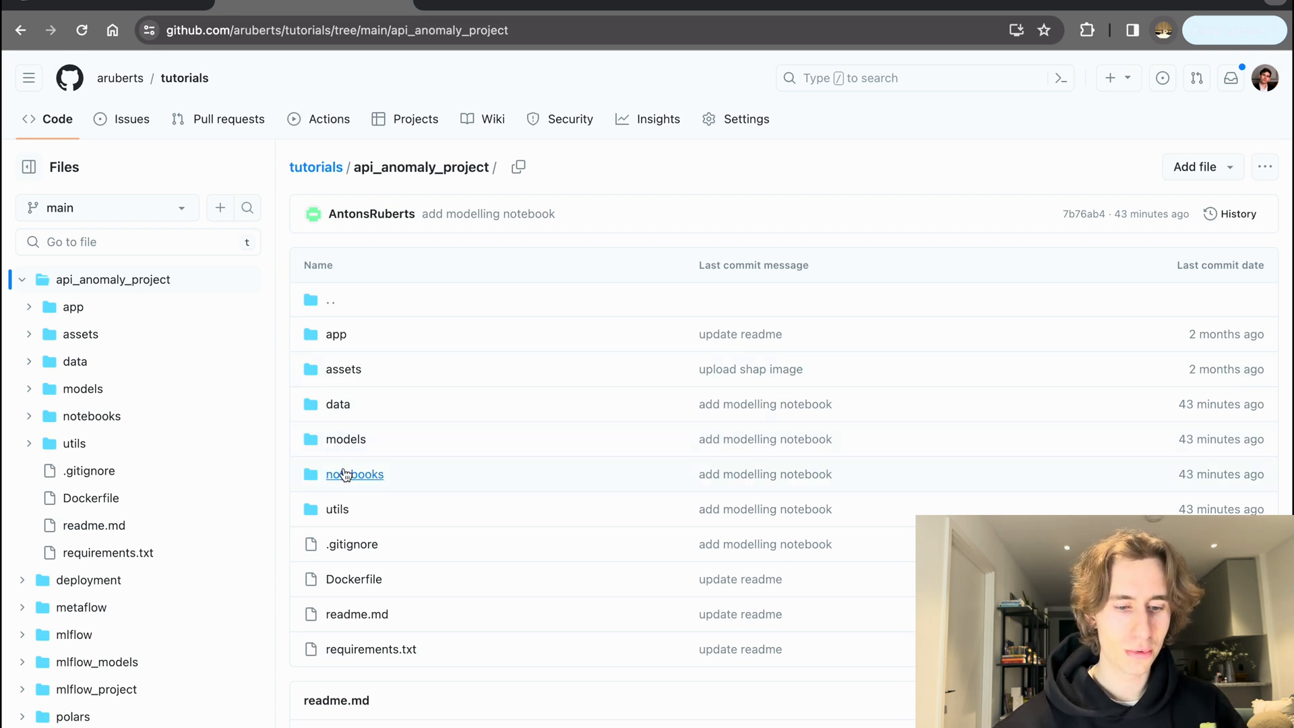
{"action": "left_click", "coordinate": [354, 473]}
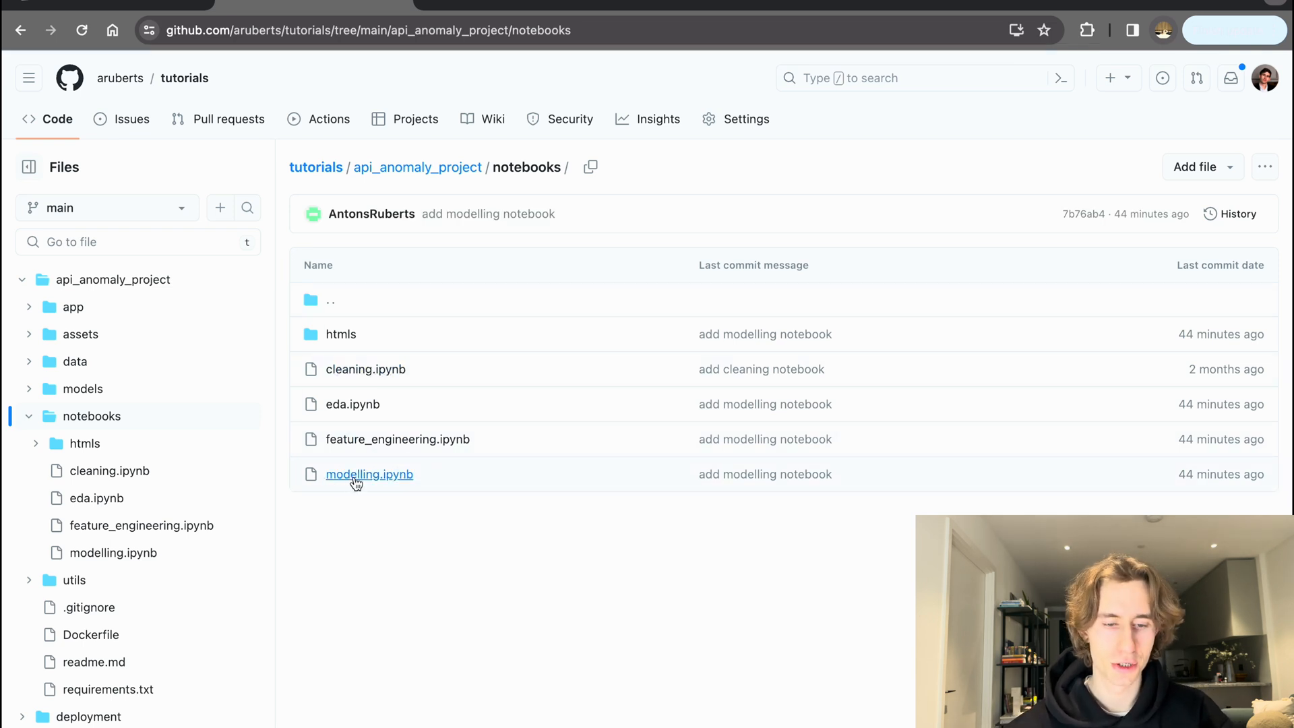
{"action": "mouse_move", "coordinate": [398, 438]}
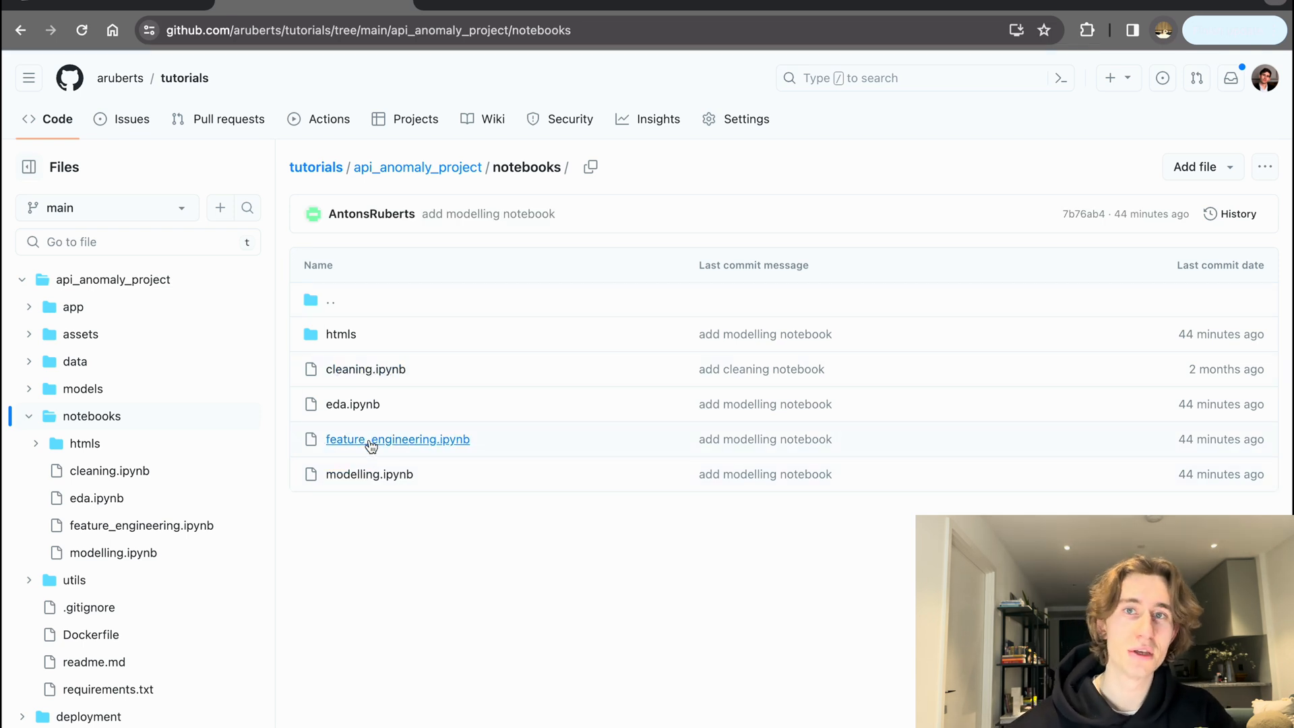
{"action": "mouse_move", "coordinate": [398, 439]}
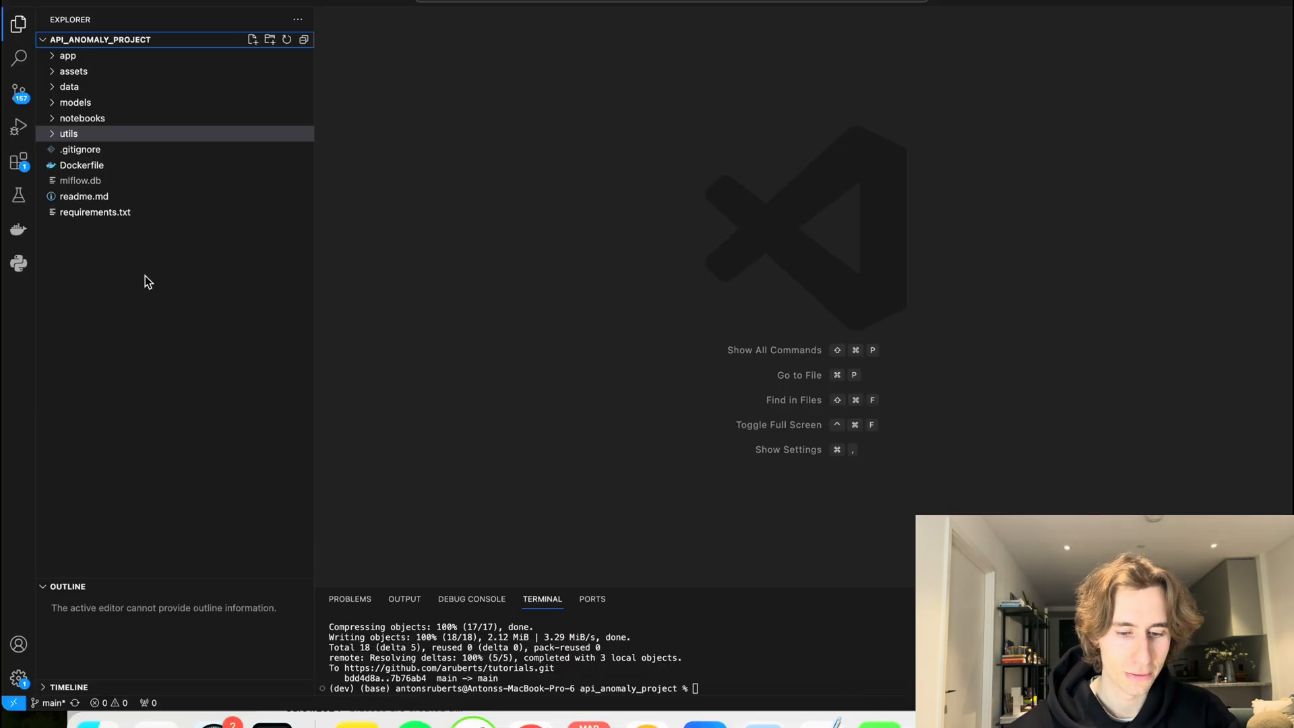
{"action": "mouse_move", "coordinate": [108, 157]}
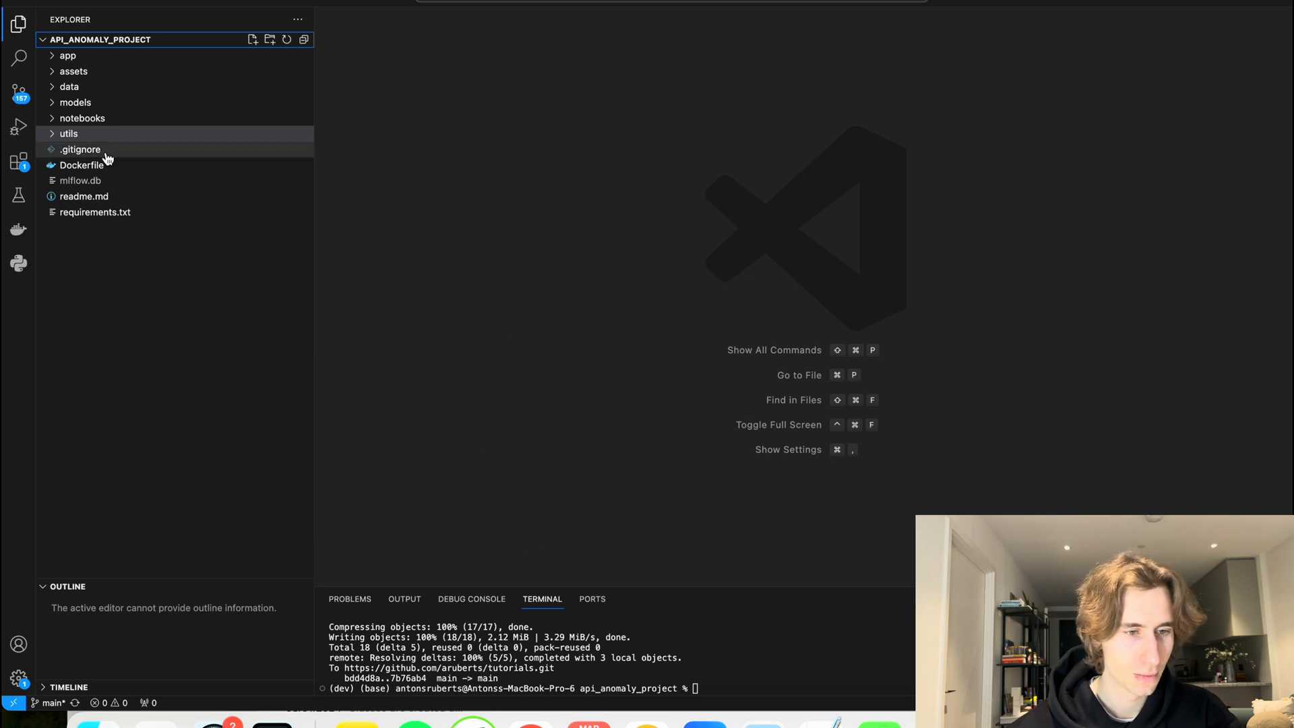
{"action": "mouse_move", "coordinate": [82, 119]}
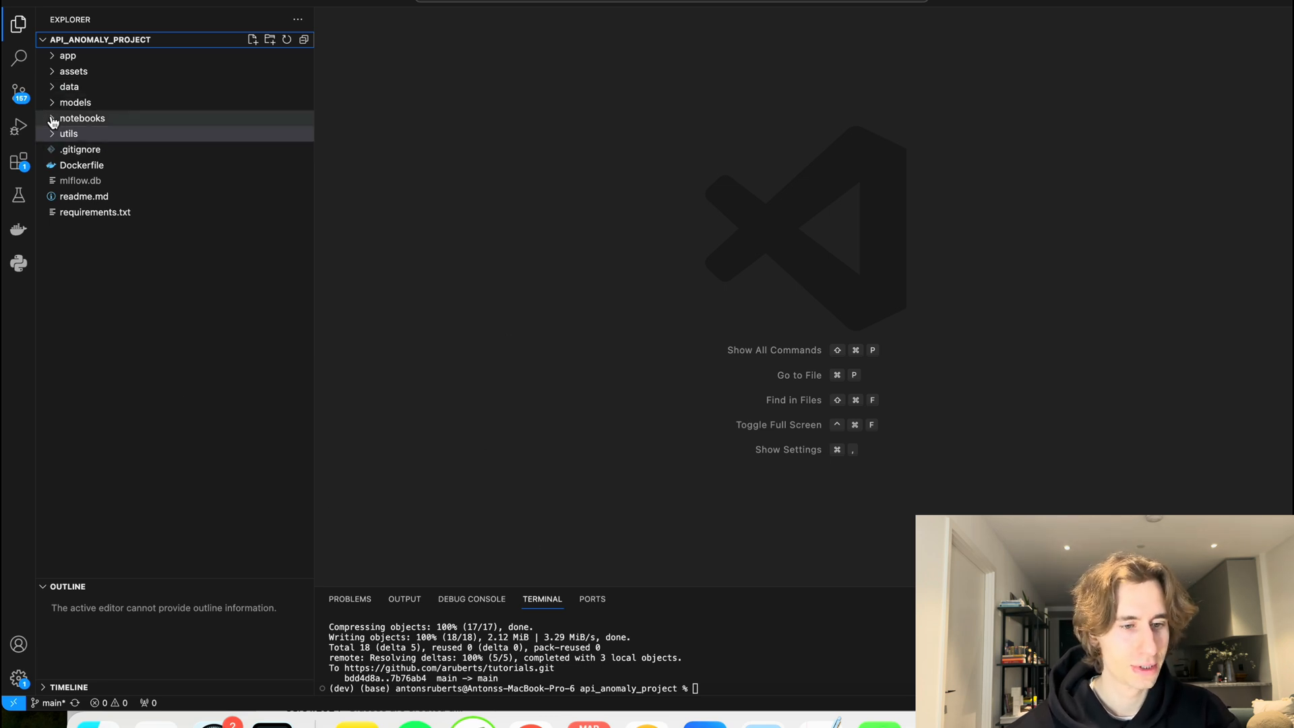
Step: Expand the notebooks folder in the Explorer to reach feature_engineering.ipynb
{"action": "left_click", "coordinate": [82, 119]}
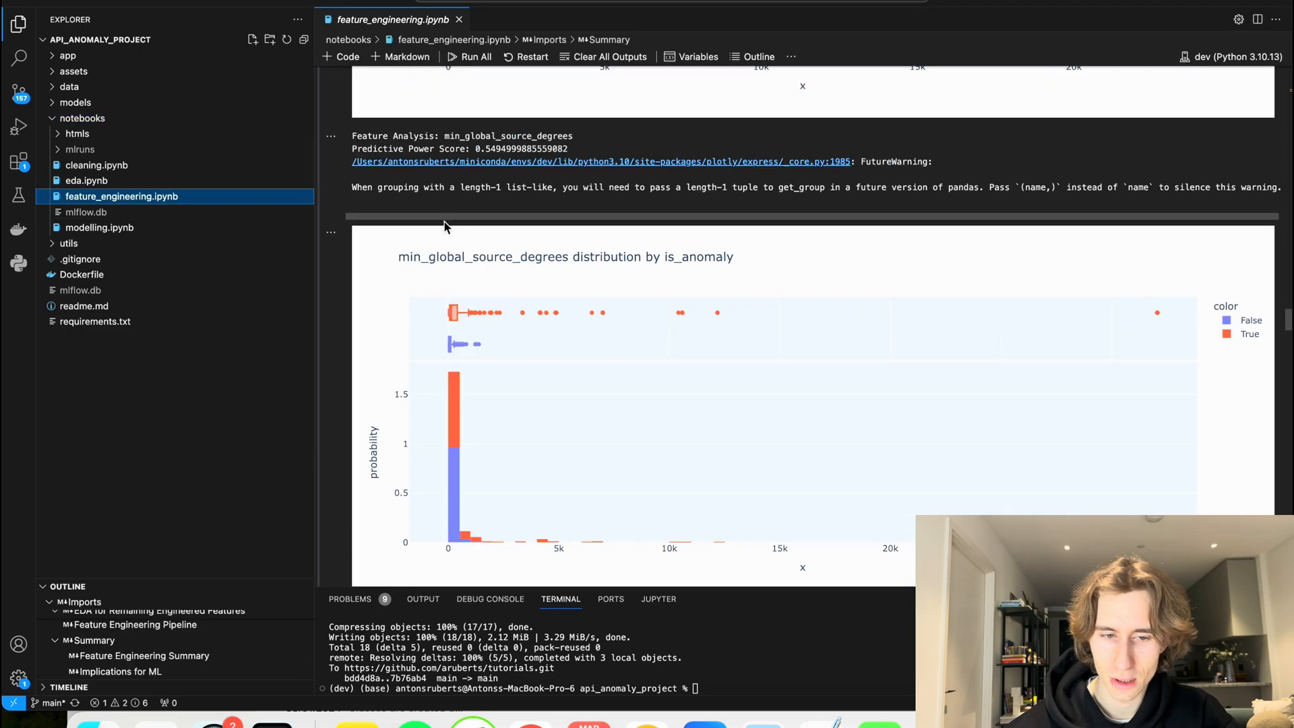
{"action": "scroll", "scroll_direction": "up", "scroll_amount": 3}
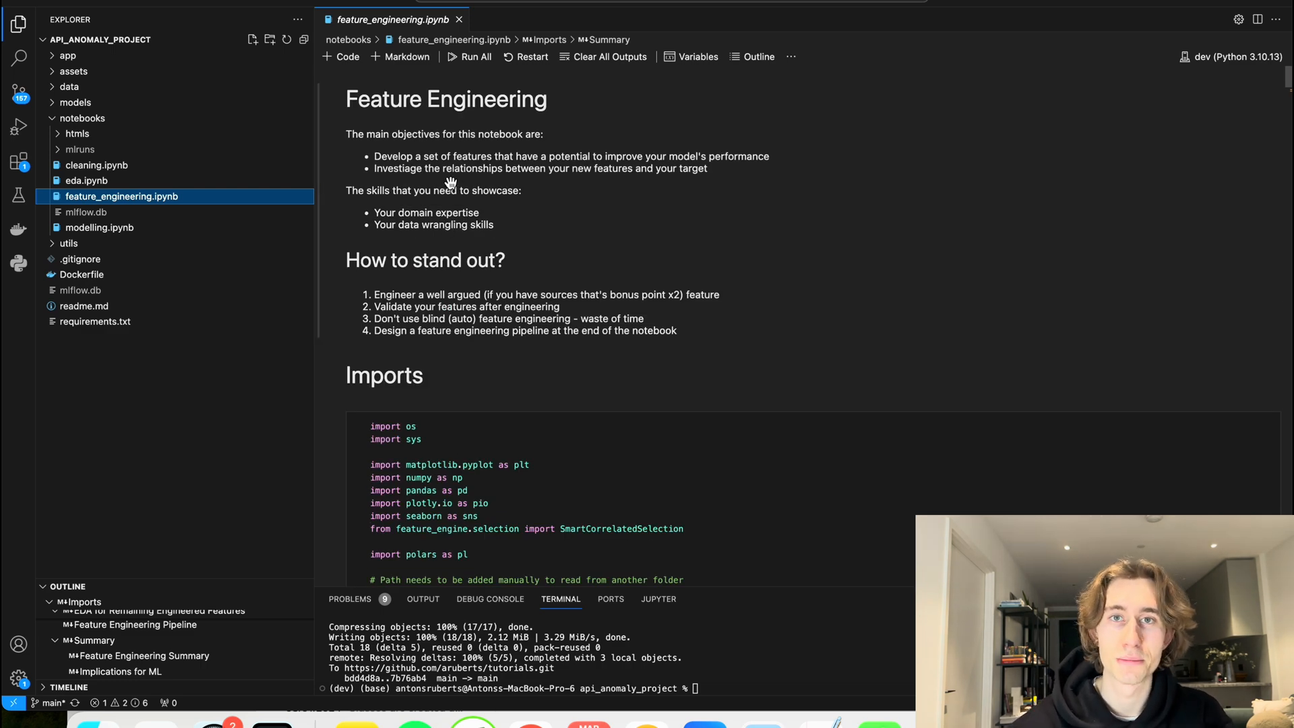
{"action": "scroll", "scroll_direction": "down", "scroll_amount": 3}
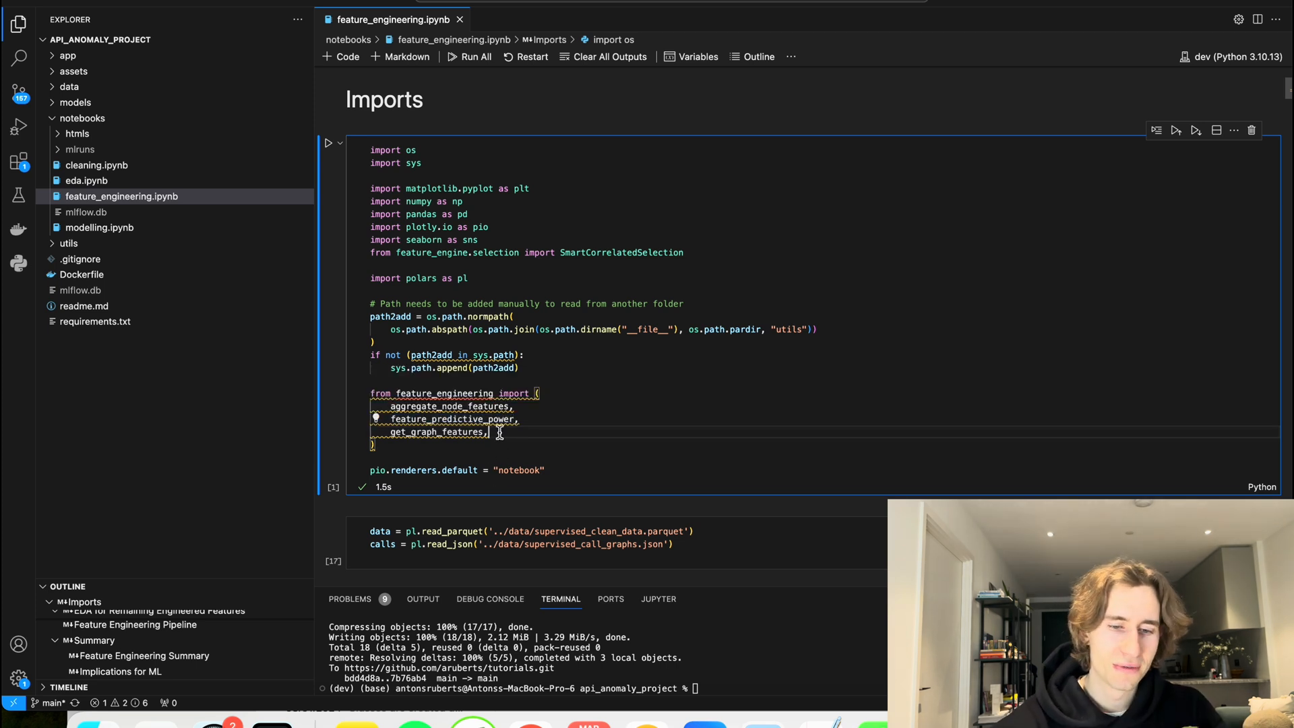
Step: Run the data-loading cell and the data.head(1) and calls.head(1) preview cells
{"action": "scroll", "scroll_direction": "down", "scroll_amount": 3}
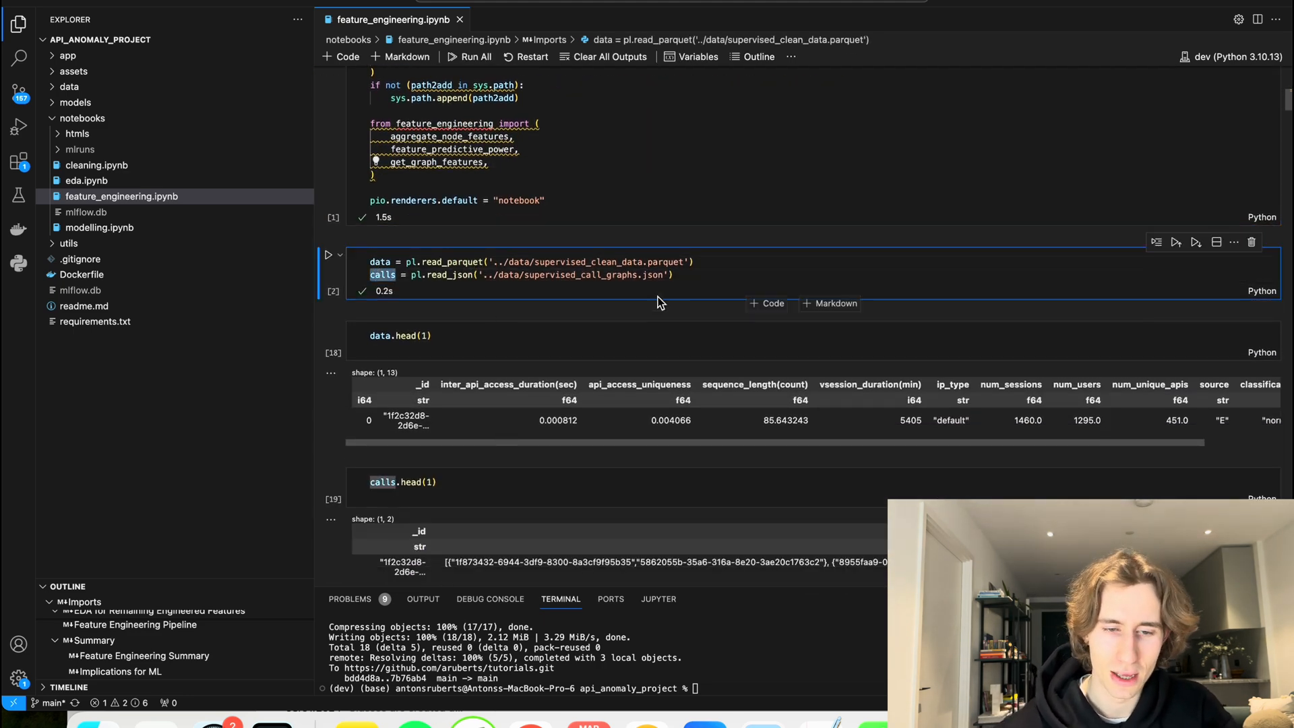
{"action": "double_click", "coordinate": [579, 275]}
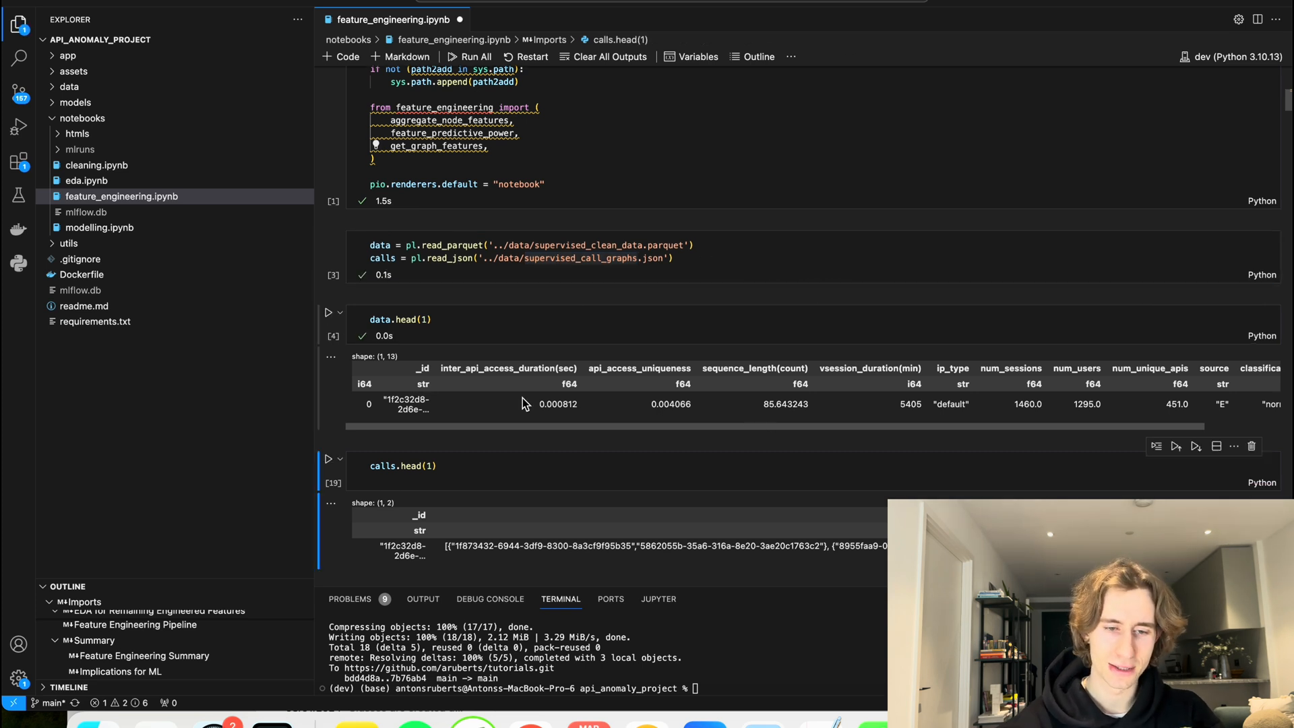
{"action": "scroll", "scroll_direction": "down", "scroll_amount": 3}
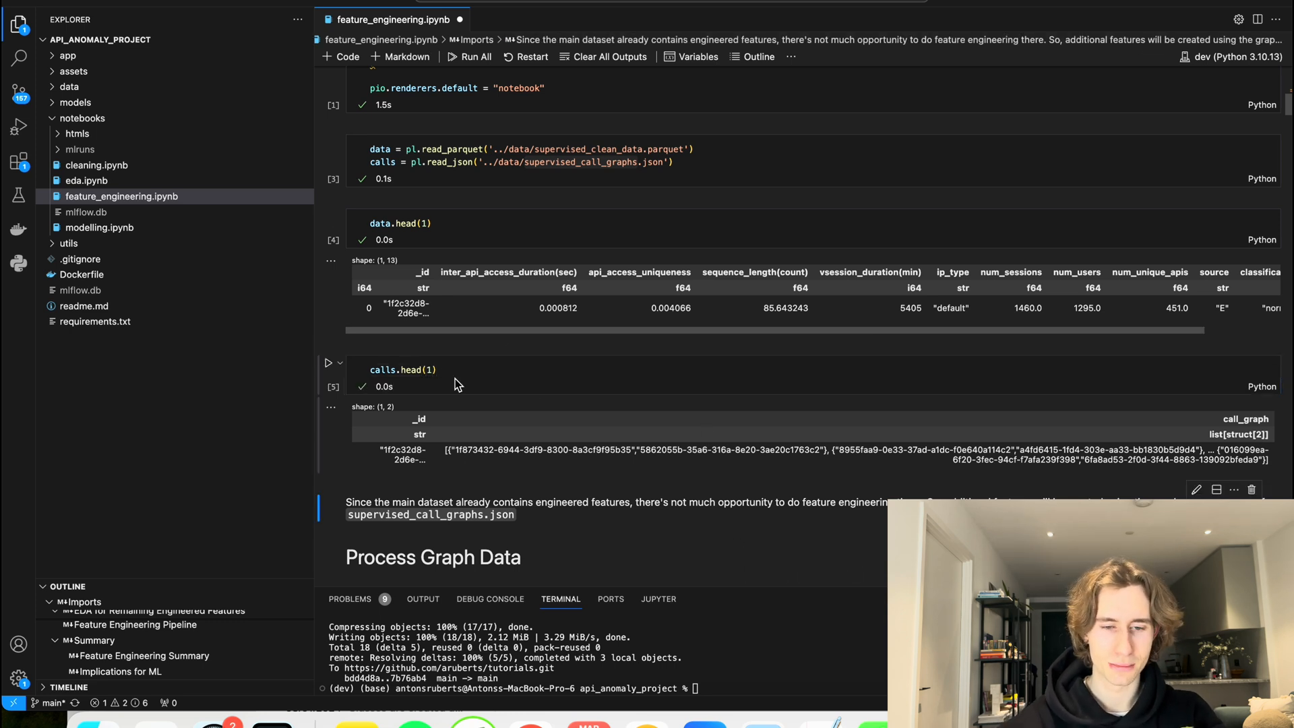
{"action": "mouse_move", "coordinate": [517, 468]}
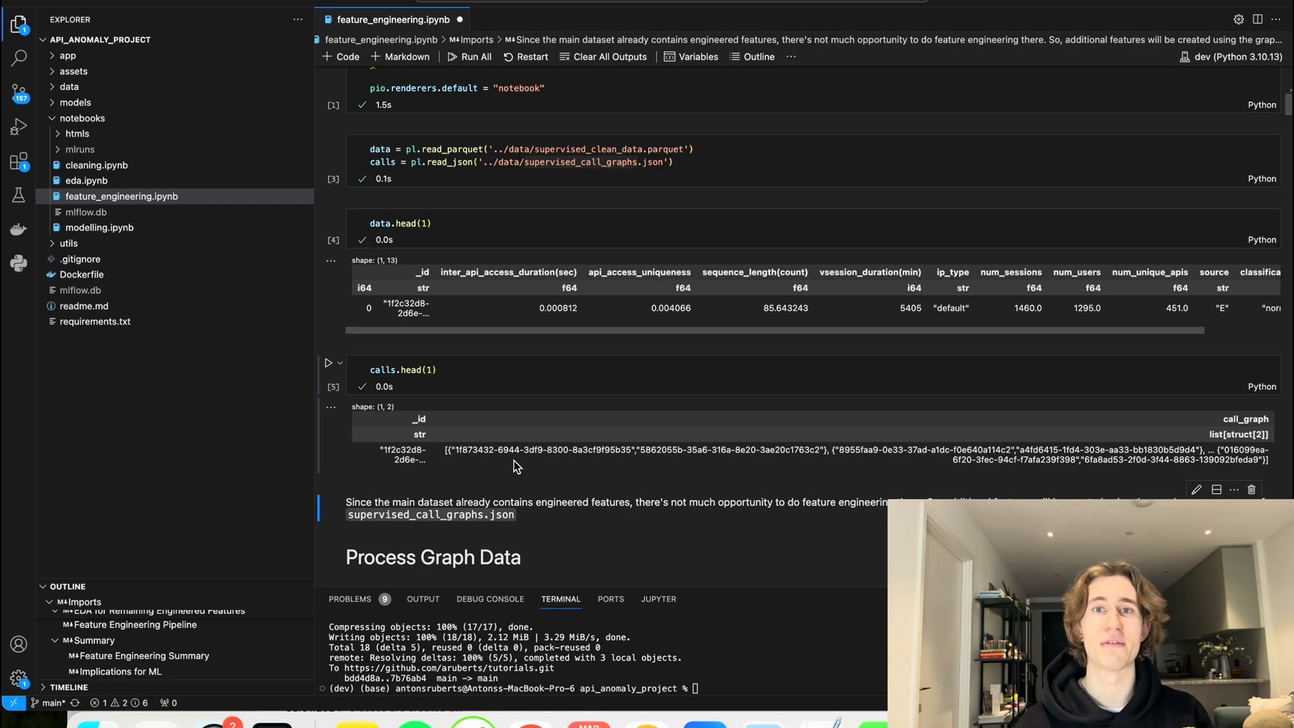
{"action": "scroll", "scroll_direction": "down", "scroll_amount": 3}
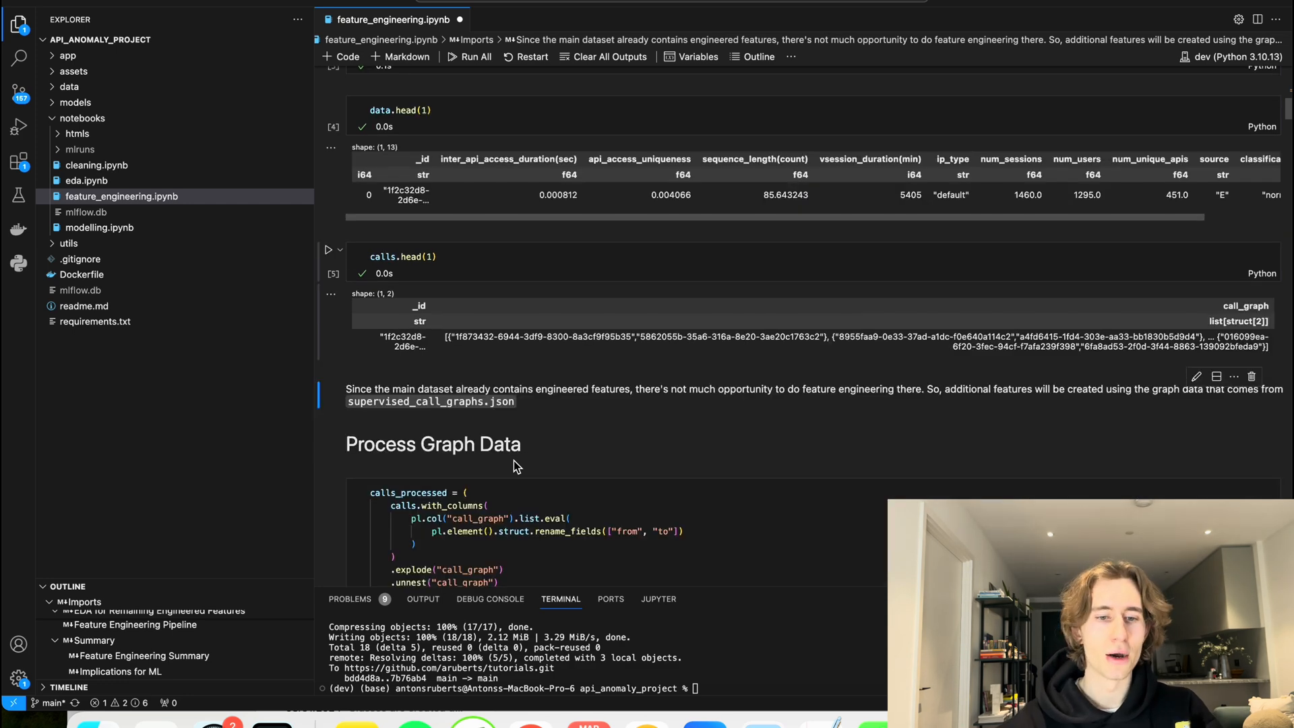
Step: Review the calls_processed per-edge output with _id, from and to columns, reaching the Feature Engineering heading
{"action": "left_click", "coordinate": [433, 444]}
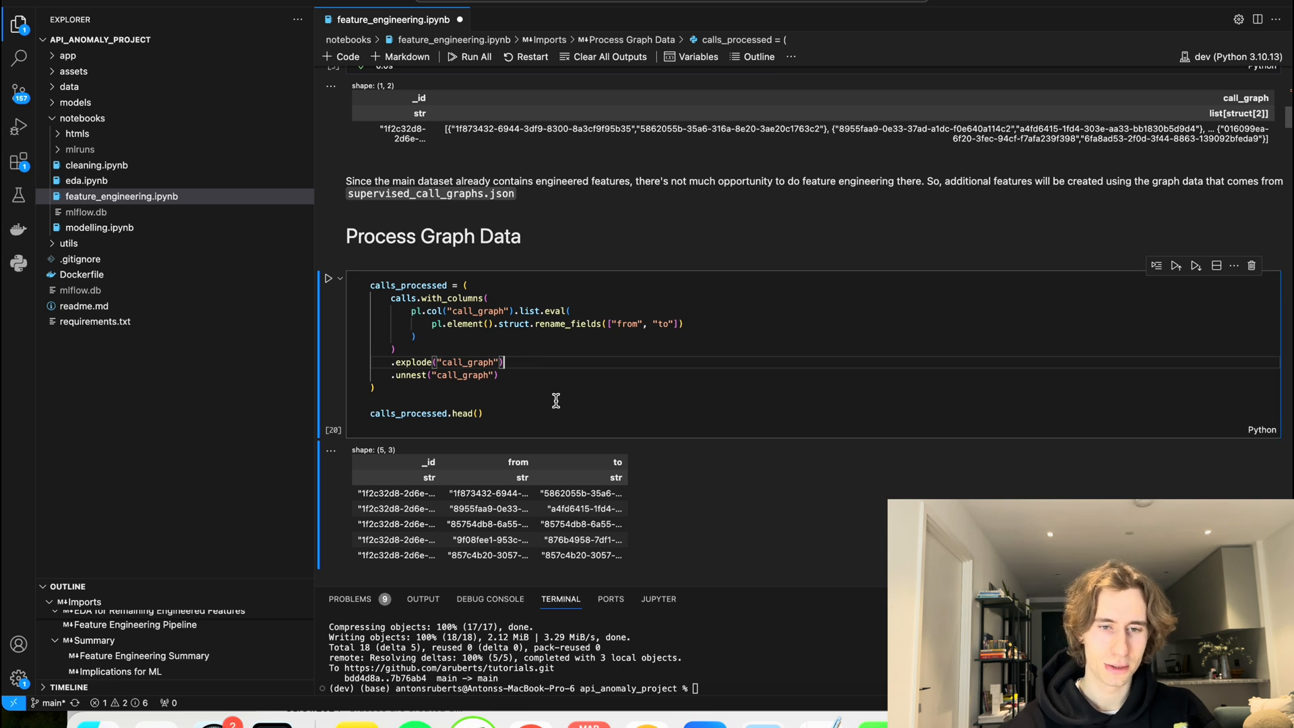
{"action": "scroll", "scroll_direction": "up", "scroll_amount": 3}
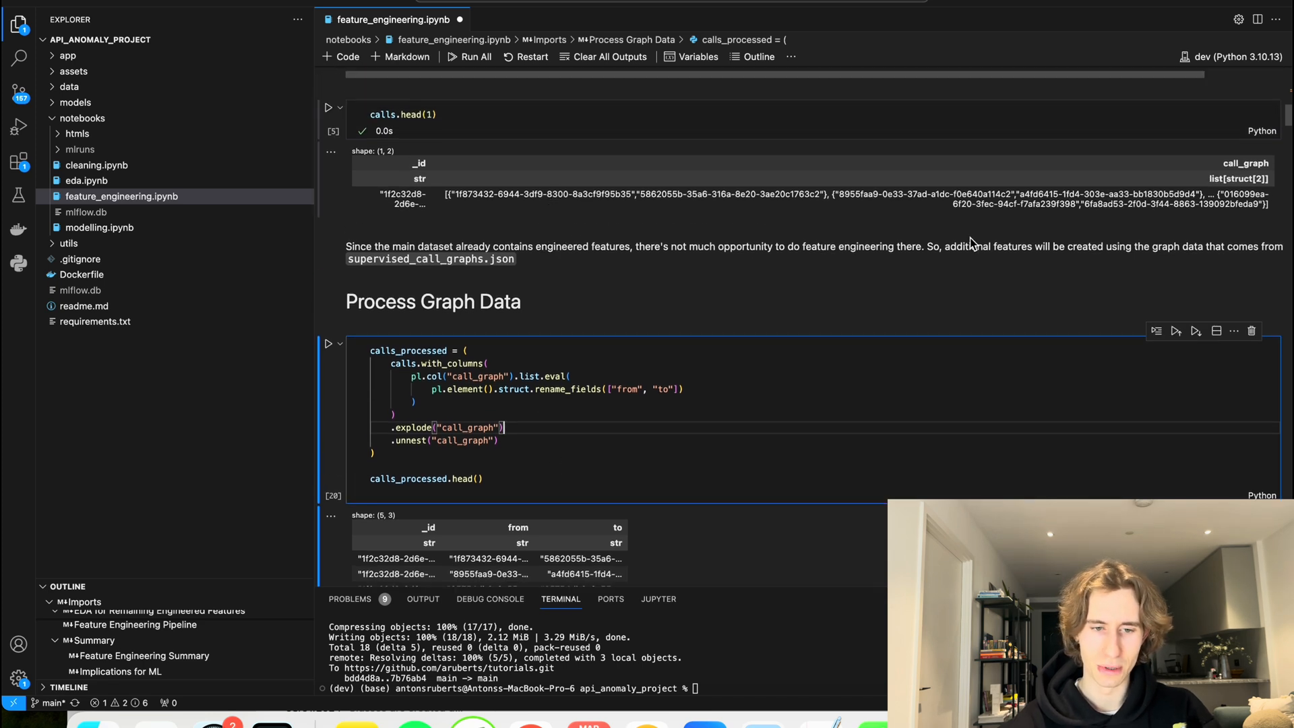
{"action": "scroll", "scroll_direction": "down", "scroll_amount": 3}
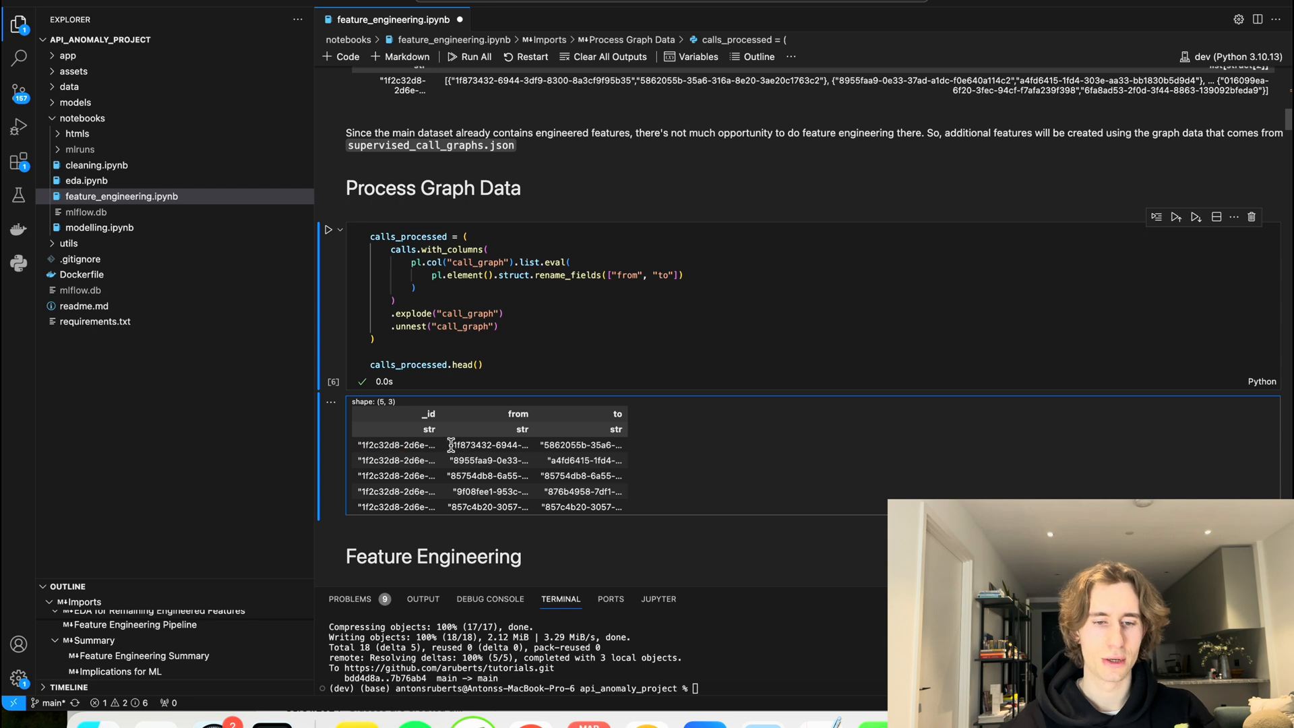
{"action": "double_click", "coordinate": [487, 444]}
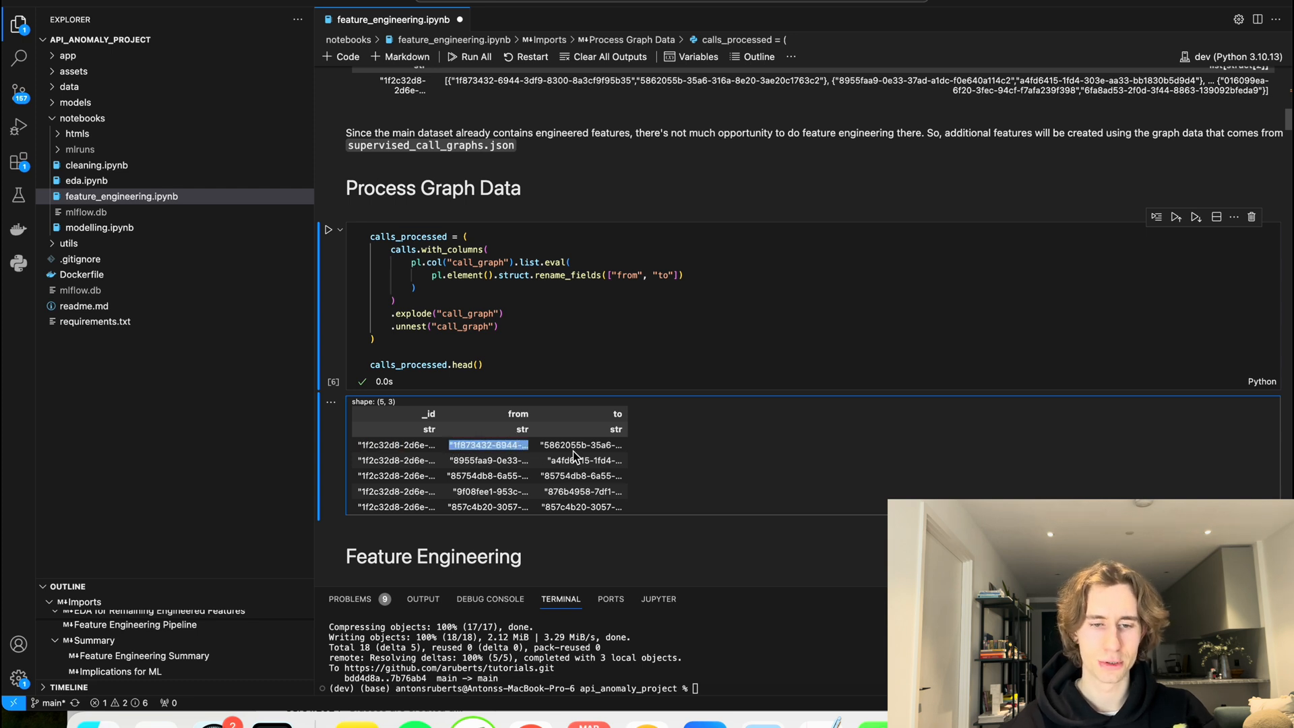
{"action": "left_click", "coordinate": [583, 445]}
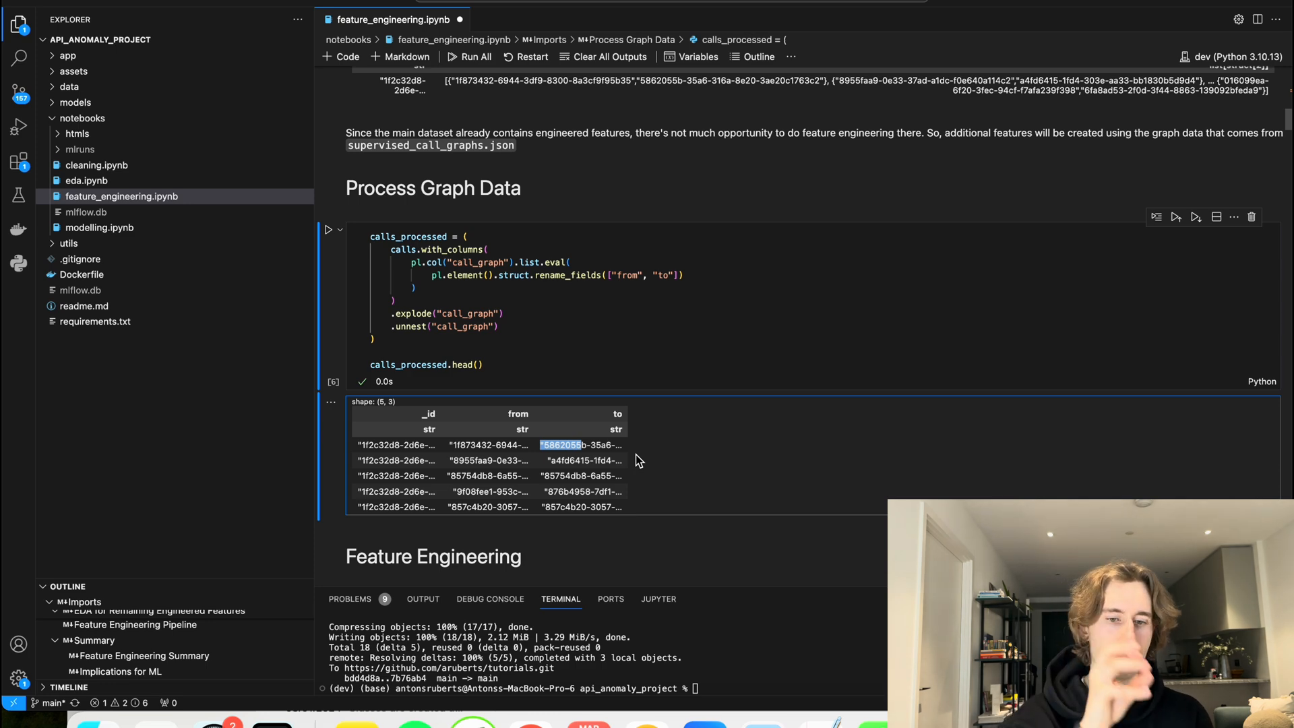
{"action": "scroll", "scroll_direction": "down", "scroll_amount": 3}
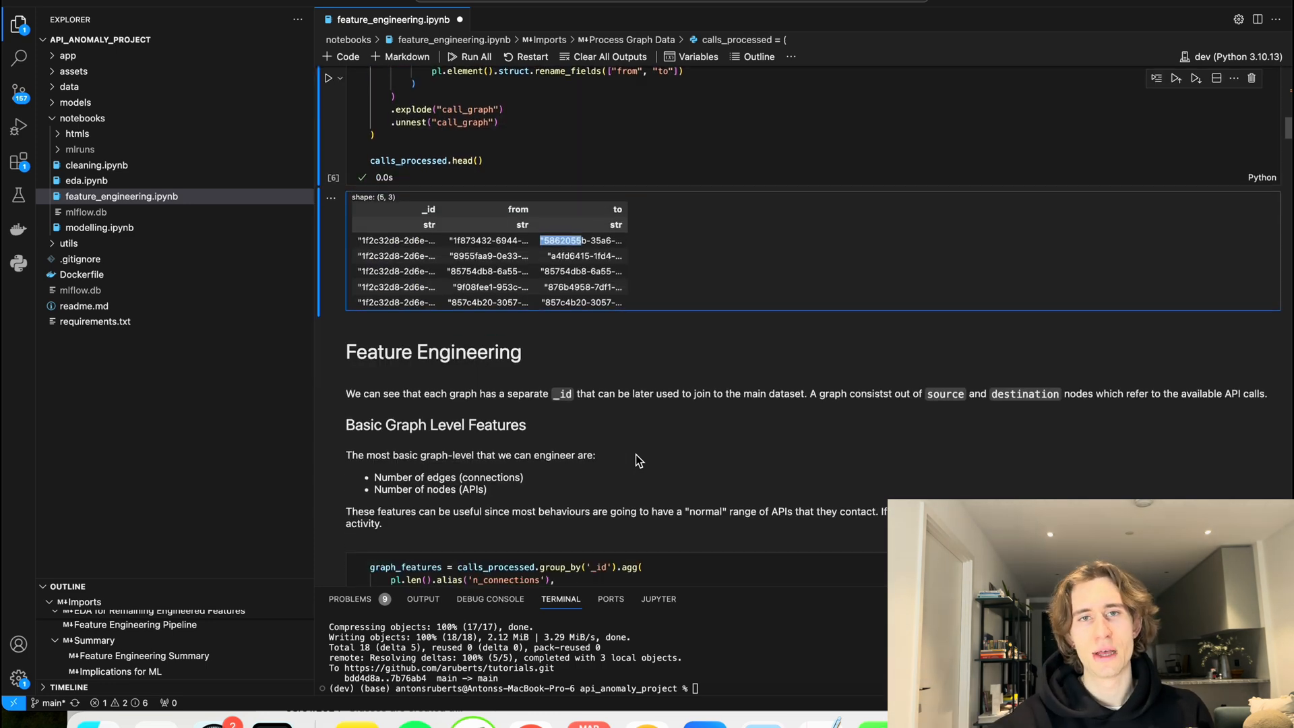
{"action": "scroll", "scroll_direction": "down", "scroll_amount": 3}
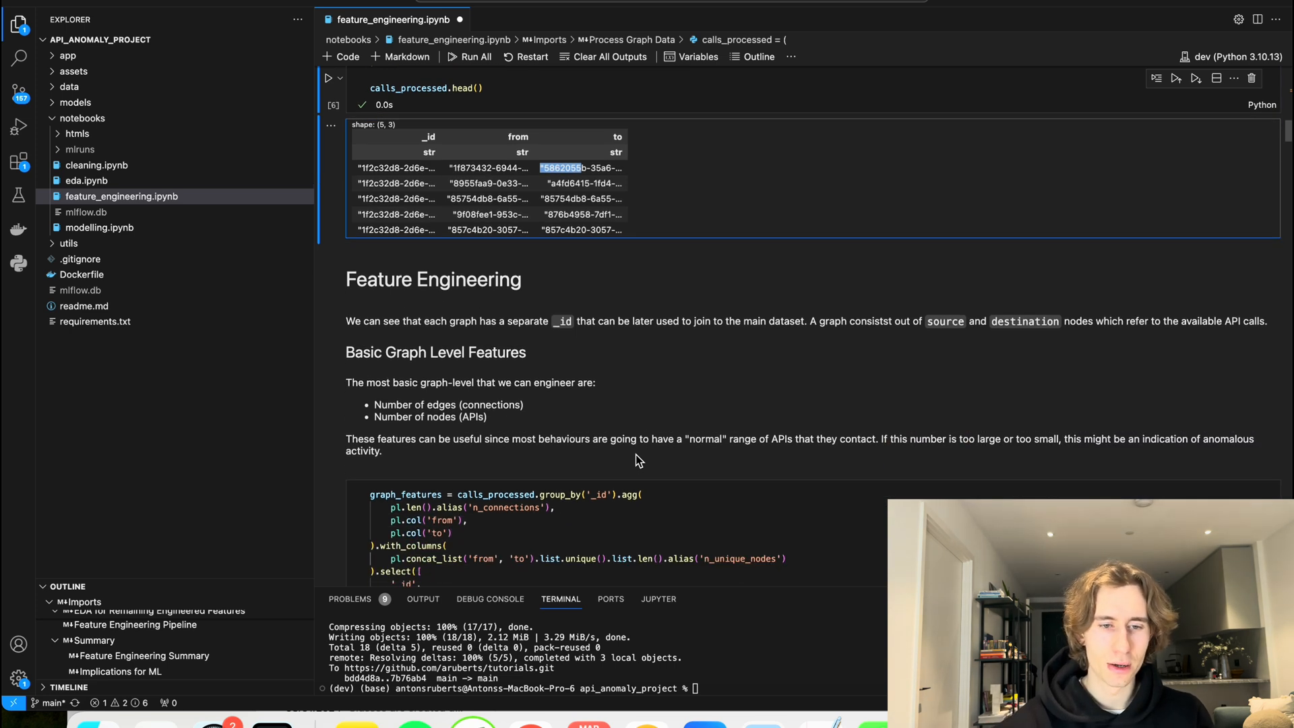
{"action": "scroll", "scroll_direction": "down", "scroll_amount": 3}
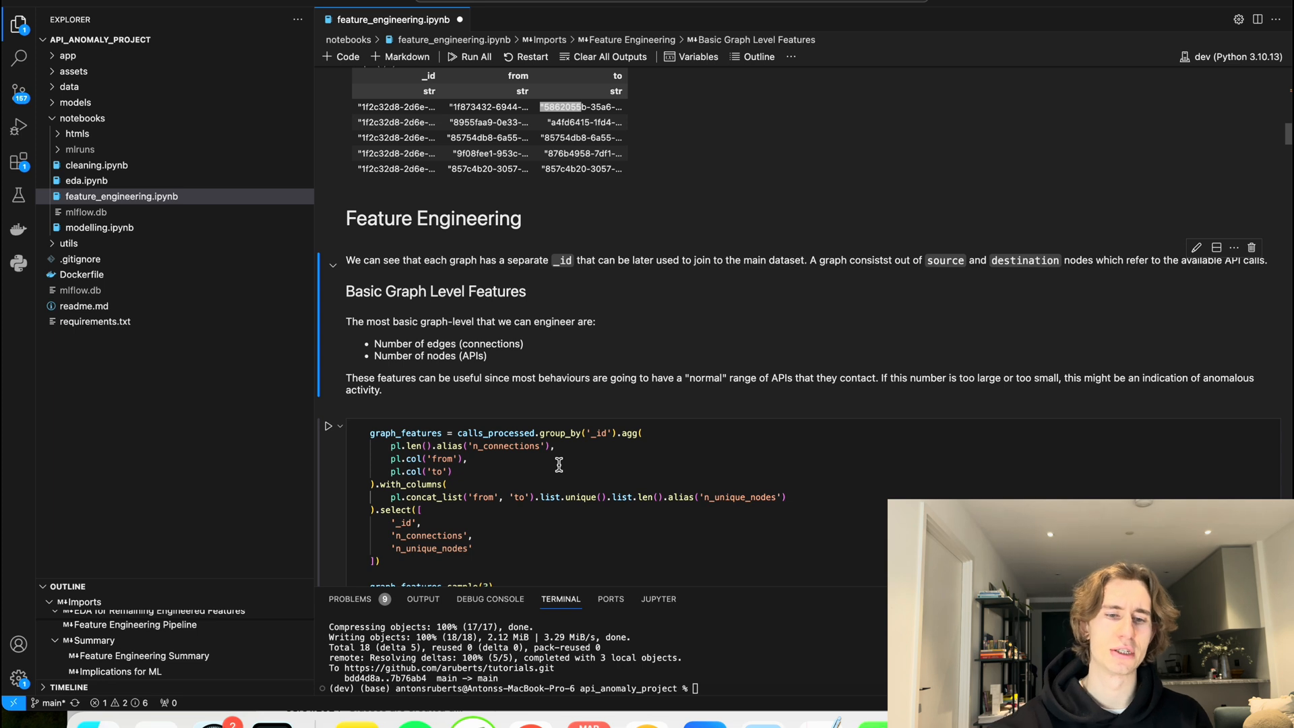
{"action": "mouse_move", "coordinate": [579, 340]}
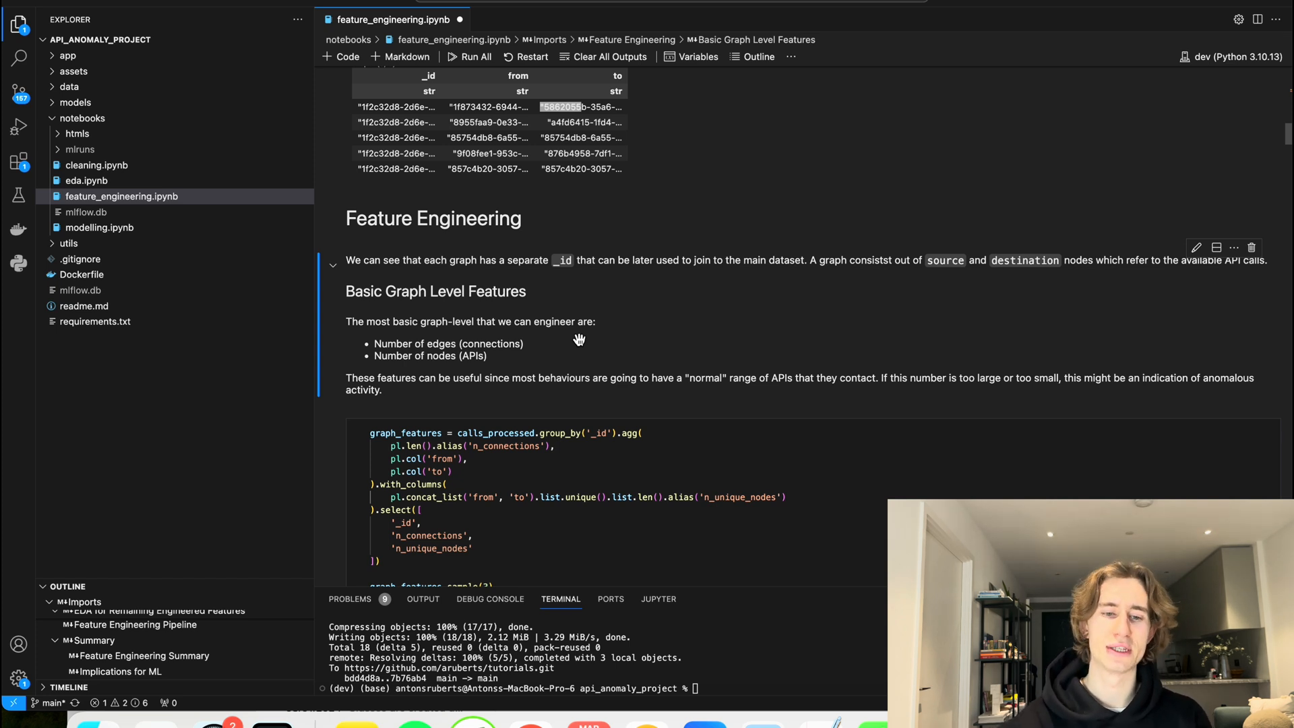
{"action": "mouse_move", "coordinate": [467, 356]}
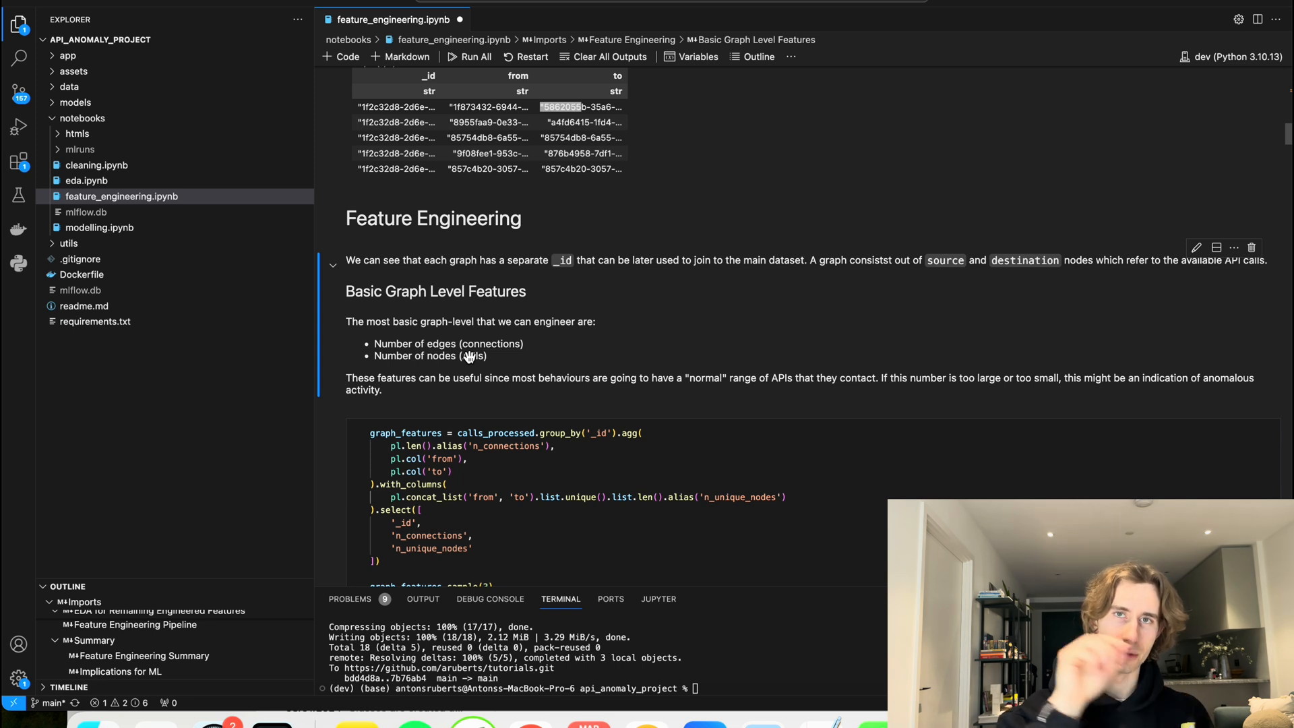
{"action": "scroll", "scroll_direction": "down", "scroll_amount": 3}
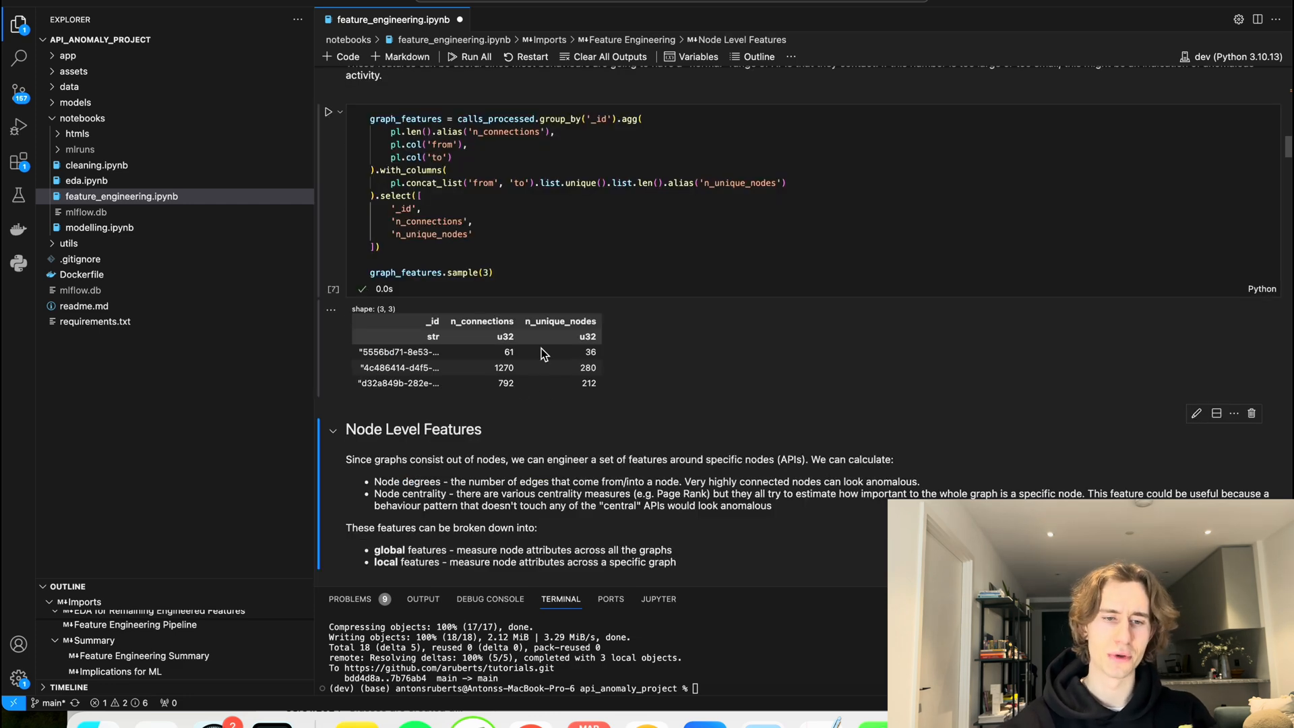
{"action": "mouse_move", "coordinate": [433, 331]}
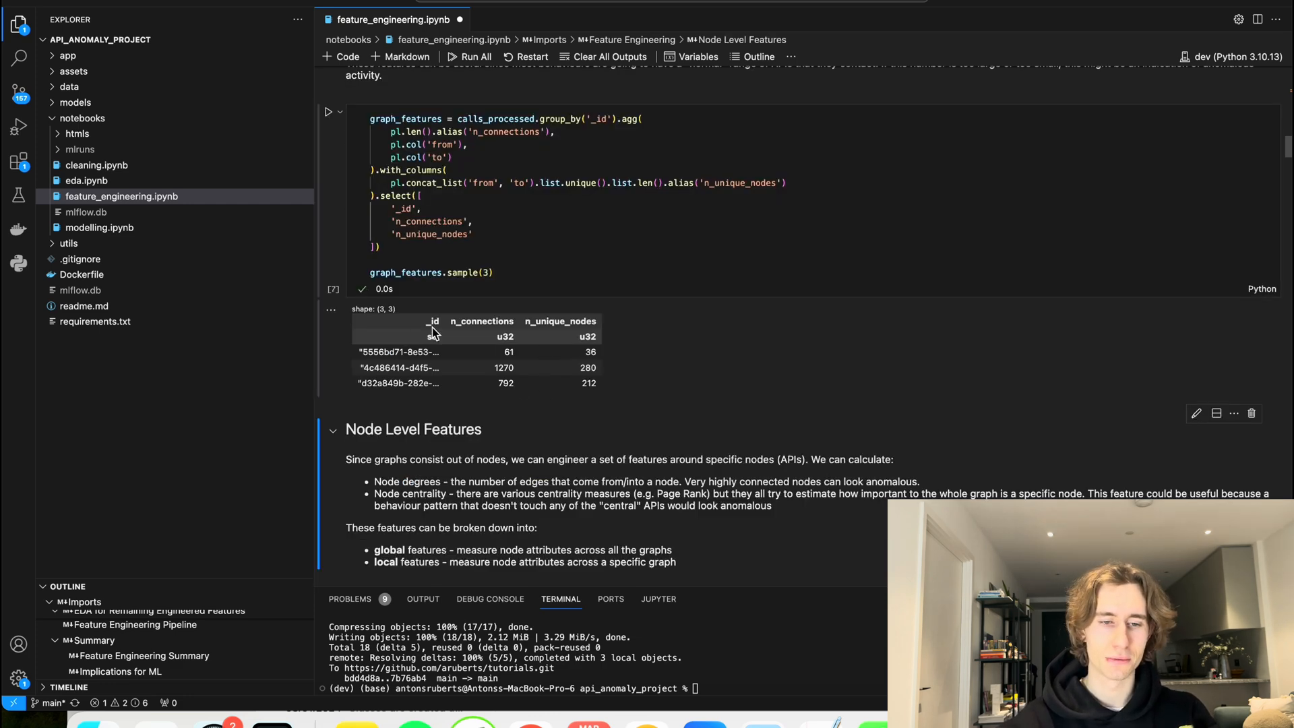
{"action": "double_click", "coordinate": [400, 351]}
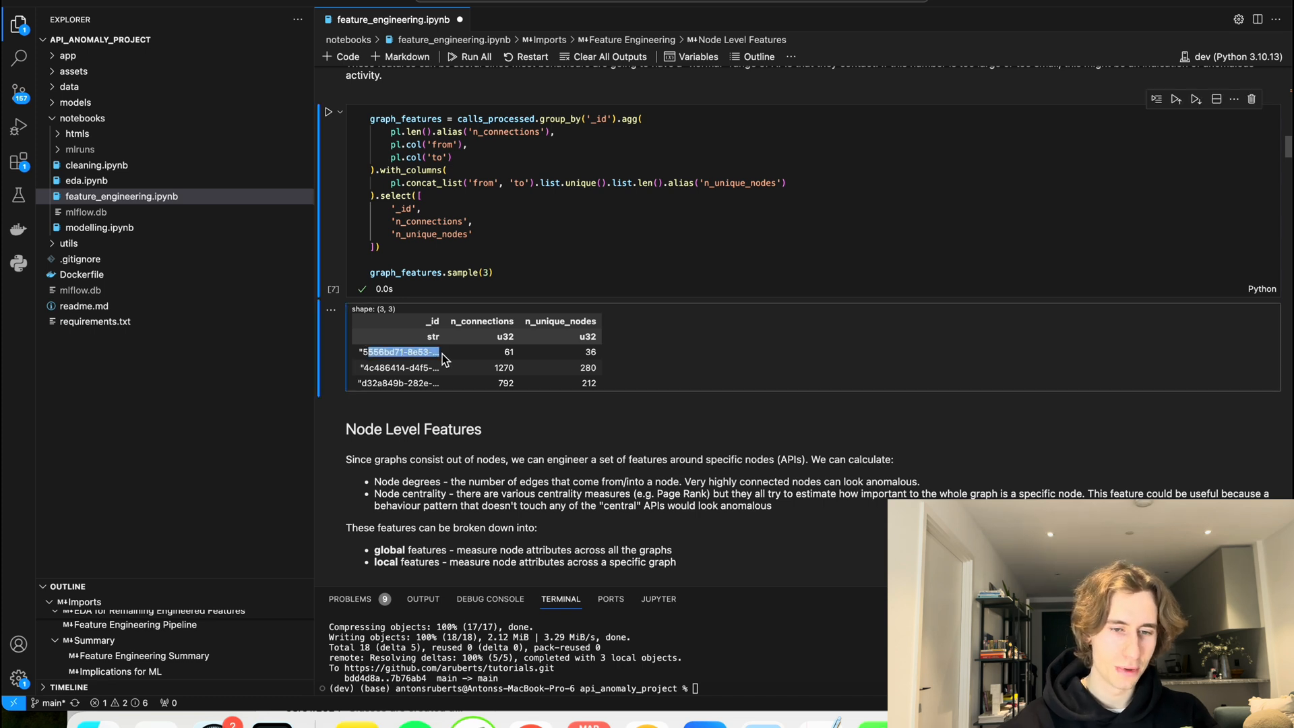
{"action": "left_click", "coordinate": [509, 352]}
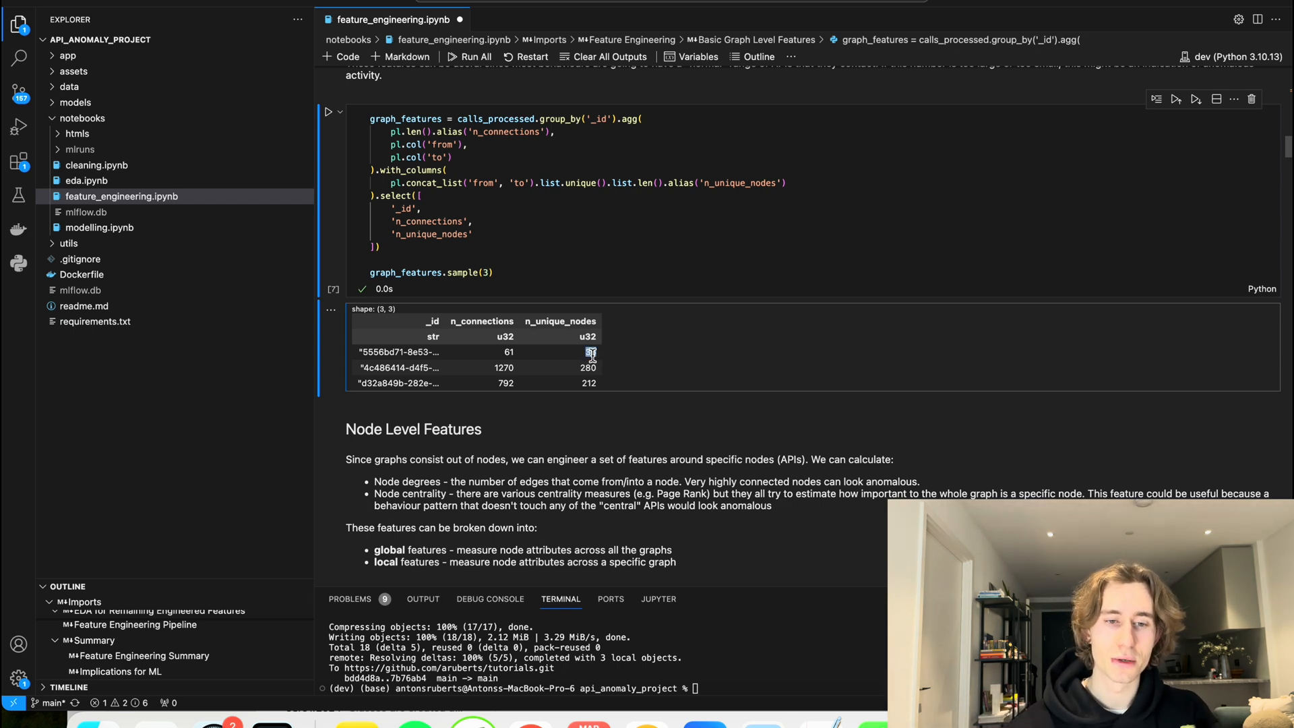
{"action": "scroll", "scroll_direction": "up", "scroll_amount": 3}
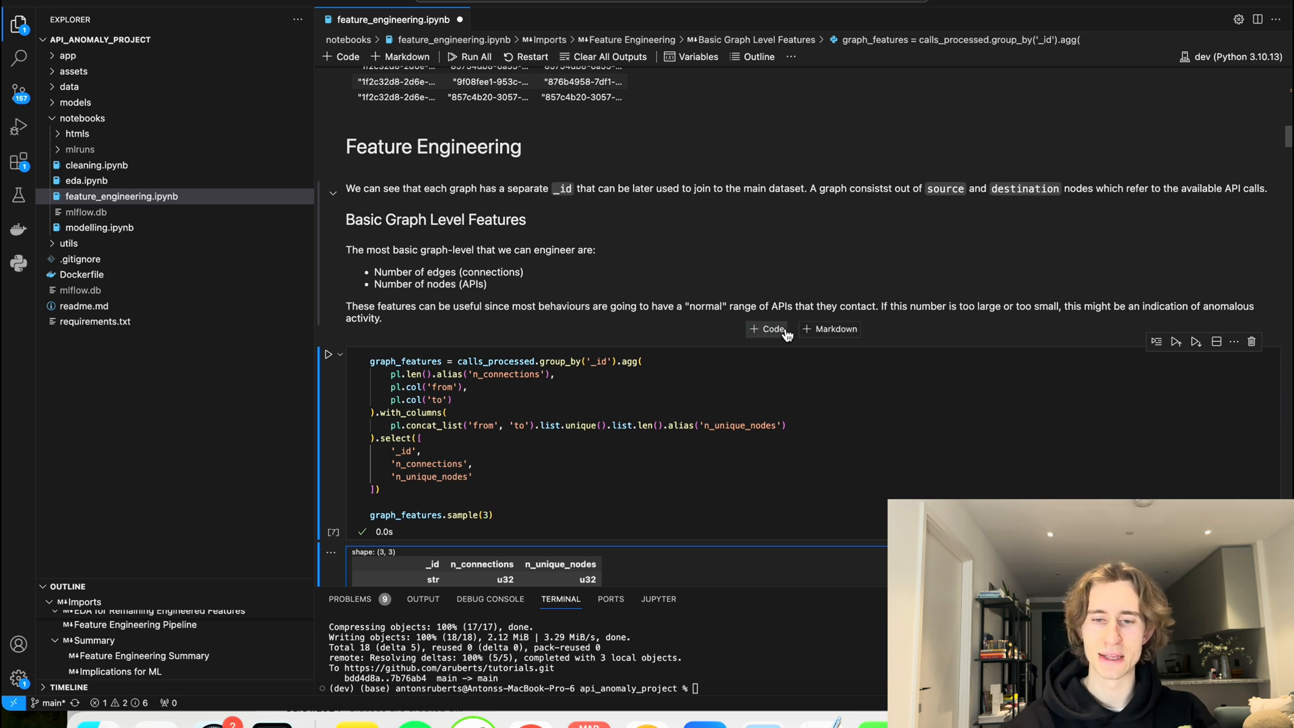
{"action": "mouse_move", "coordinate": [935, 329]}
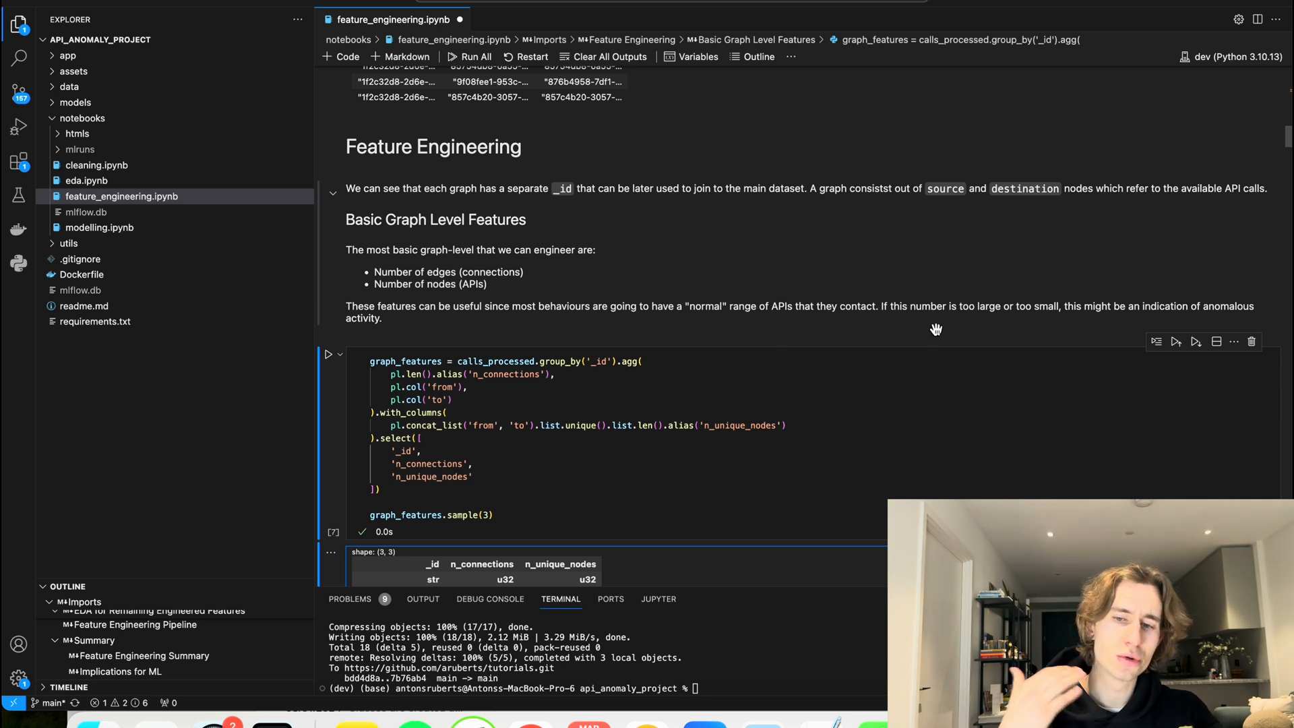
{"action": "mouse_move", "coordinate": [949, 311]}
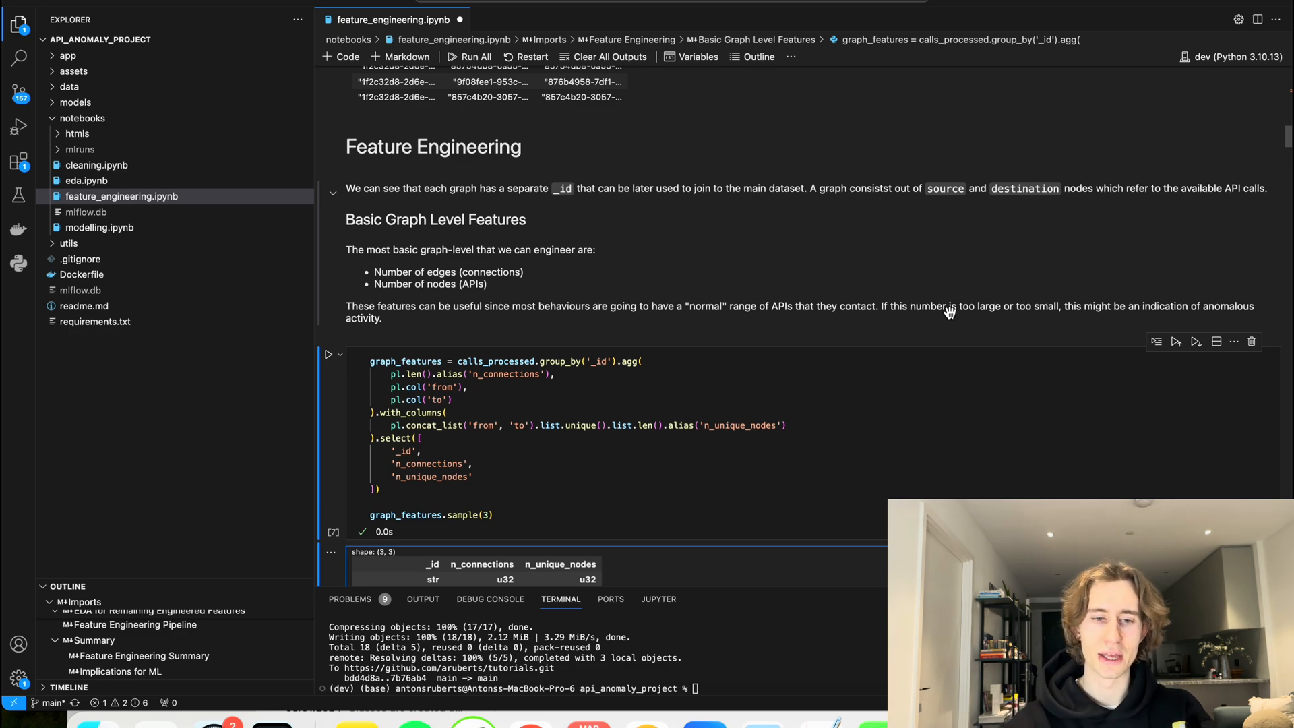
{"action": "scroll", "scroll_direction": "down", "scroll_amount": 3}
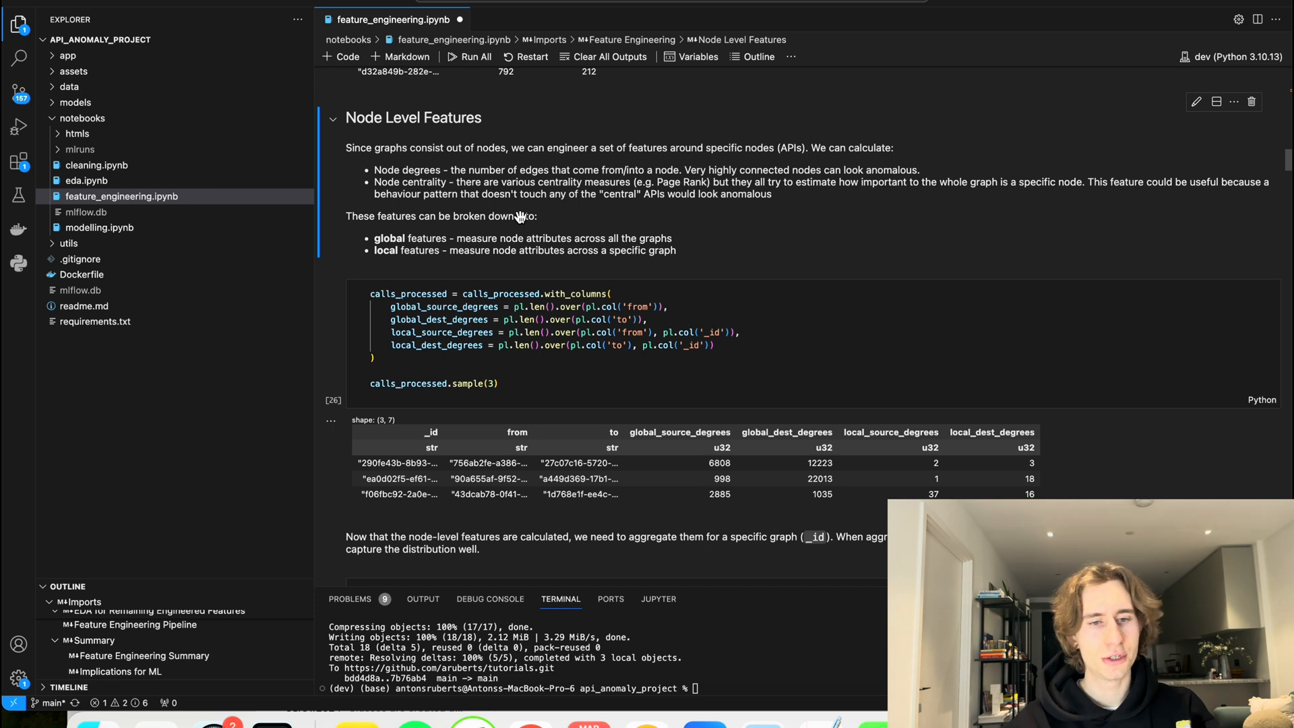
{"action": "mouse_move", "coordinate": [467, 222]}
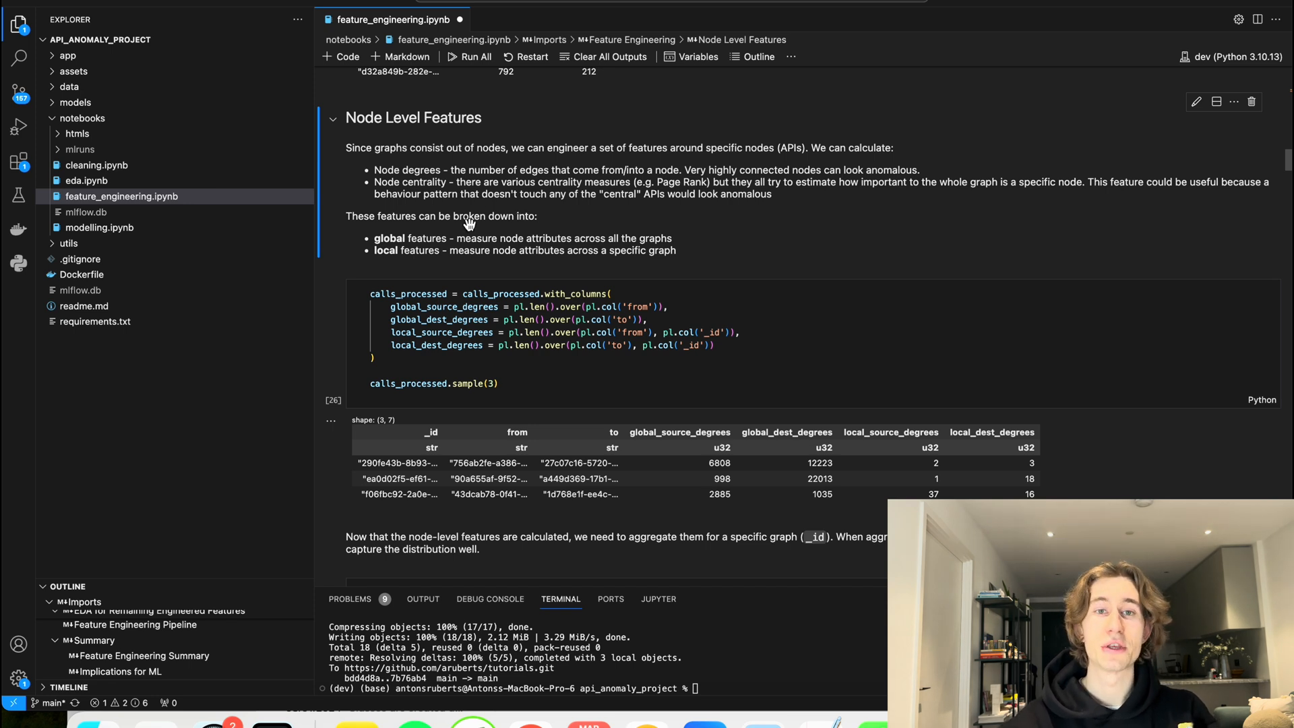
{"action": "mouse_move", "coordinate": [395, 154]}
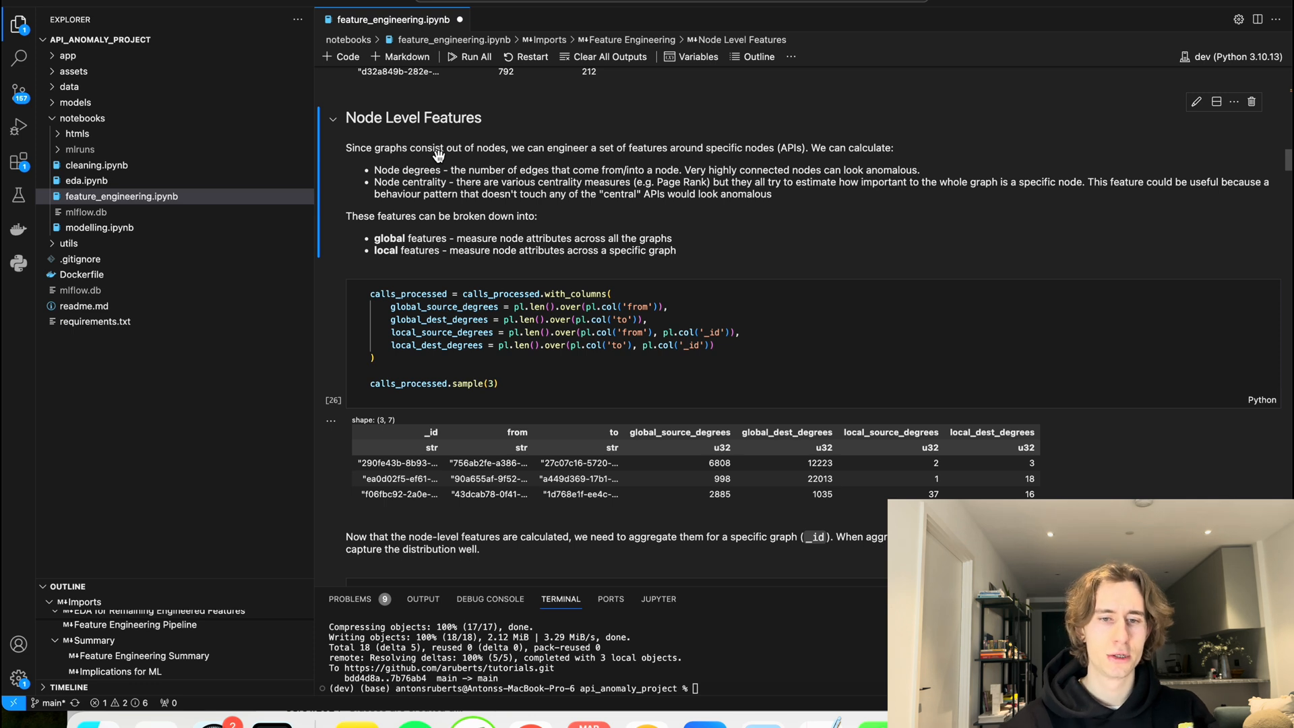
{"action": "mouse_move", "coordinate": [474, 170]}
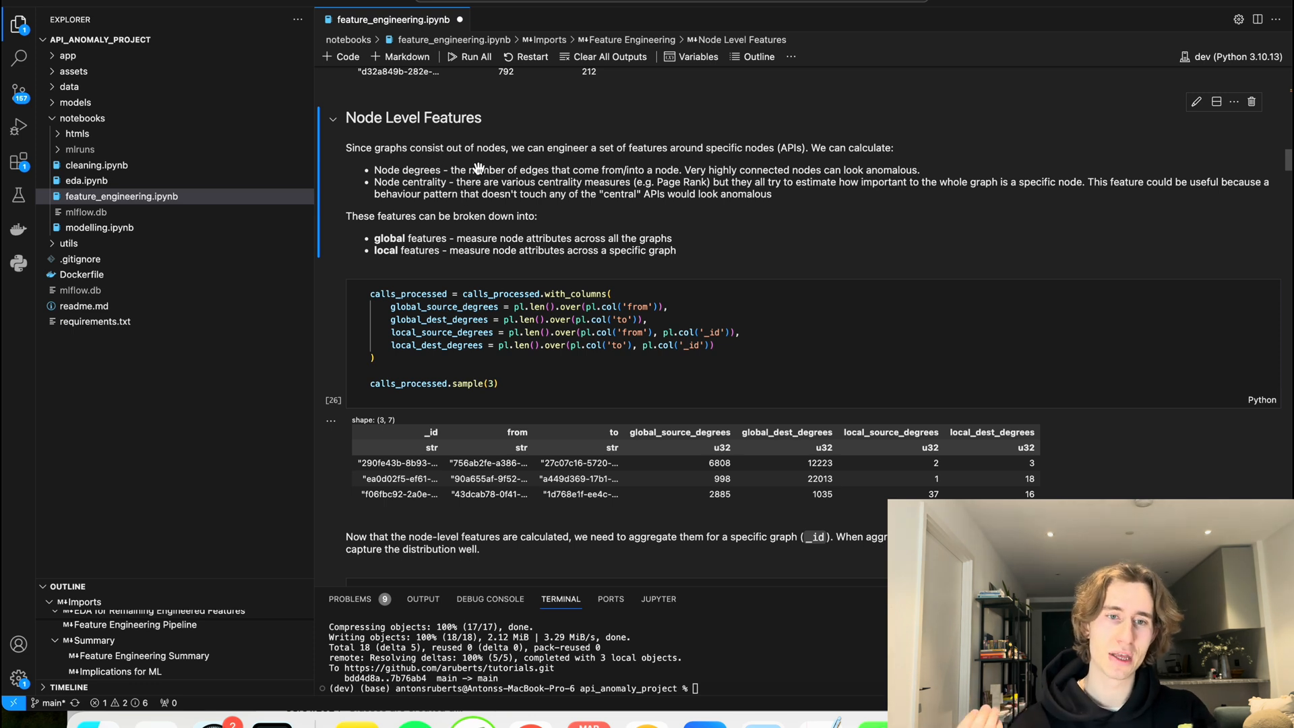
{"action": "mouse_move", "coordinate": [468, 170]}
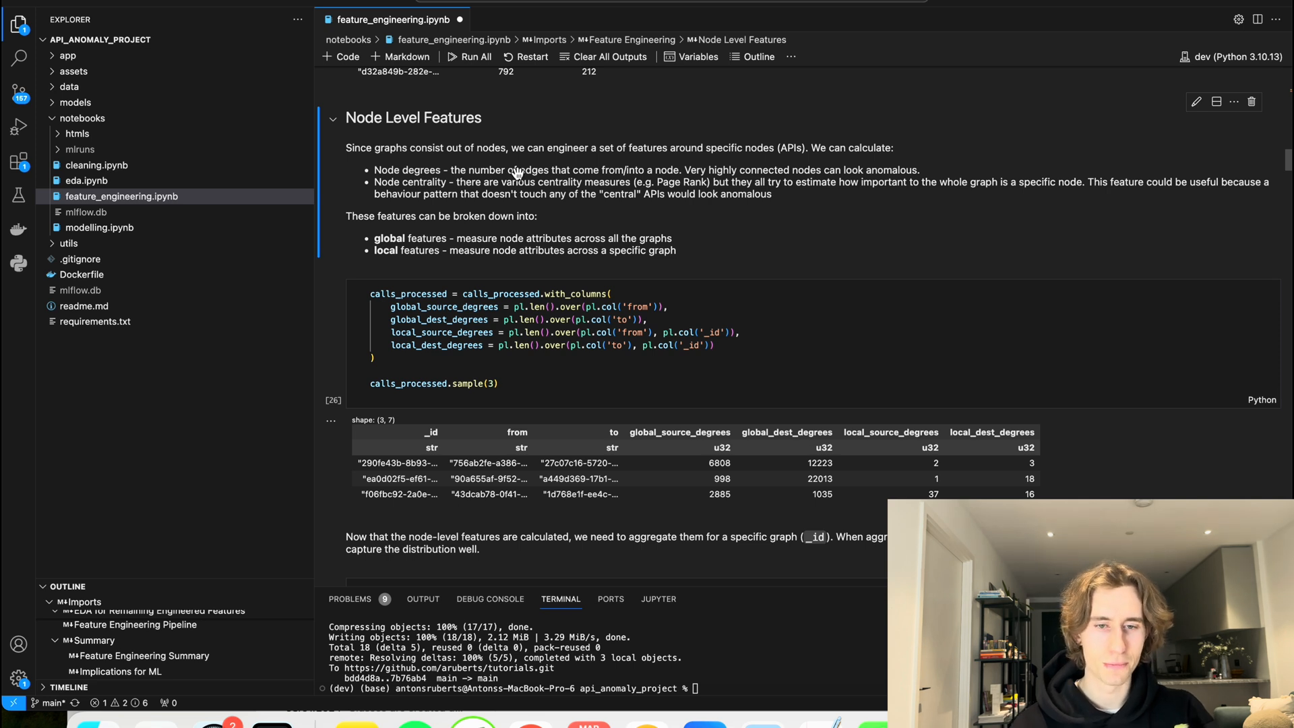
{"action": "mouse_move", "coordinate": [695, 182]}
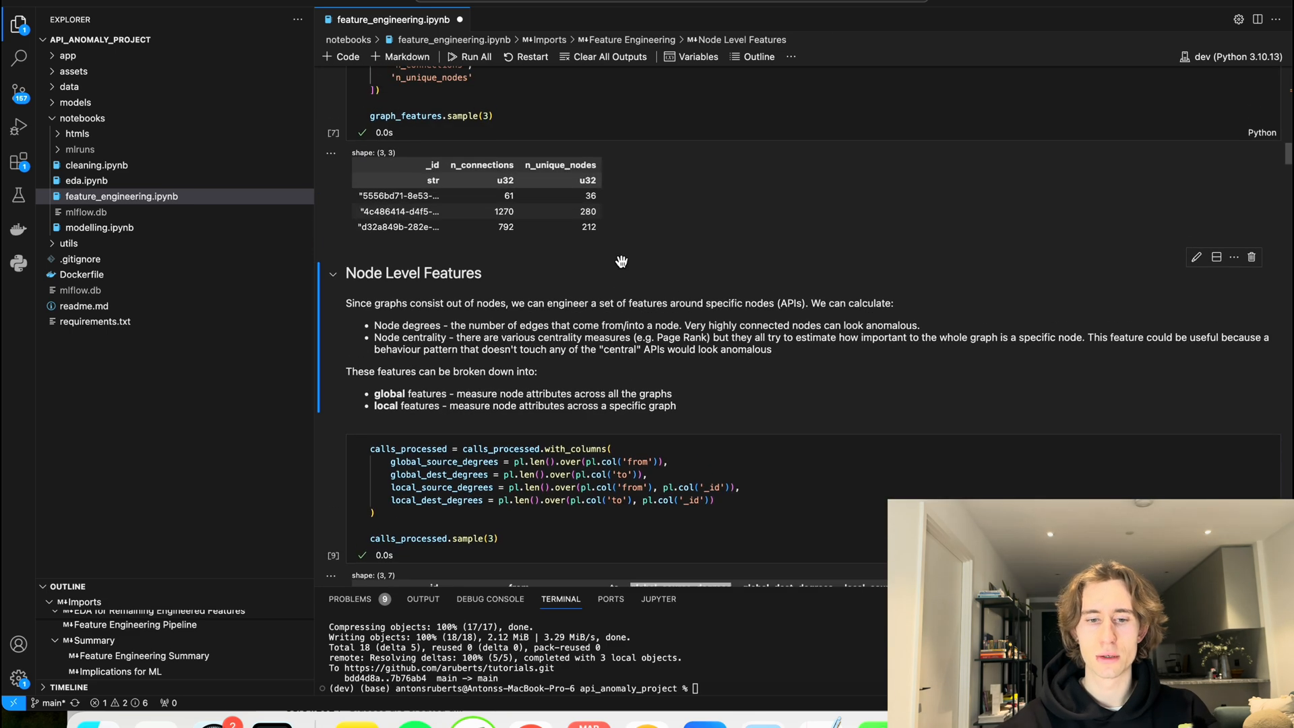
Step: Scroll through the node degrees, aggregate_node_features and graph_features.head() cells to the engineered feature list
{"action": "scroll", "scroll_direction": "down", "scroll_amount": 3}
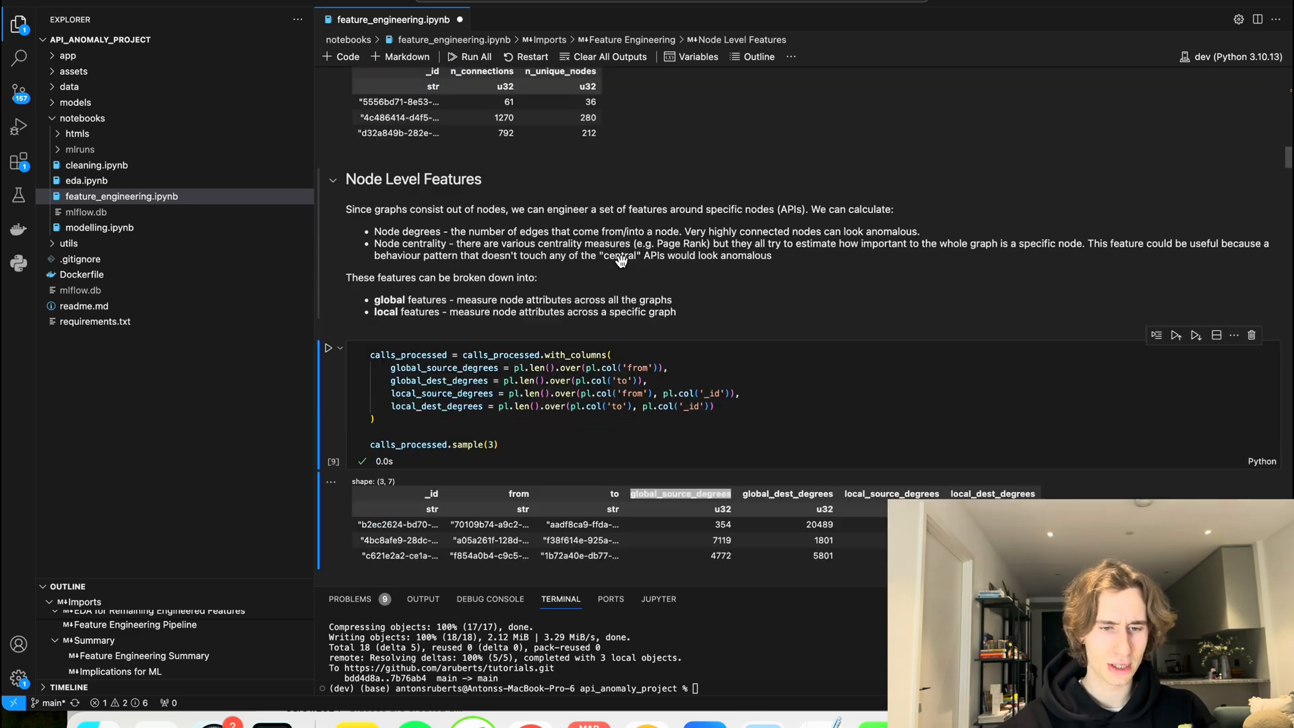
{"action": "scroll", "scroll_direction": "down", "scroll_amount": 3}
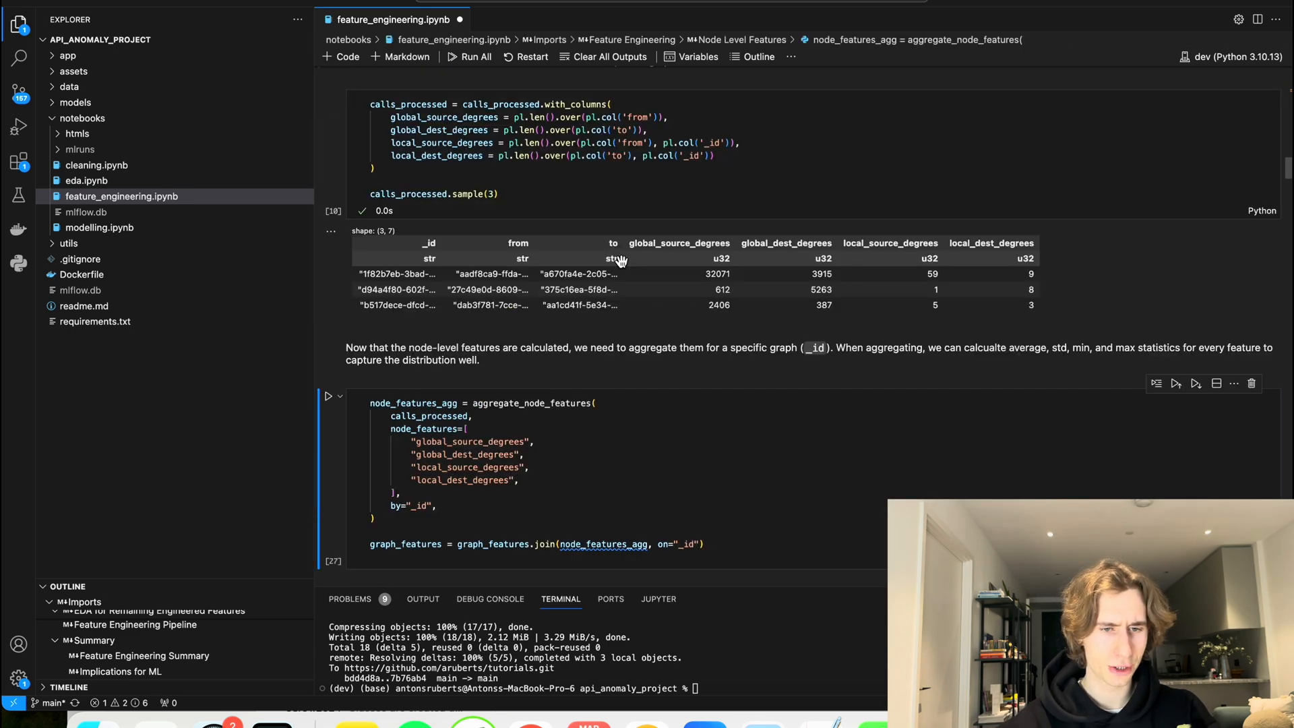
{"action": "scroll", "scroll_direction": "down", "scroll_amount": 3}
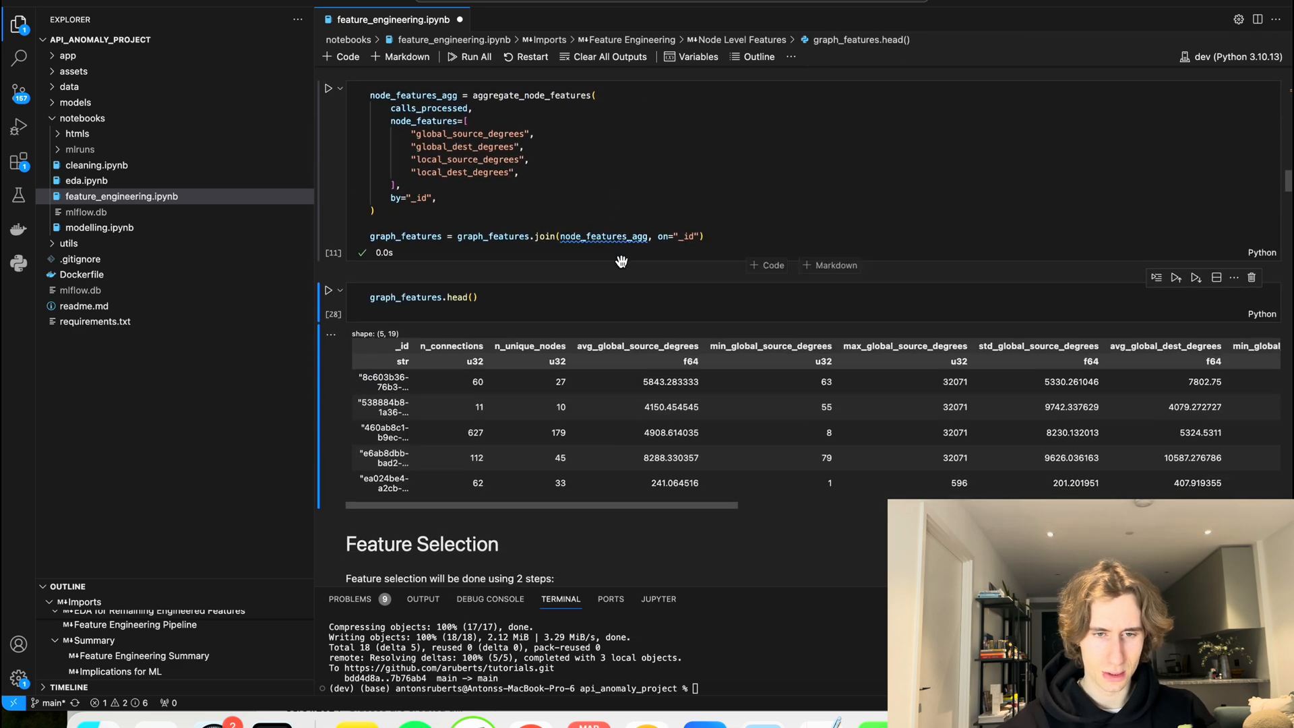
{"action": "scroll", "scroll_direction": "up", "scroll_amount": 3}
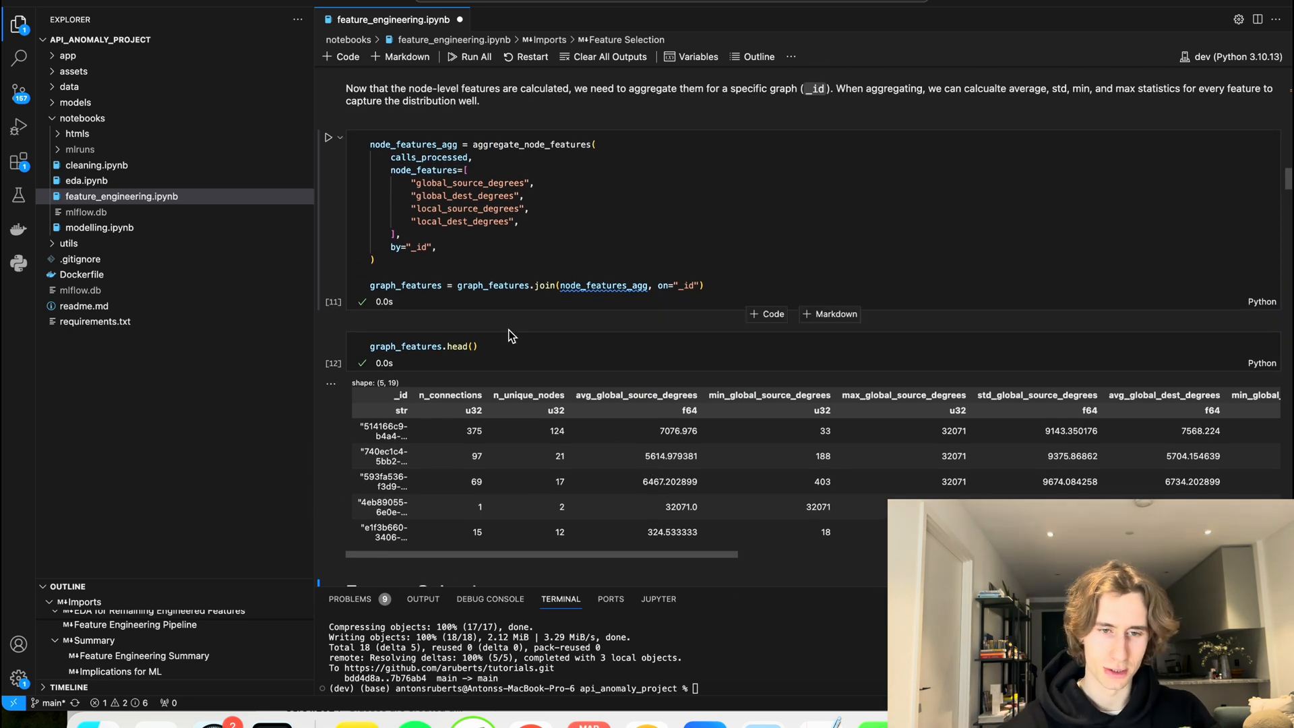
{"action": "mouse_move", "coordinate": [517, 369]}
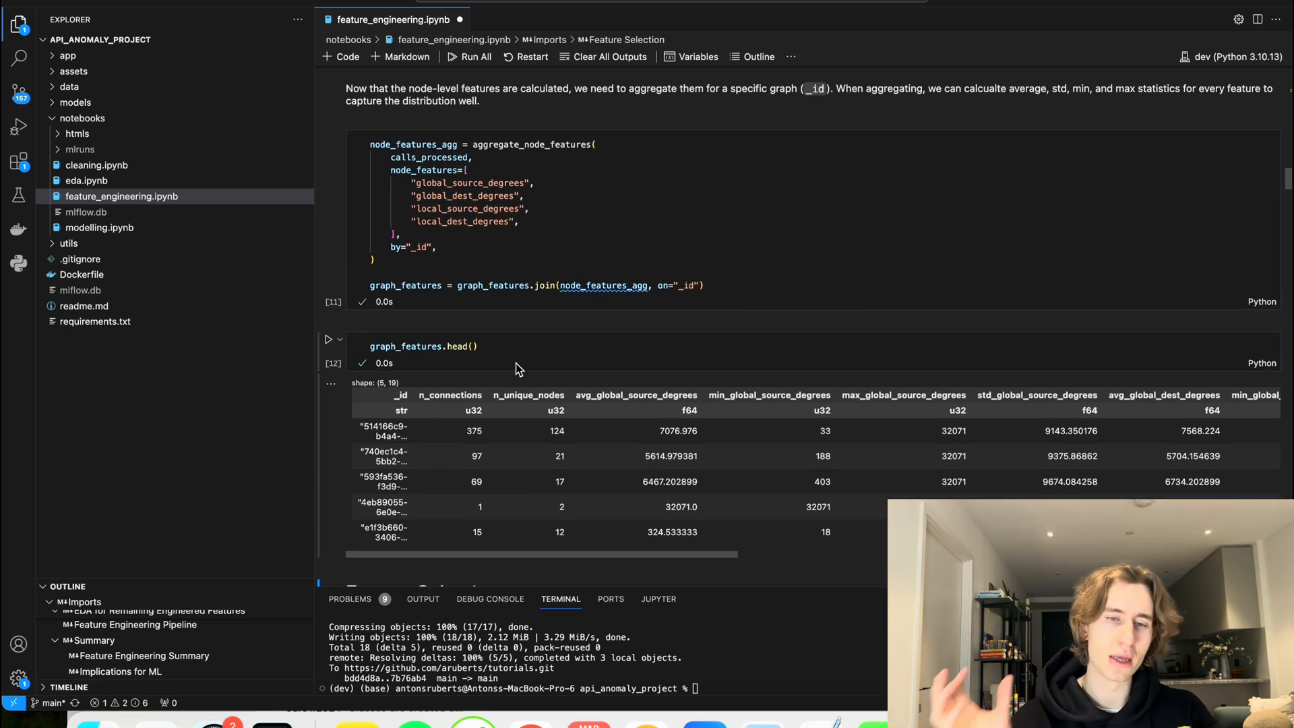
{"action": "mouse_move", "coordinate": [495, 347]}
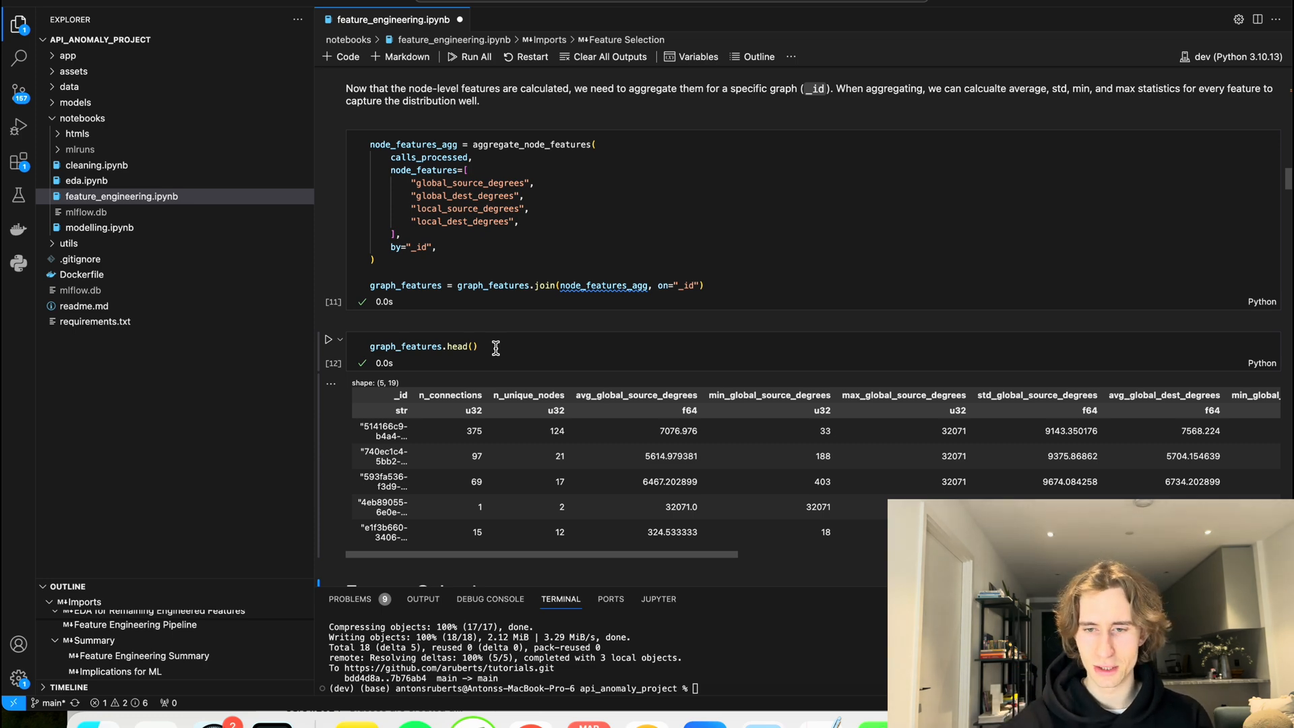
{"action": "scroll", "scroll_direction": "down", "scroll_amount": 3}
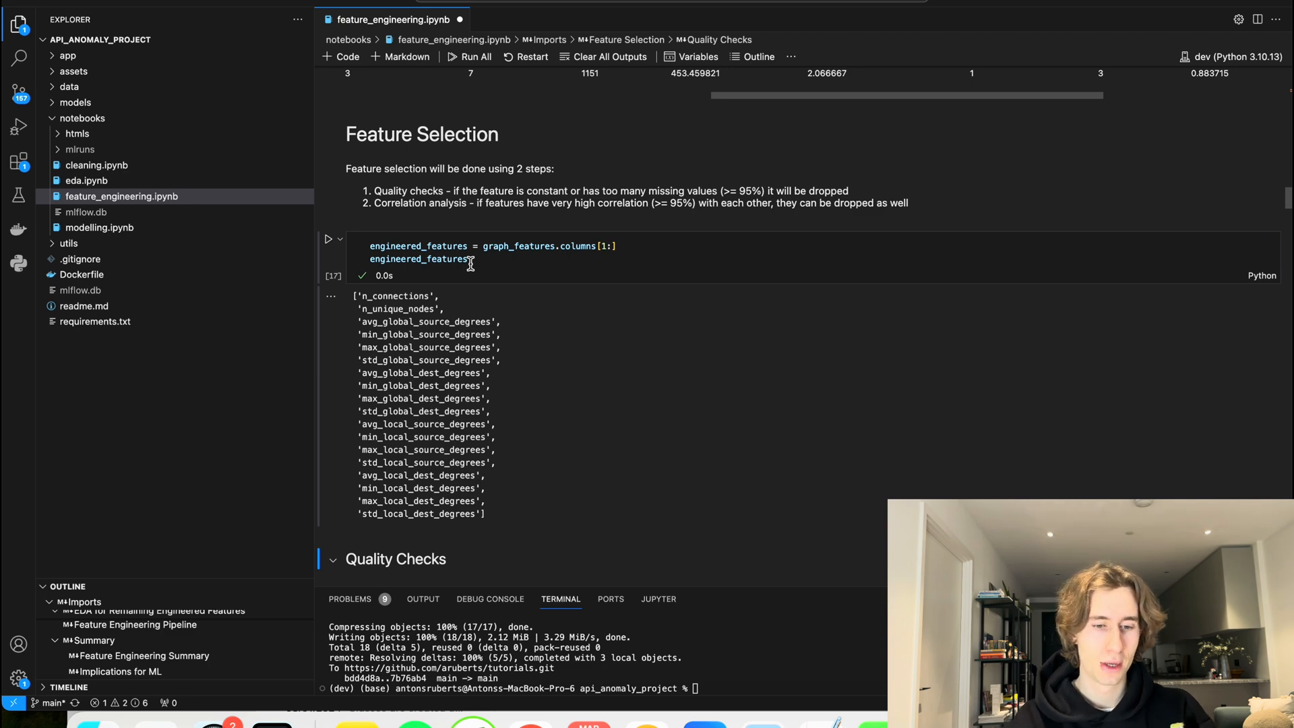
Step: Scroll to the Quality Checks null_counts cell showing four std columns with 42 nulls each
{"action": "scroll", "scroll_direction": "down", "scroll_amount": 3}
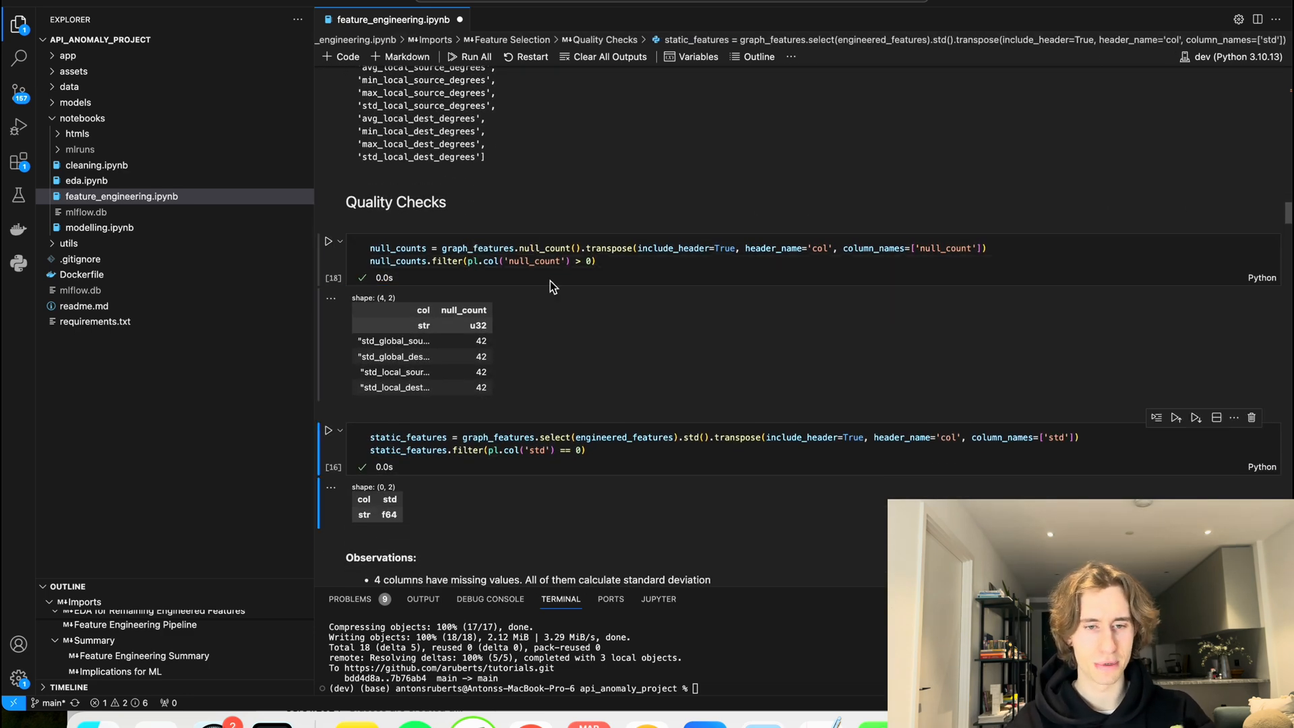
{"action": "mouse_move", "coordinate": [399, 366]}
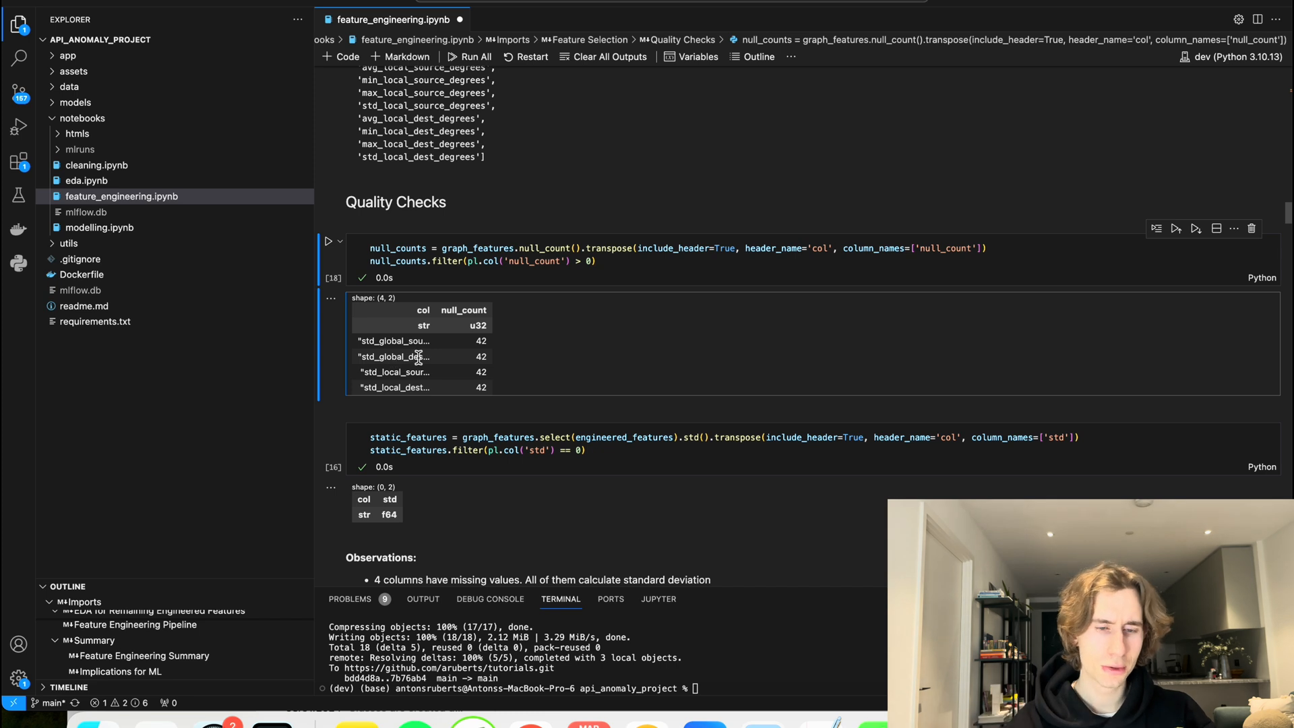
{"action": "mouse_move", "coordinate": [460, 302]}
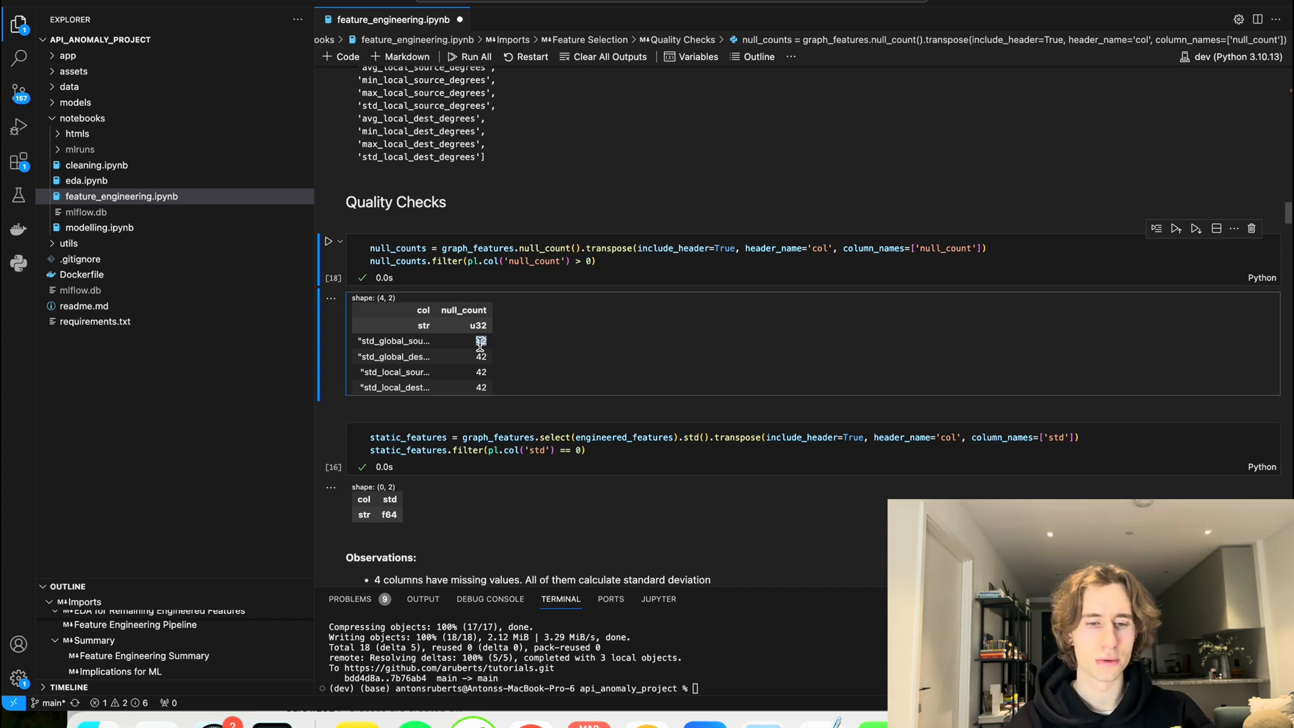
{"action": "mouse_move", "coordinate": [480, 355]}
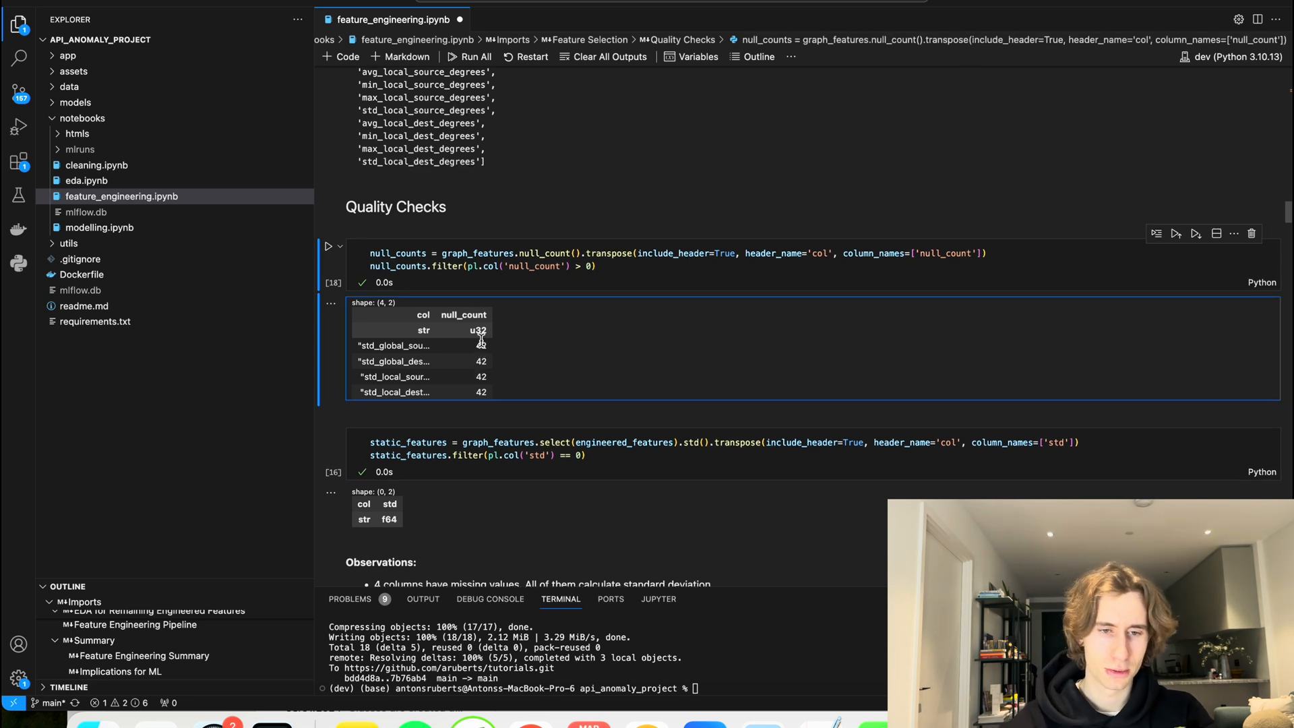
Step: Check graph_features.shape (1678 rows, 19 columns) in a temporary cell, then delete that cell
{"action": "double_click", "coordinate": [477, 254]}
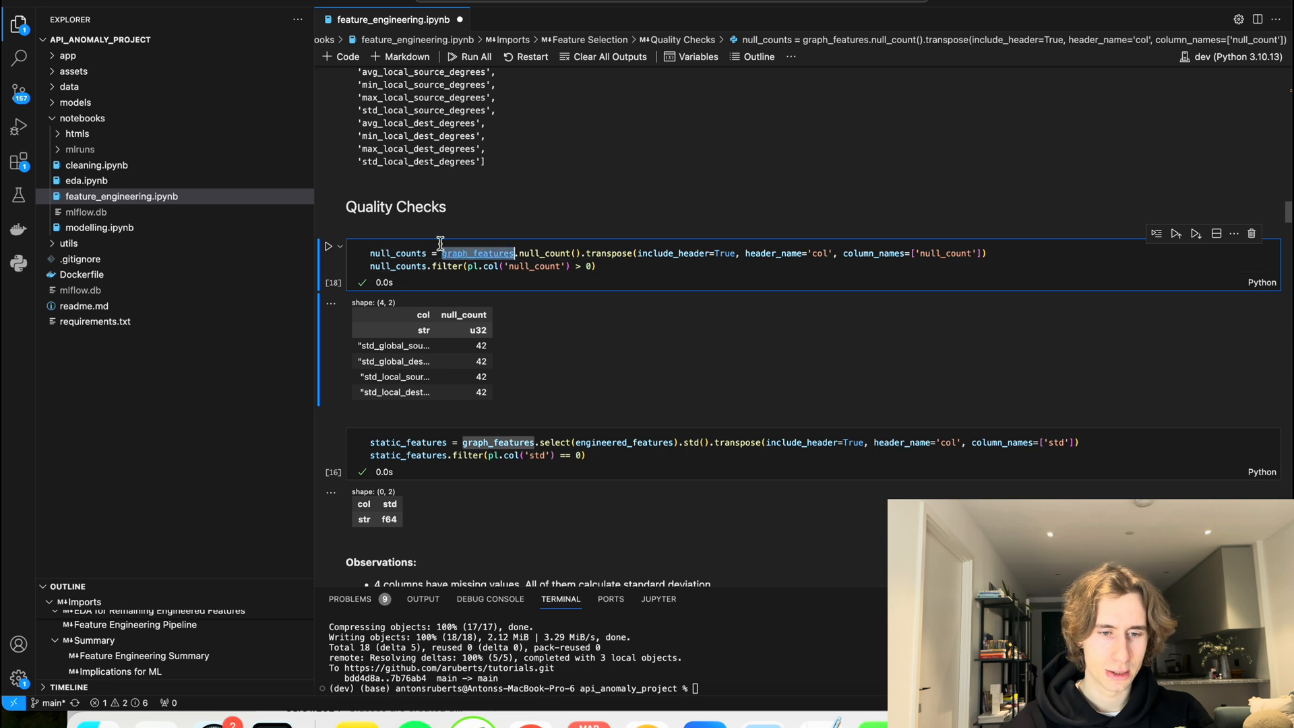
{"action": "type", "text": "graph_features.shape"}
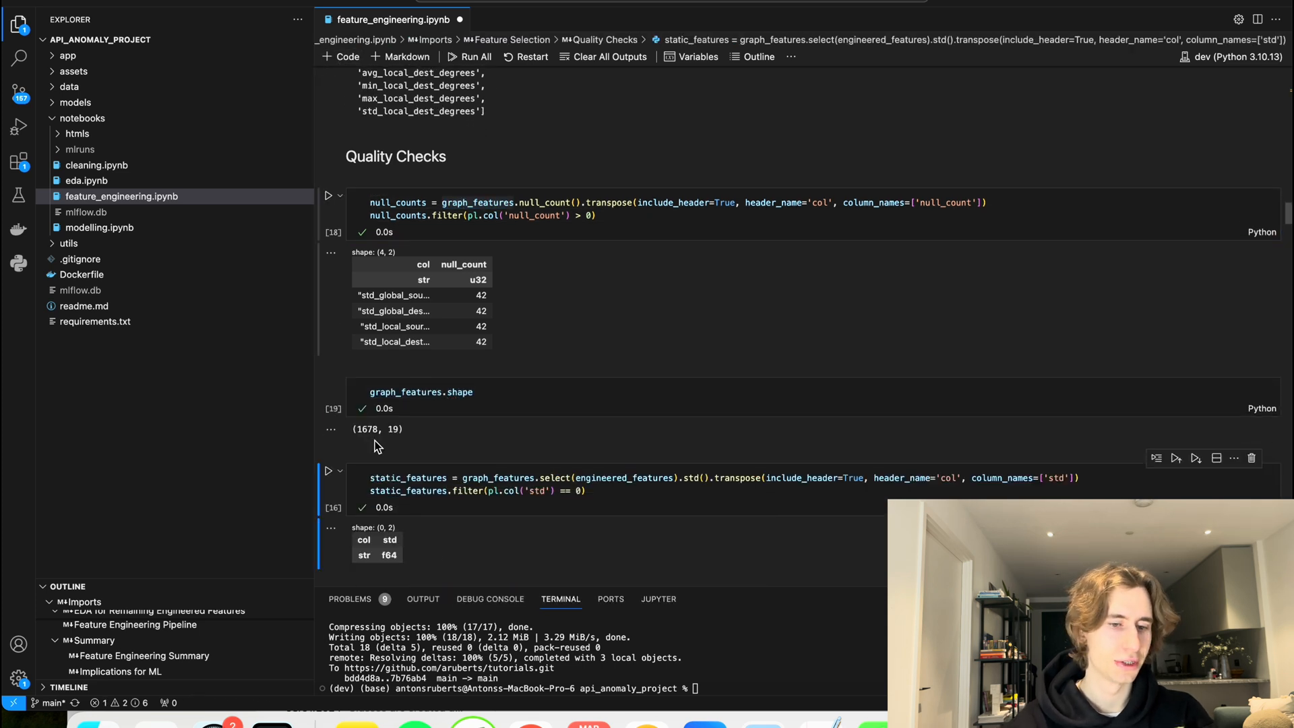
{"action": "mouse_move", "coordinate": [498, 335]}
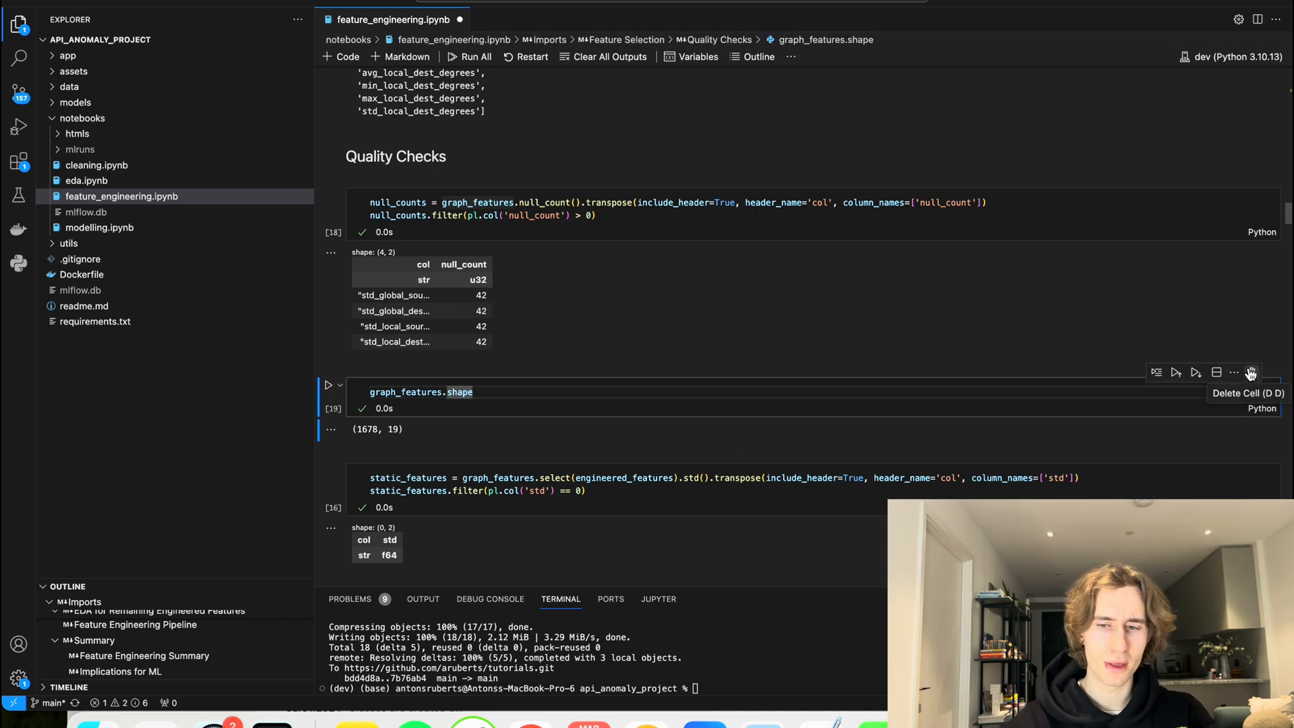
{"action": "left_click", "coordinate": [1251, 372]}
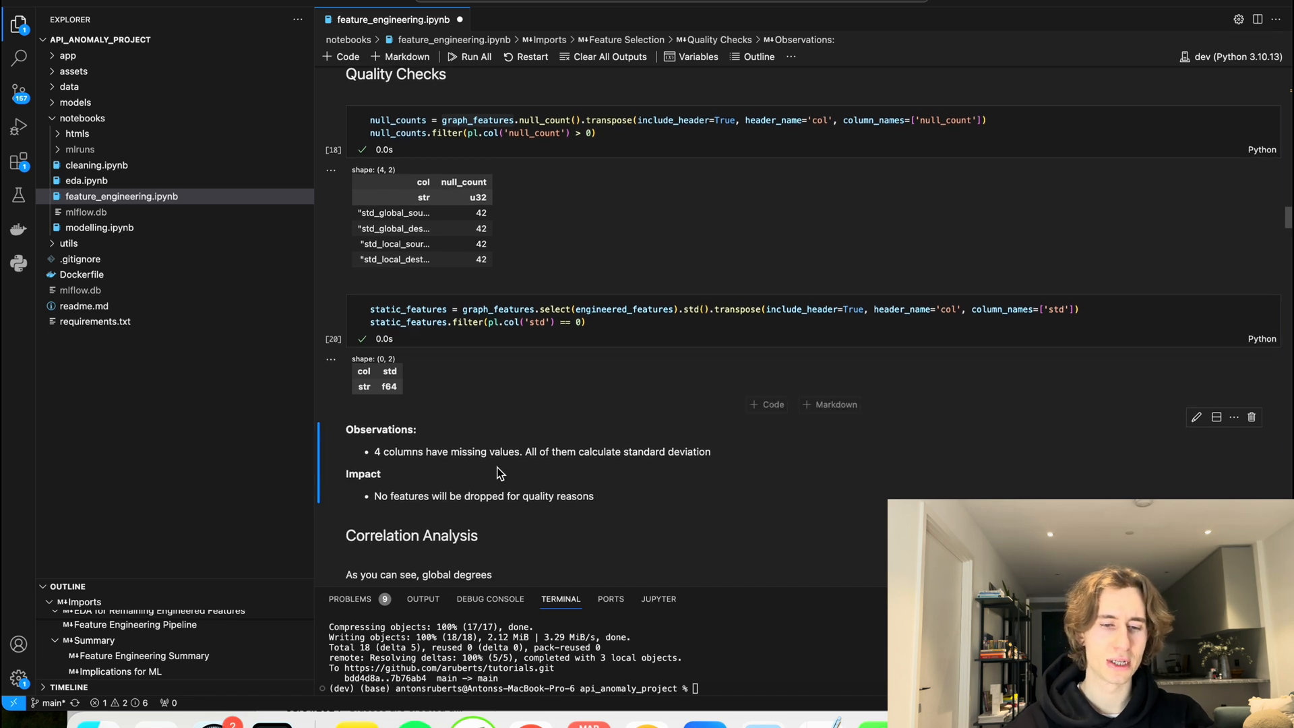
{"action": "mouse_move", "coordinate": [483, 475]}
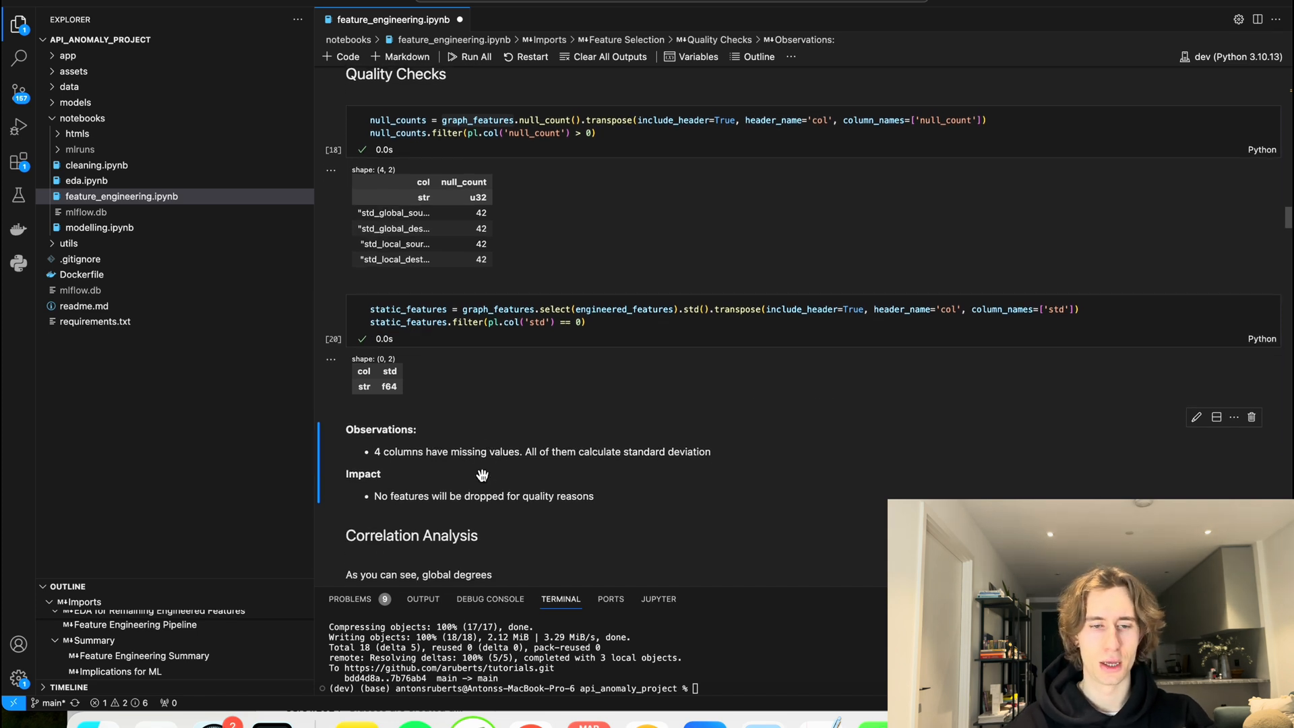
Step: Scroll to Correlation Analysis and select the markdown note about global degrees
{"action": "scroll", "scroll_direction": "down", "scroll_amount": 3}
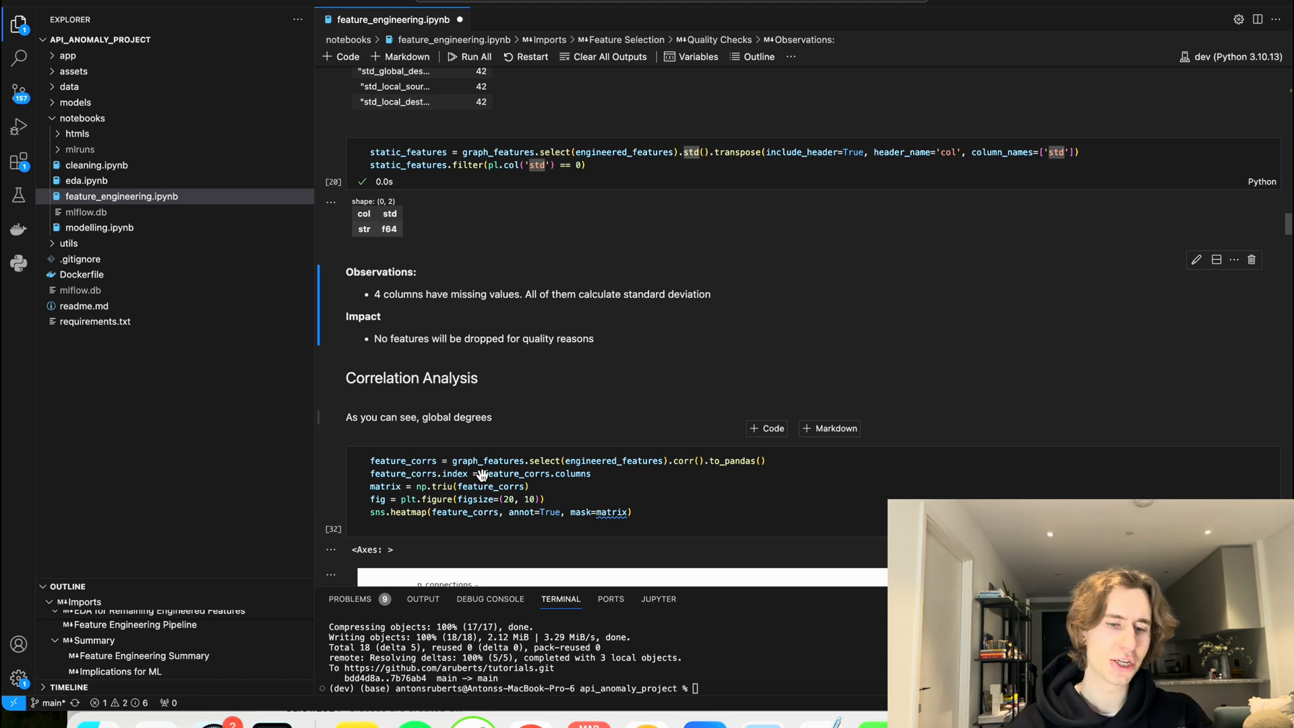
{"action": "mouse_move", "coordinate": [440, 416]}
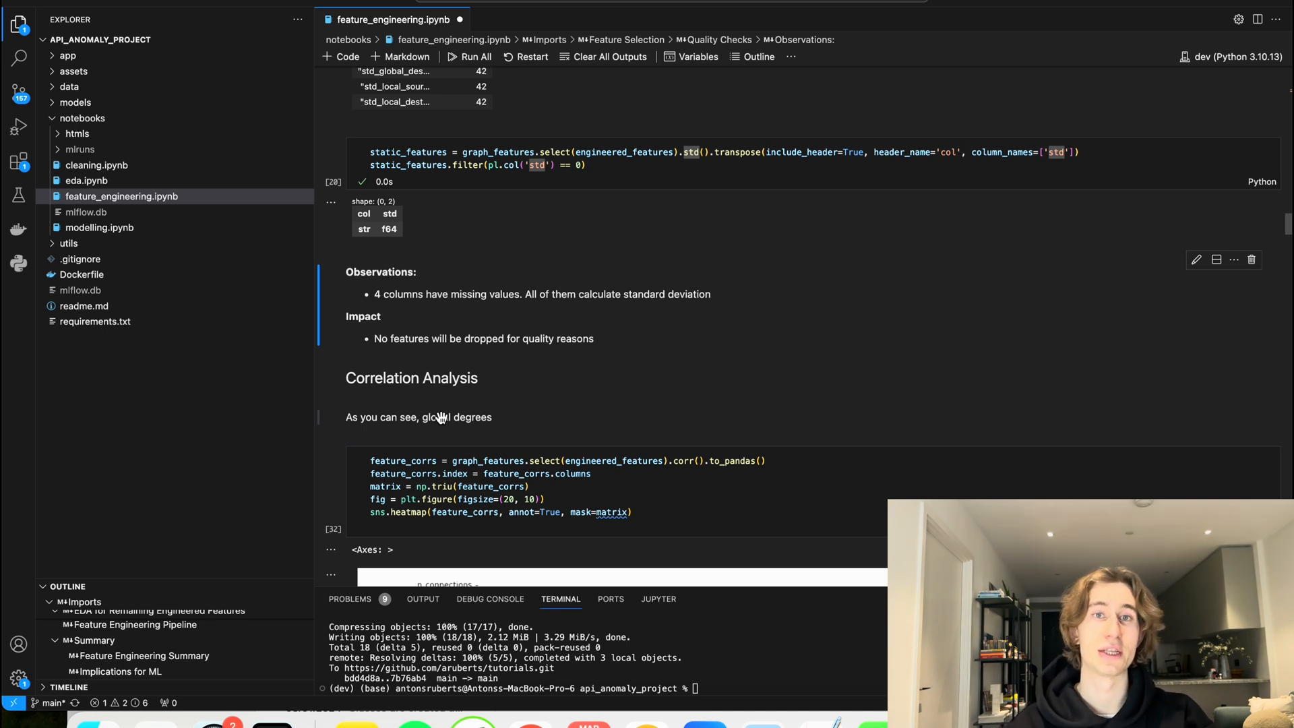
{"action": "left_click", "coordinate": [418, 416]}
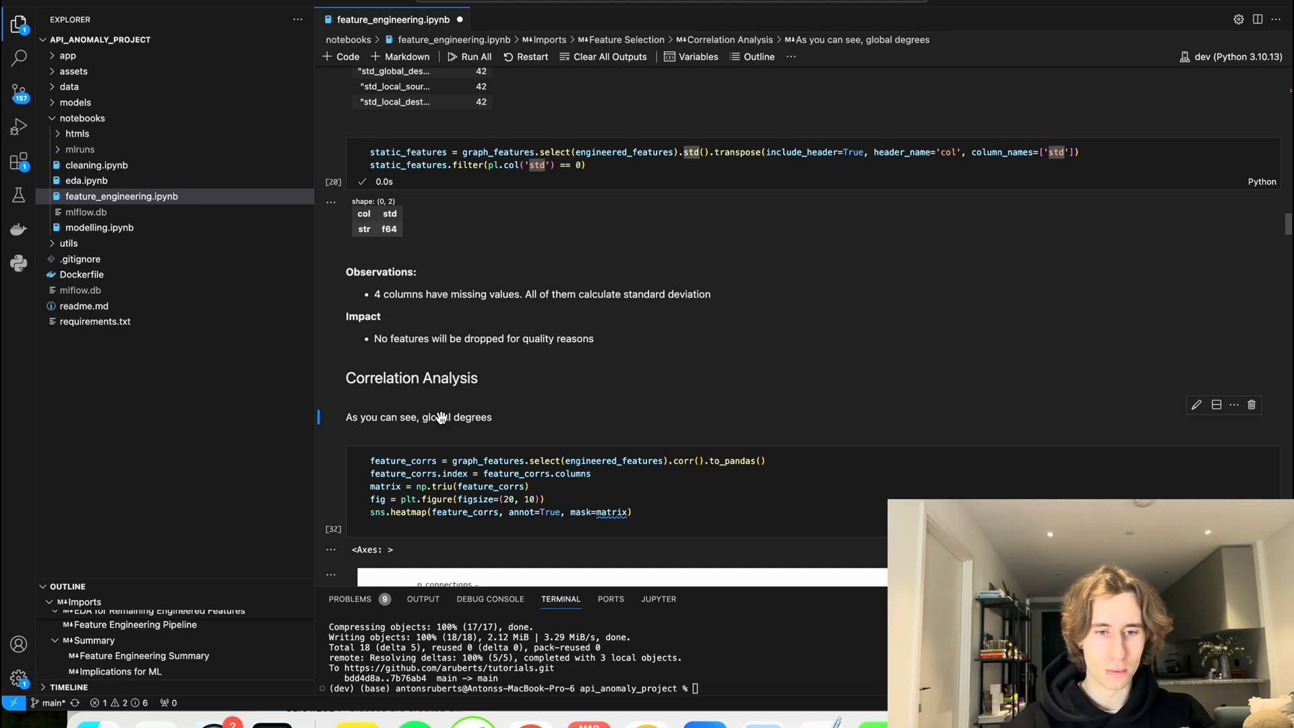
Step: Append .dropna() to the heatmap's correlation data so std degree features get correlation values
{"action": "scroll", "scroll_direction": "down", "scroll_amount": 3}
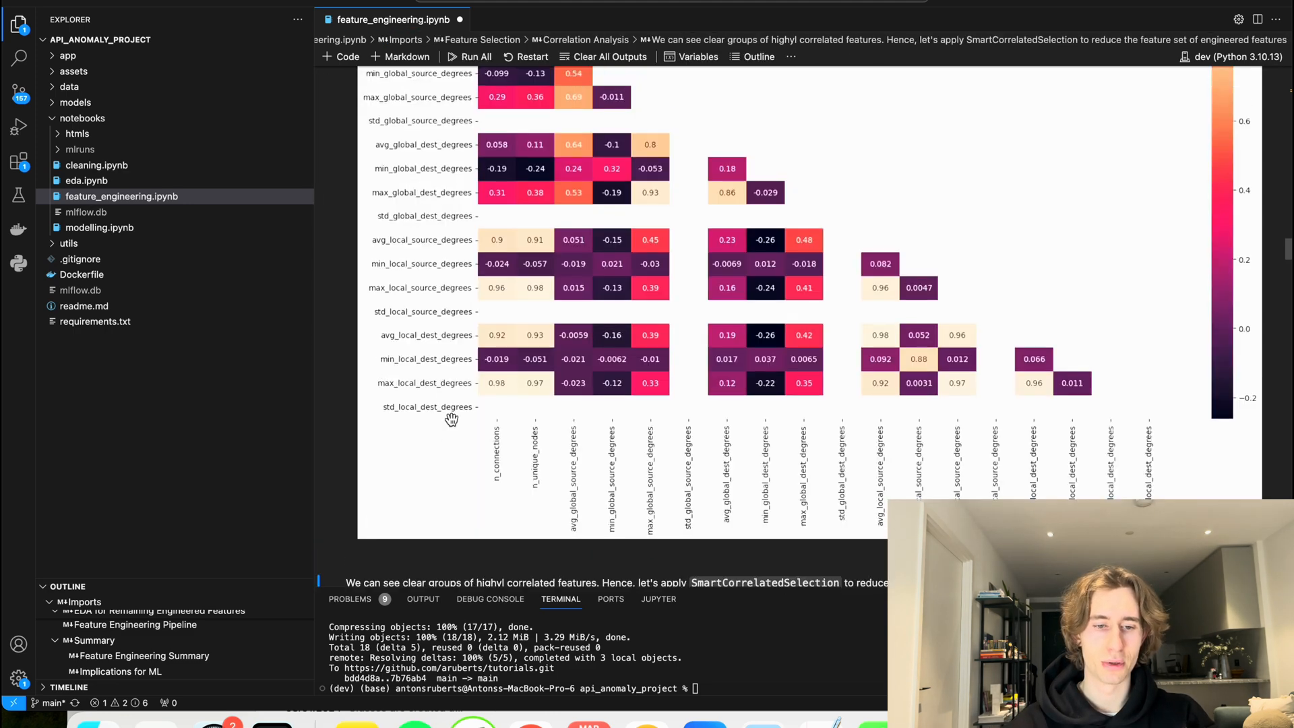
{"action": "scroll", "scroll_direction": "up", "scroll_amount": 3}
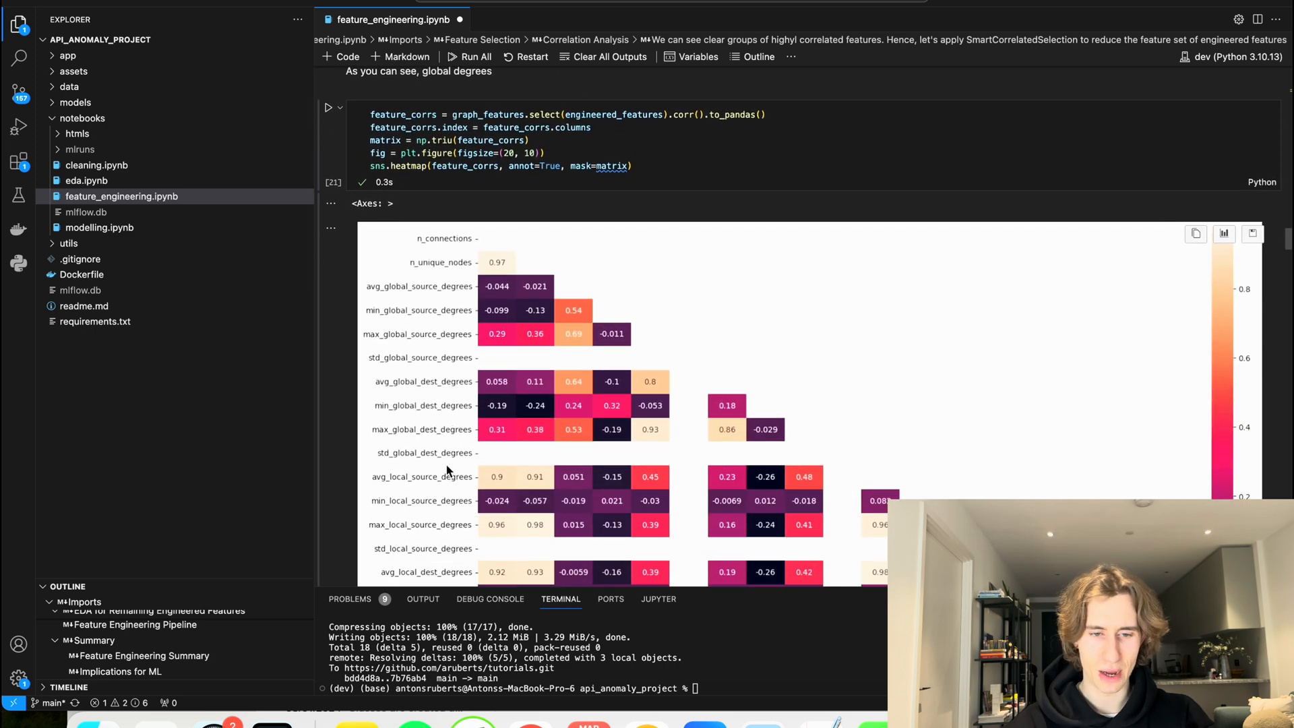
{"action": "mouse_move", "coordinate": [813, 465]}
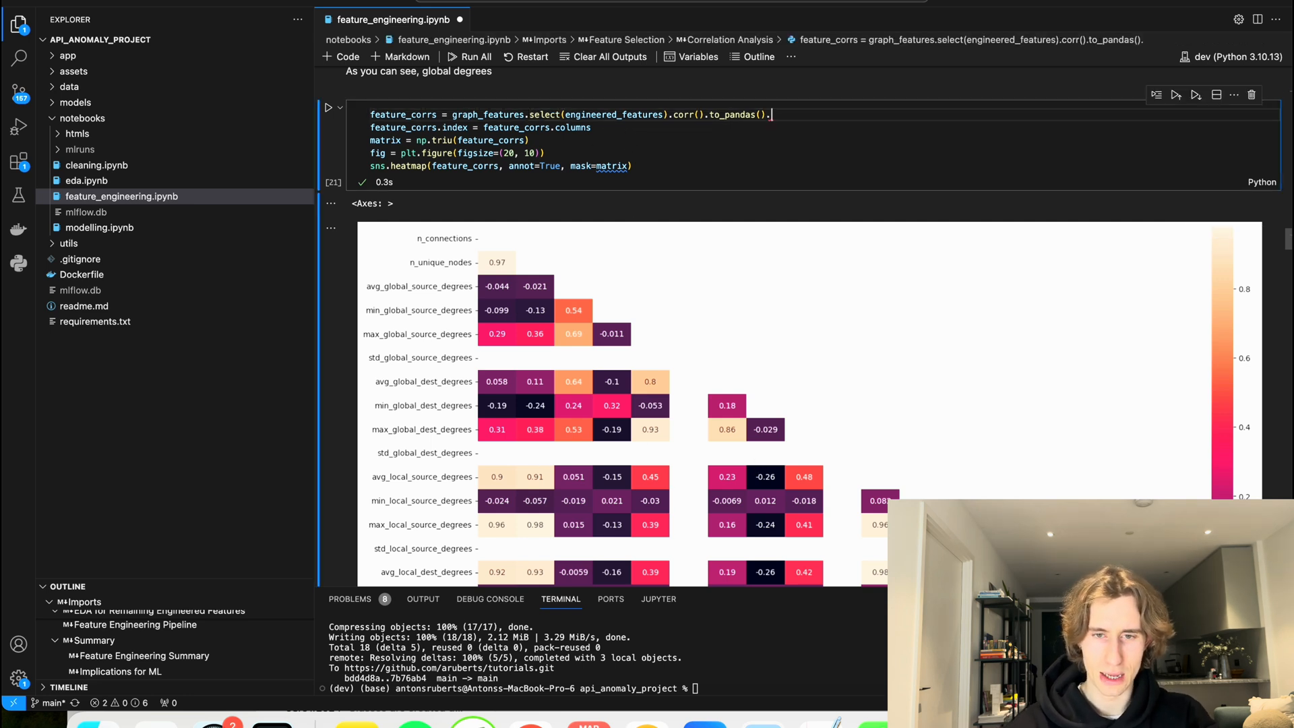
{"action": "type", "text": ".dropna()"}
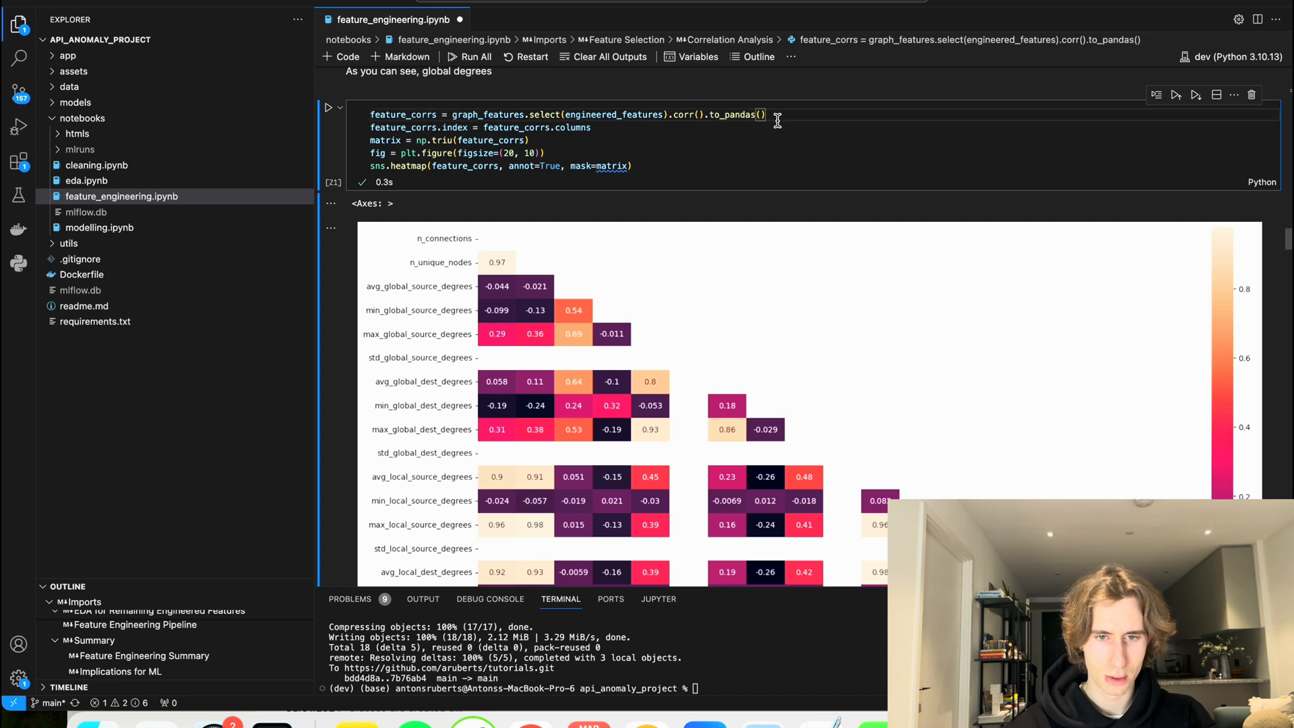
{"action": "mouse_move", "coordinate": [796, 113]}
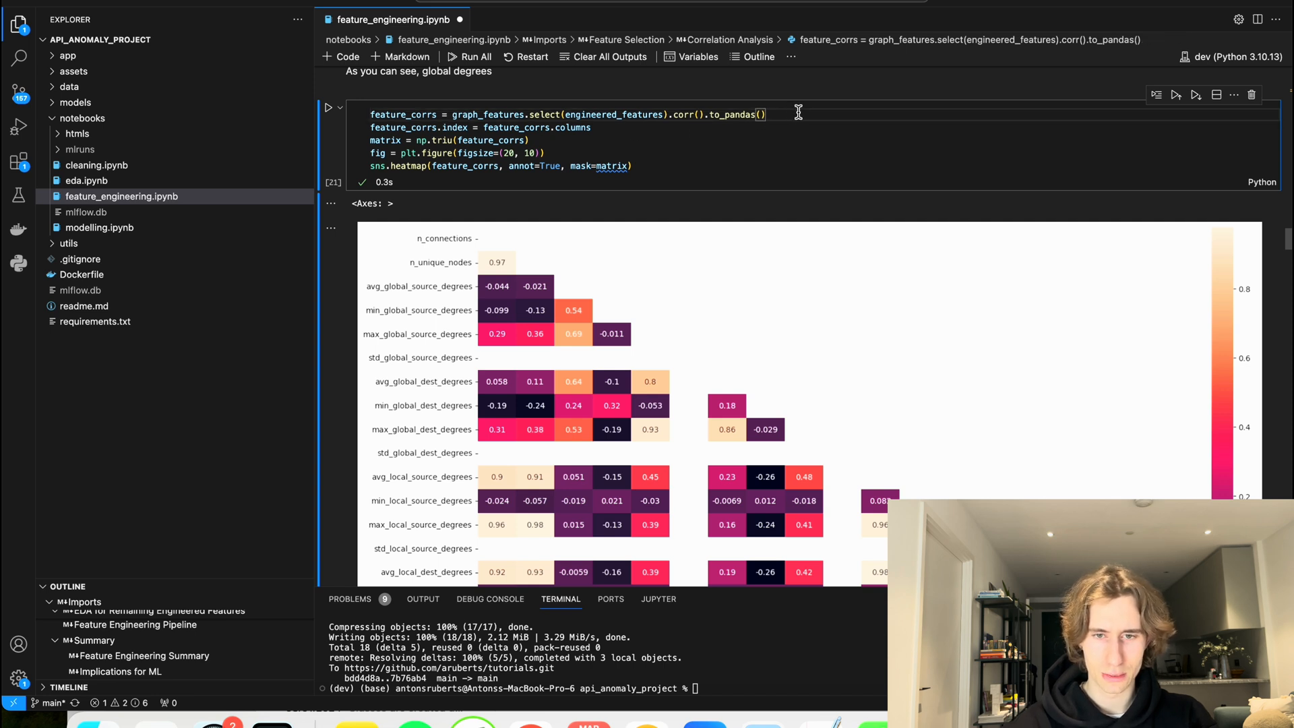
{"action": "type", "text": ".dropna()"}
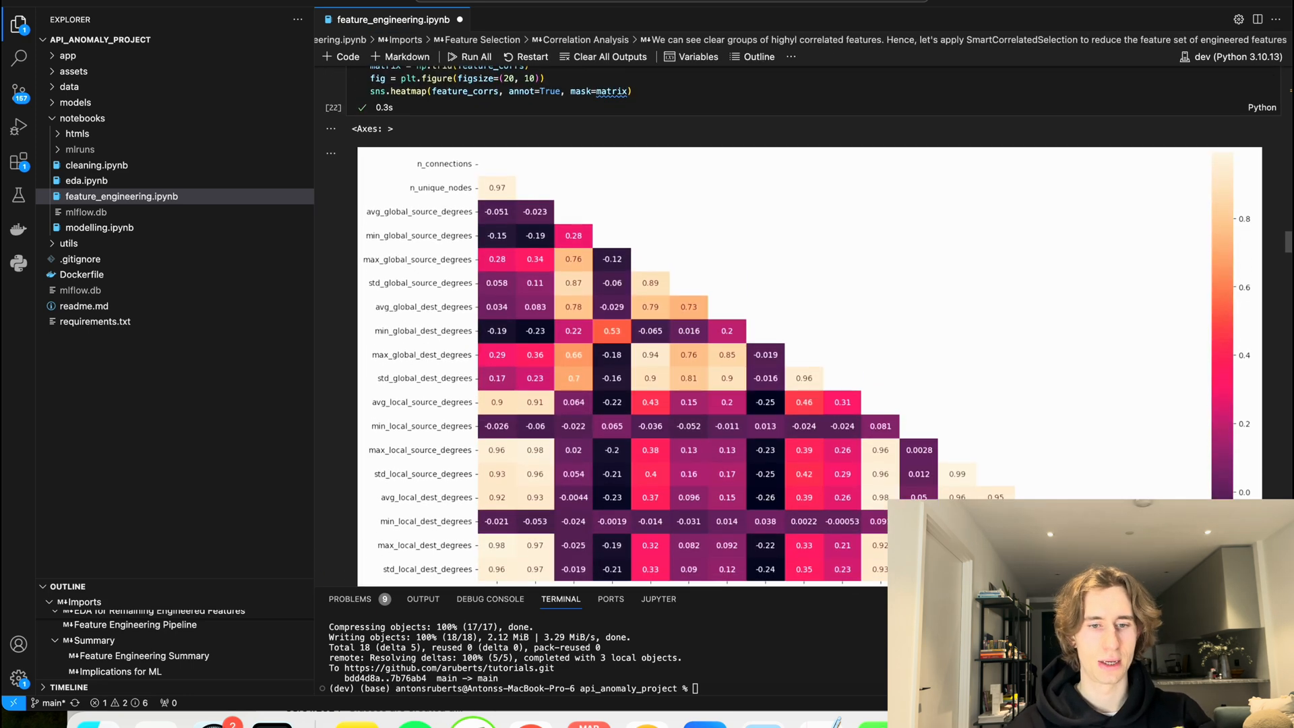
{"action": "scroll", "scroll_direction": "down", "scroll_amount": 3}
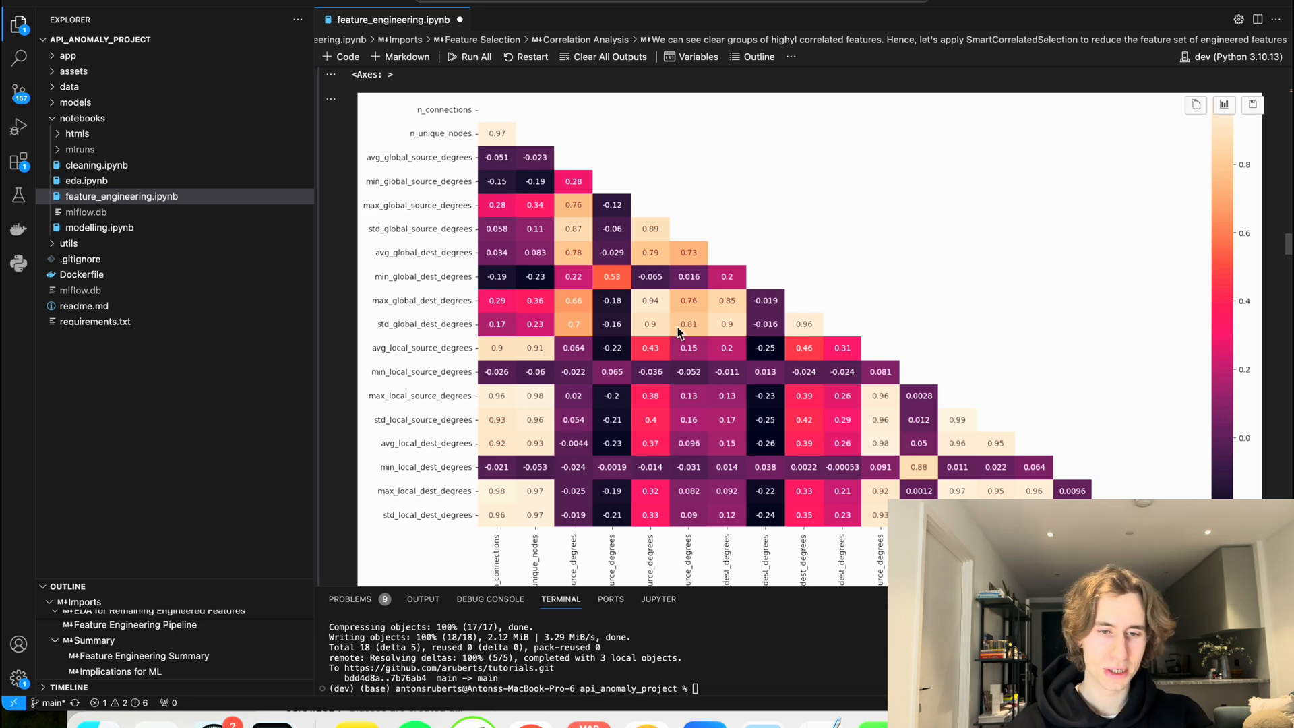
{"action": "scroll", "scroll_direction": "down", "scroll_amount": 3}
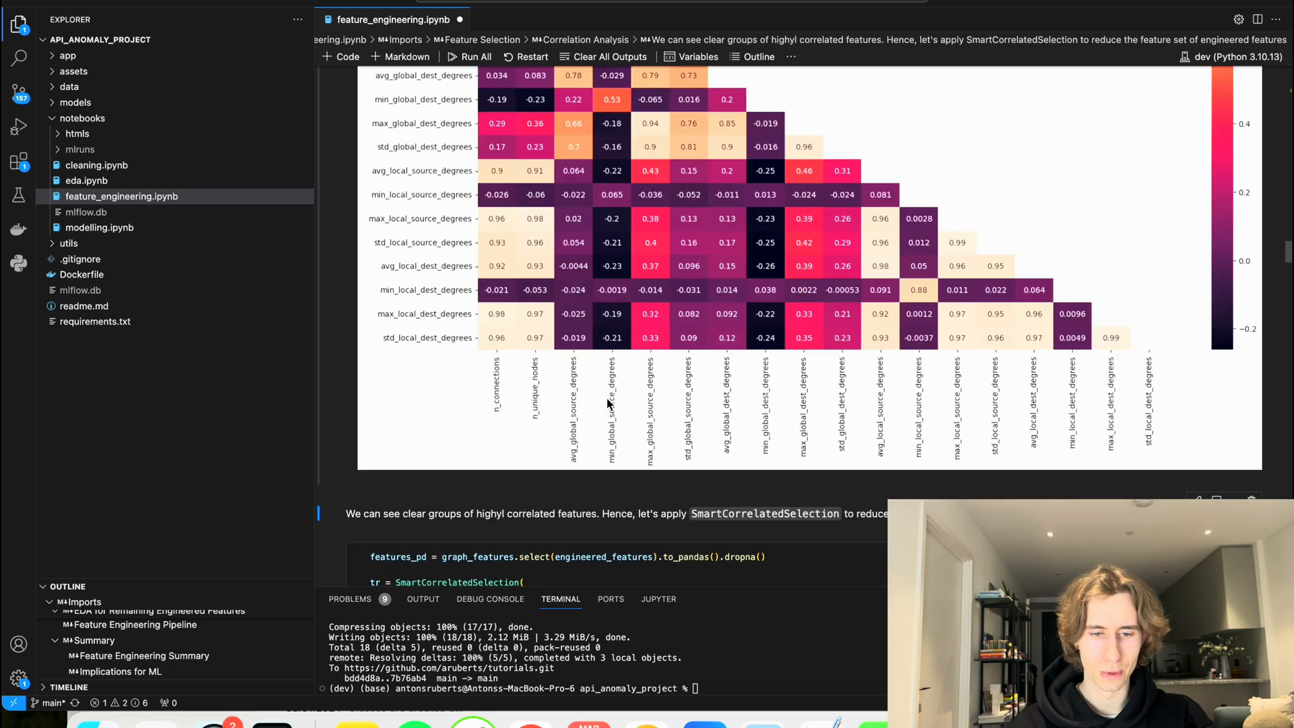
{"action": "scroll", "scroll_direction": "down", "scroll_amount": 3}
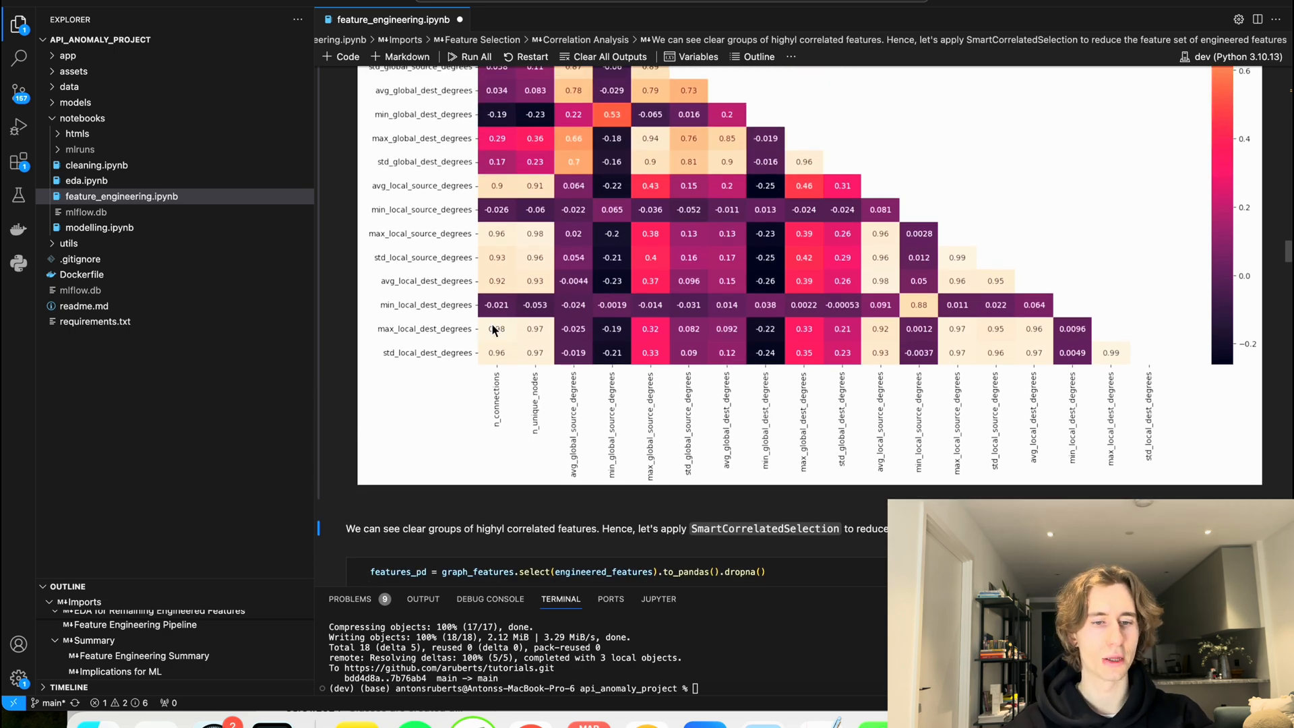
{"action": "mouse_move", "coordinate": [720, 446]}
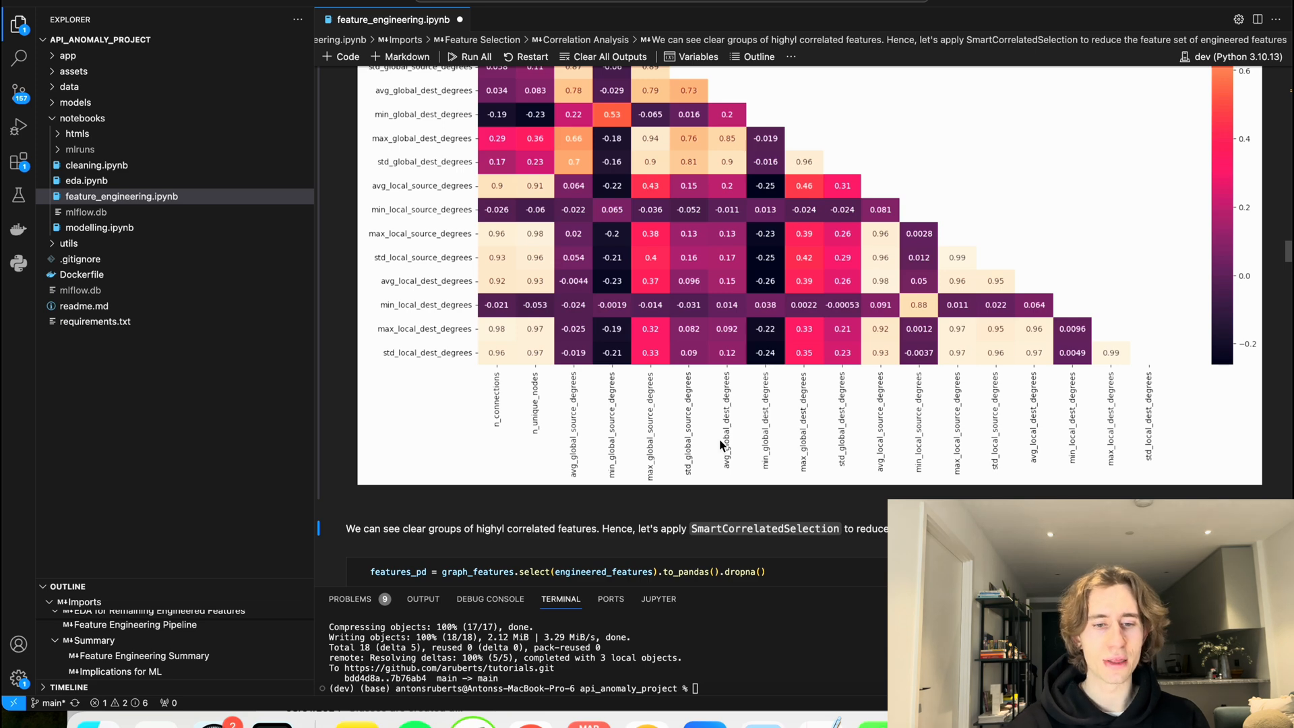
Step: Review the SmartCorrelatedSelection parameters and view its seven features_to_drop_ output
{"action": "scroll", "scroll_direction": "down", "scroll_amount": 3}
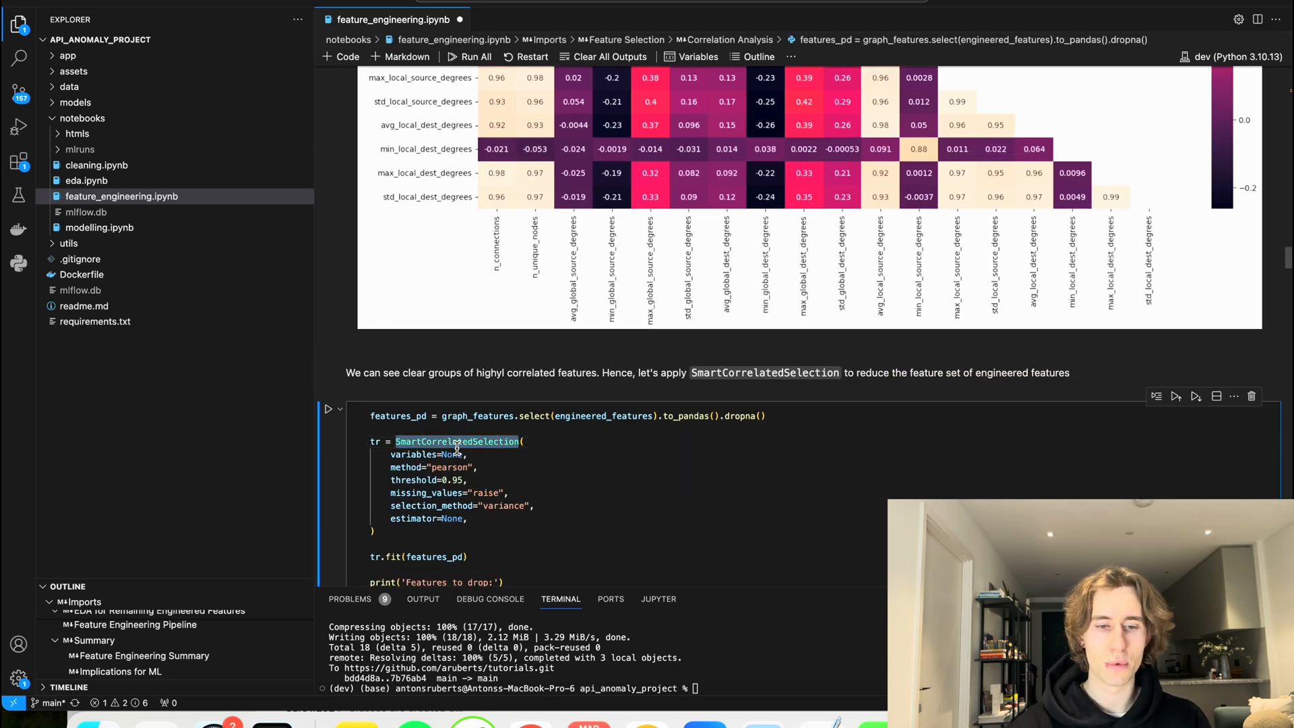
{"action": "mouse_move", "coordinate": [469, 416]}
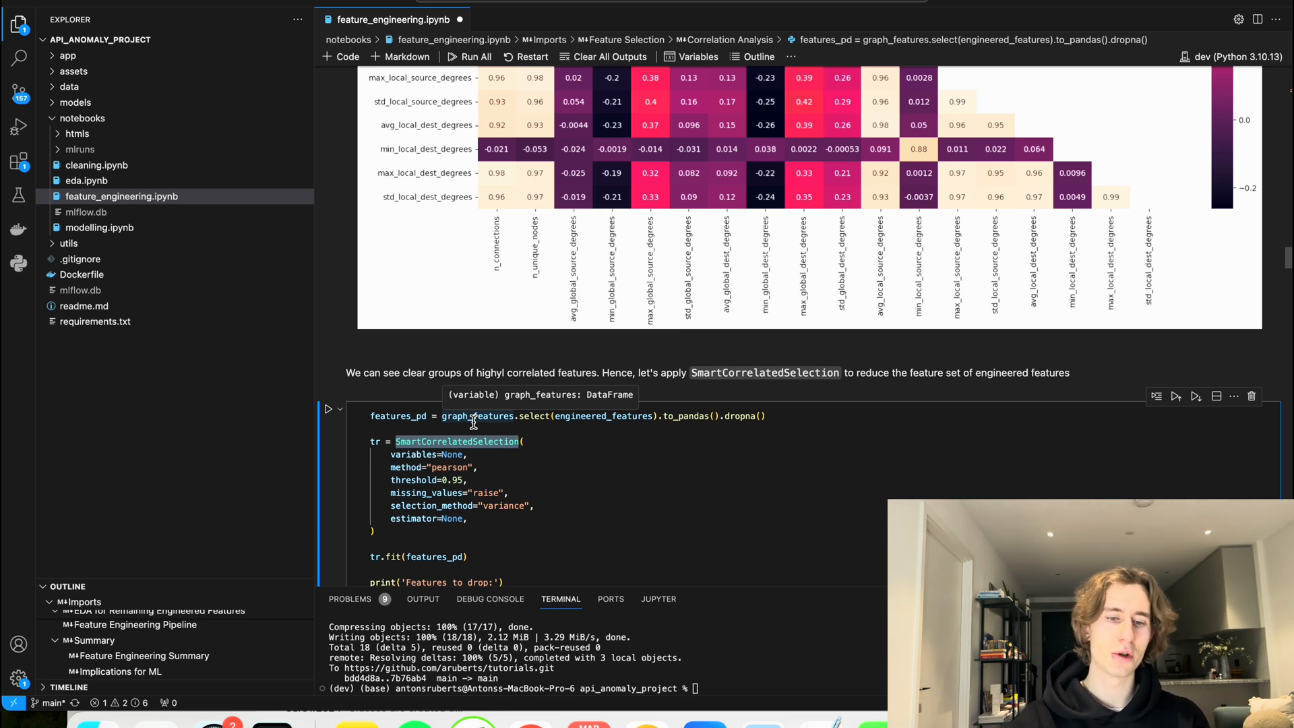
{"action": "mouse_move", "coordinate": [447, 446]}
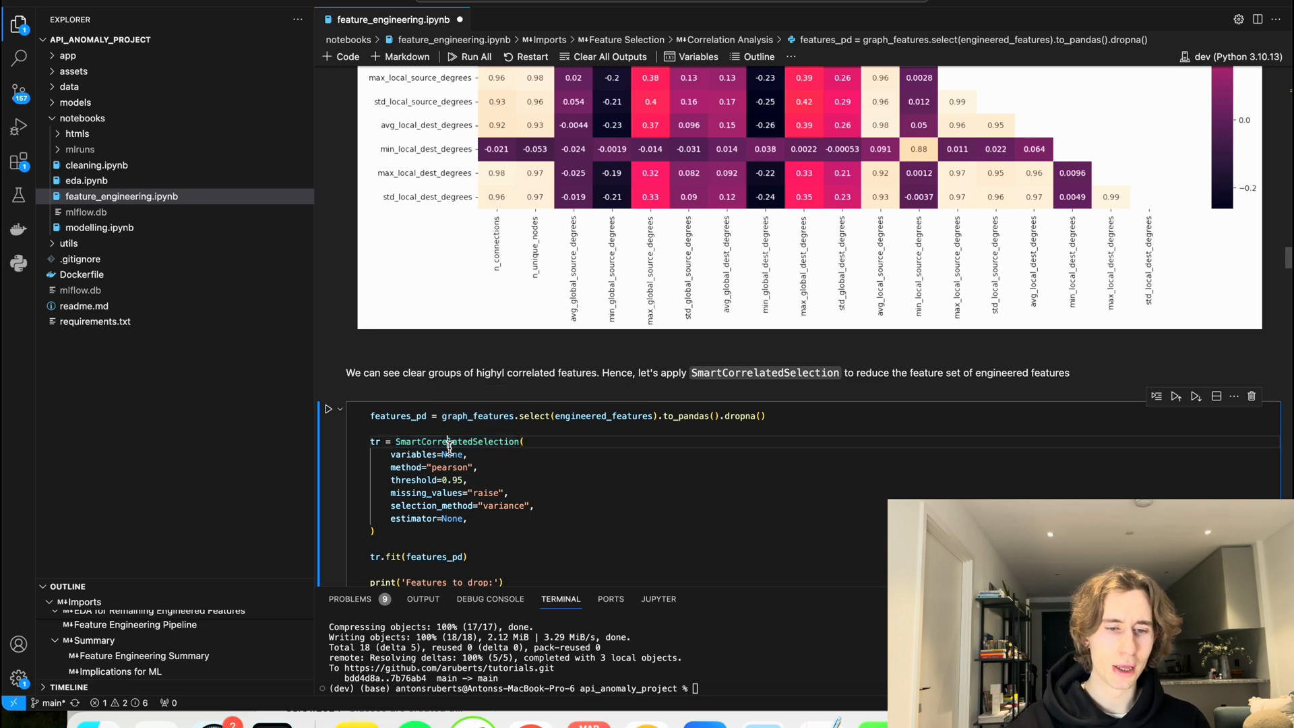
{"action": "double_click", "coordinate": [457, 442]}
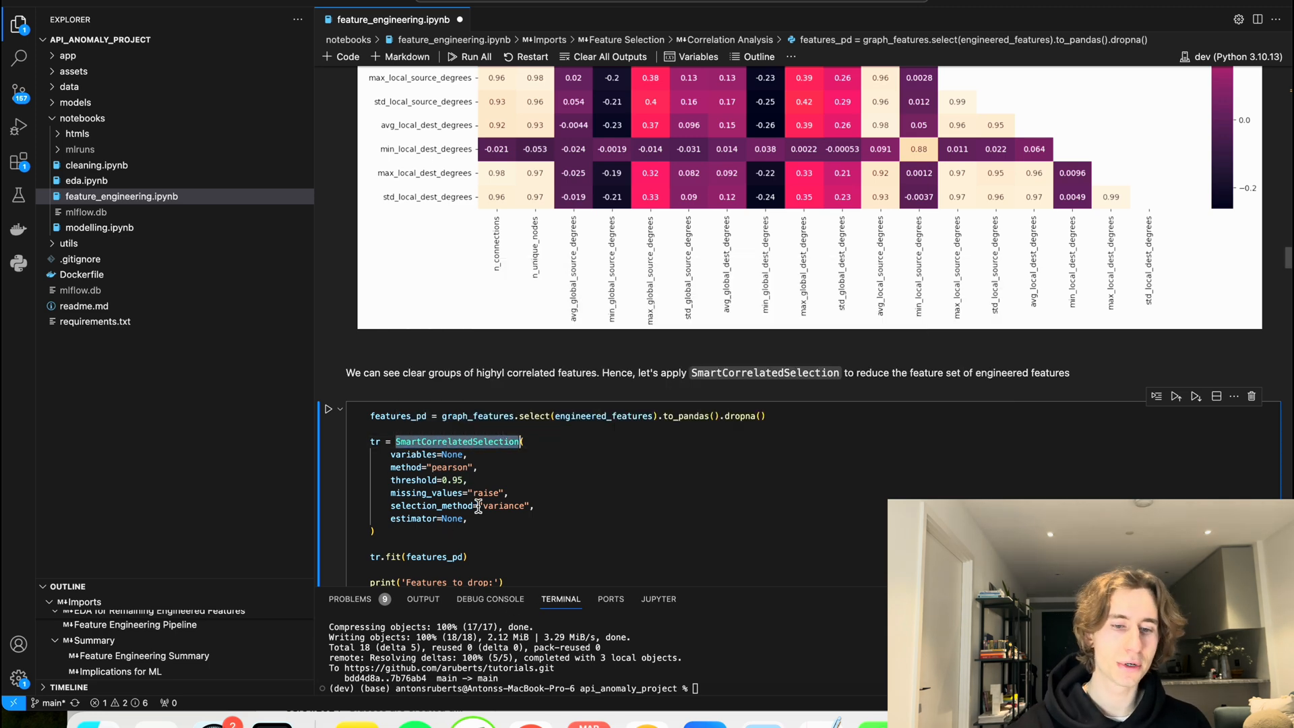
{"action": "double_click", "coordinate": [449, 467]}
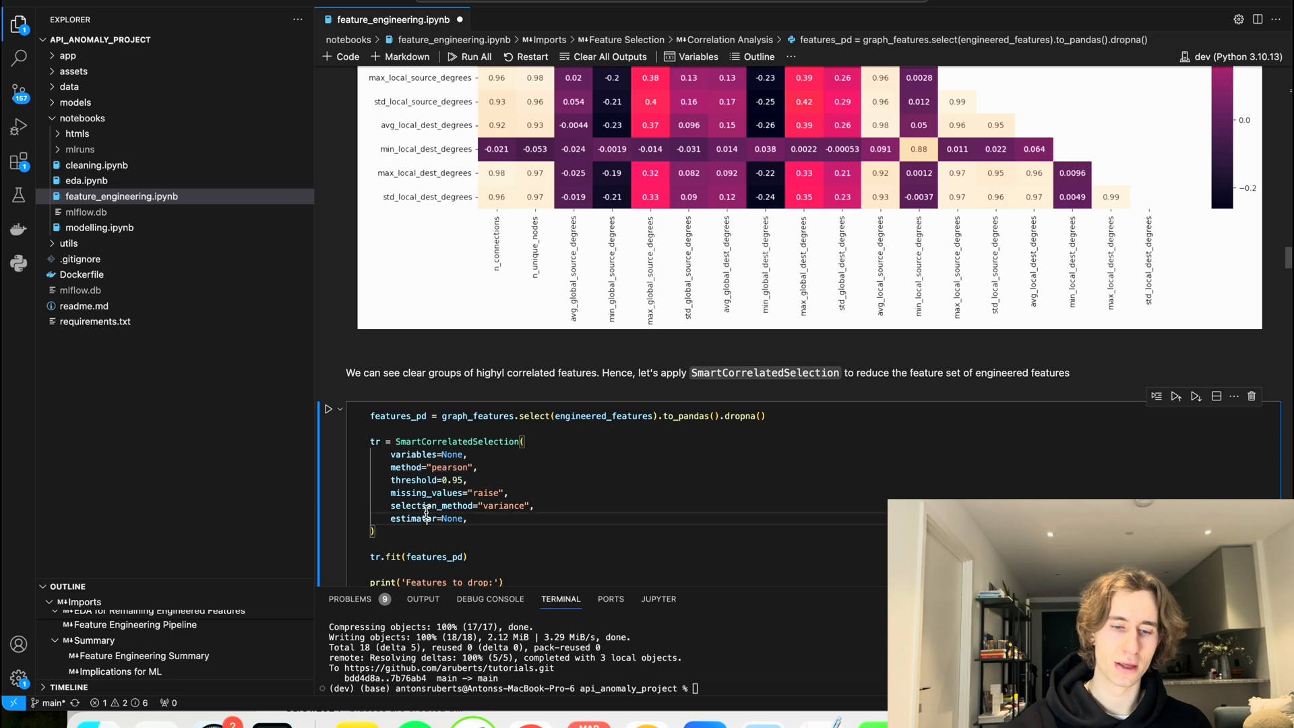
{"action": "double_click", "coordinate": [431, 505]}
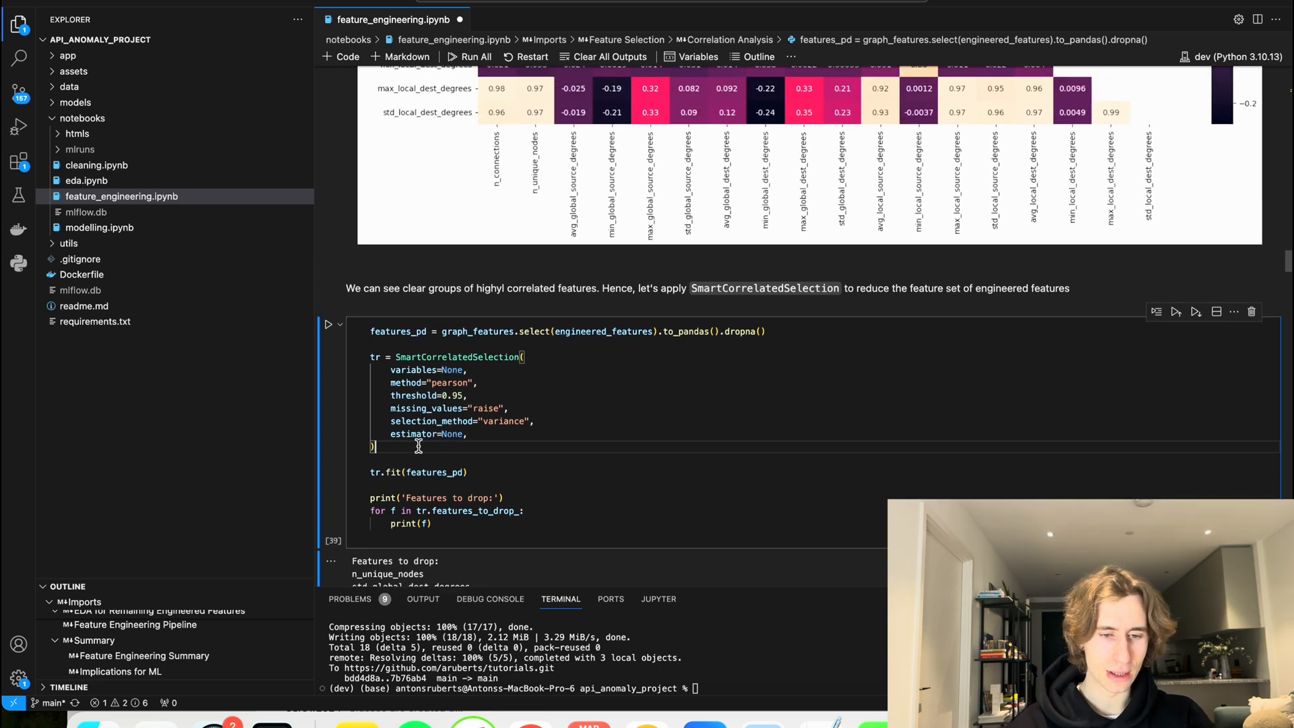
{"action": "scroll", "scroll_direction": "down", "scroll_amount": 3}
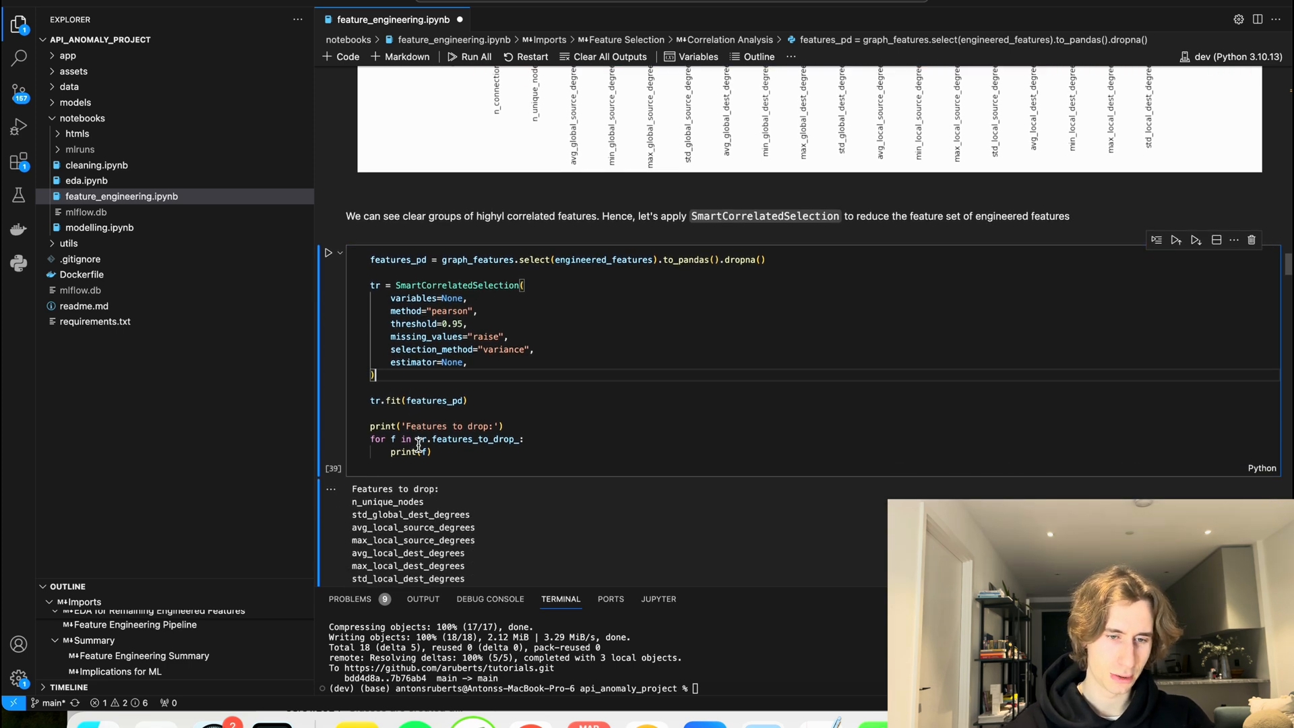
{"action": "scroll", "scroll_direction": "down", "scroll_amount": 3}
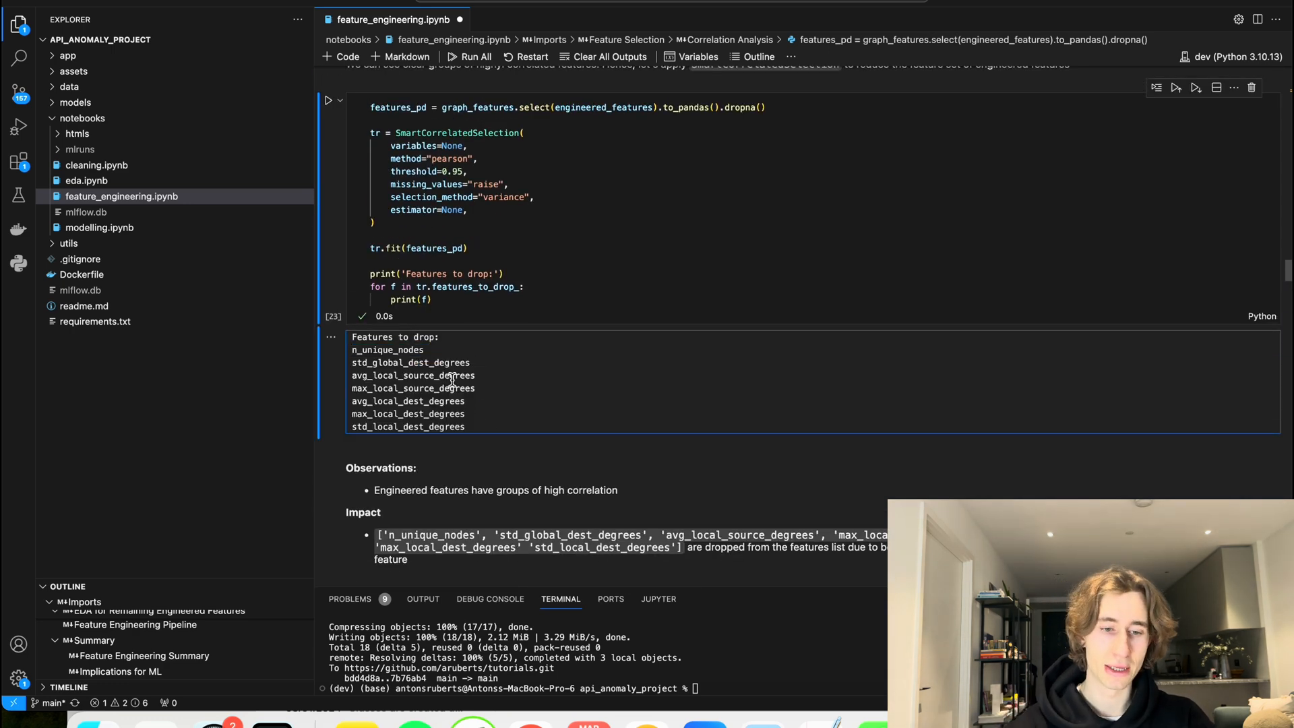
Step: Scroll down past the drop-features notes to the 'EDA for Remaining Engineered Features' section
{"action": "scroll", "scroll_direction": "down", "scroll_amount": 3}
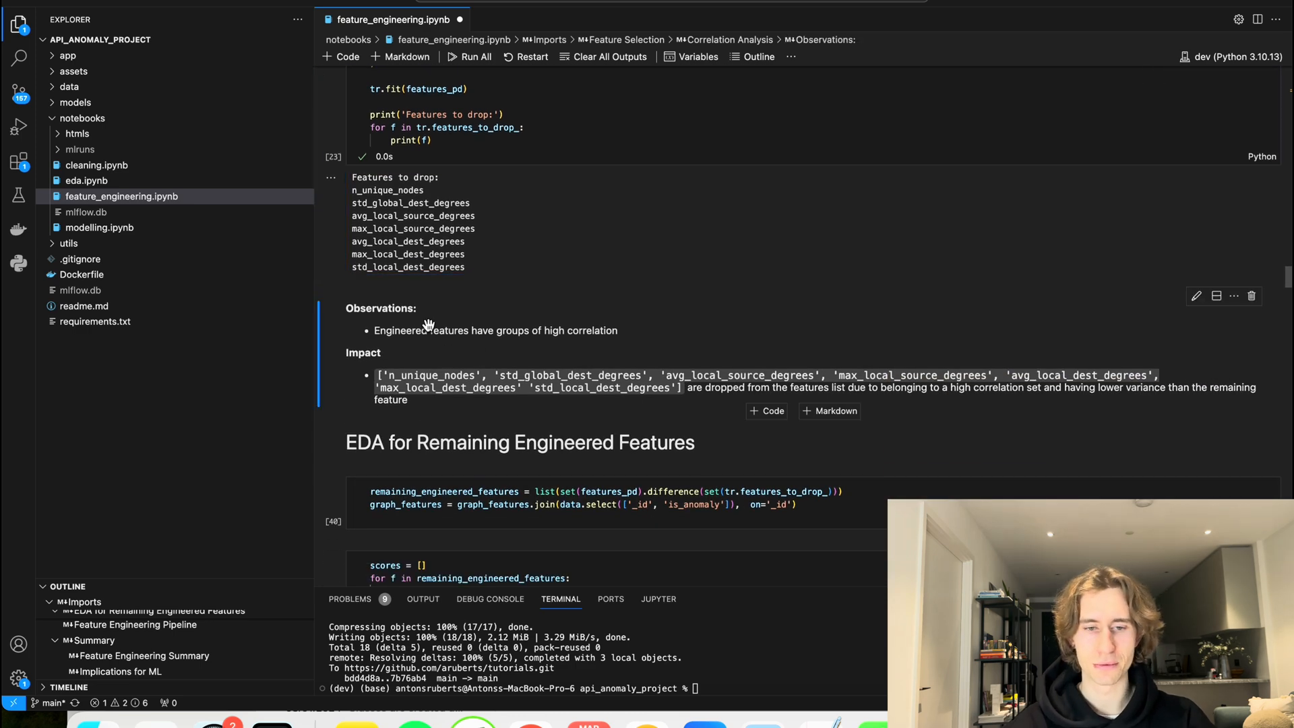
{"action": "mouse_move", "coordinate": [603, 350]}
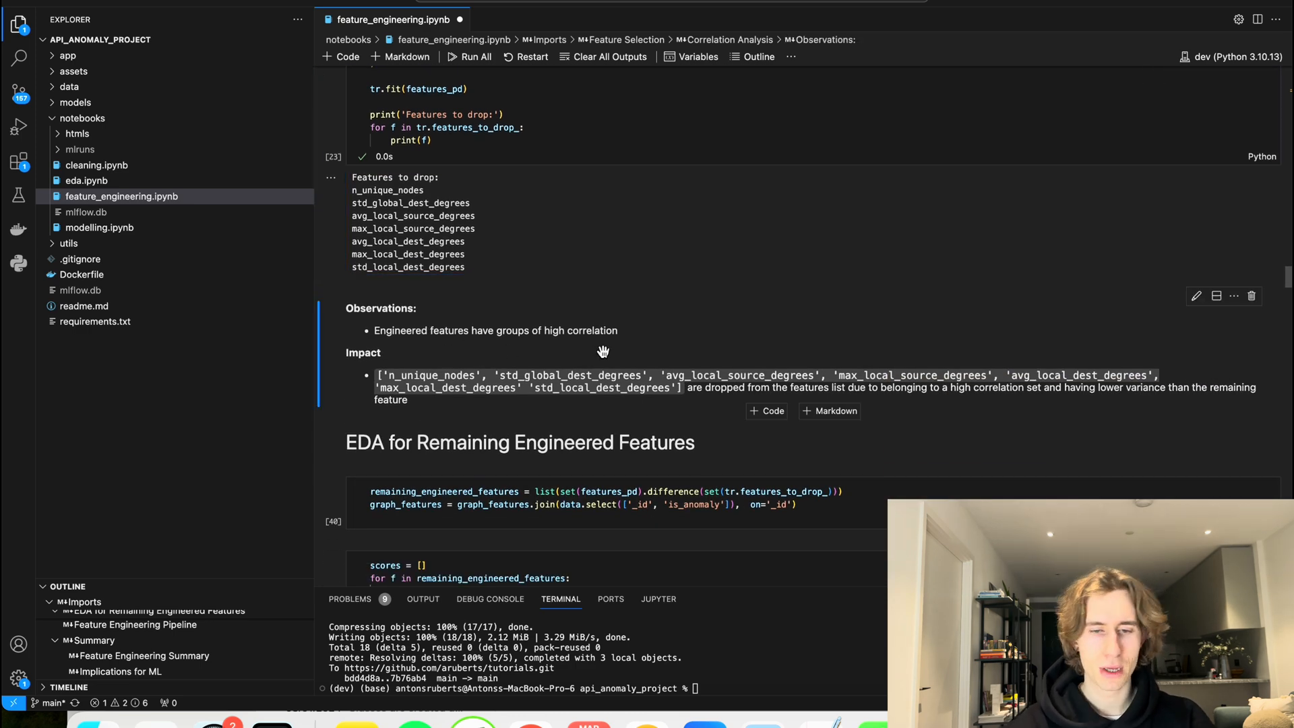
{"action": "mouse_move", "coordinate": [638, 367]}
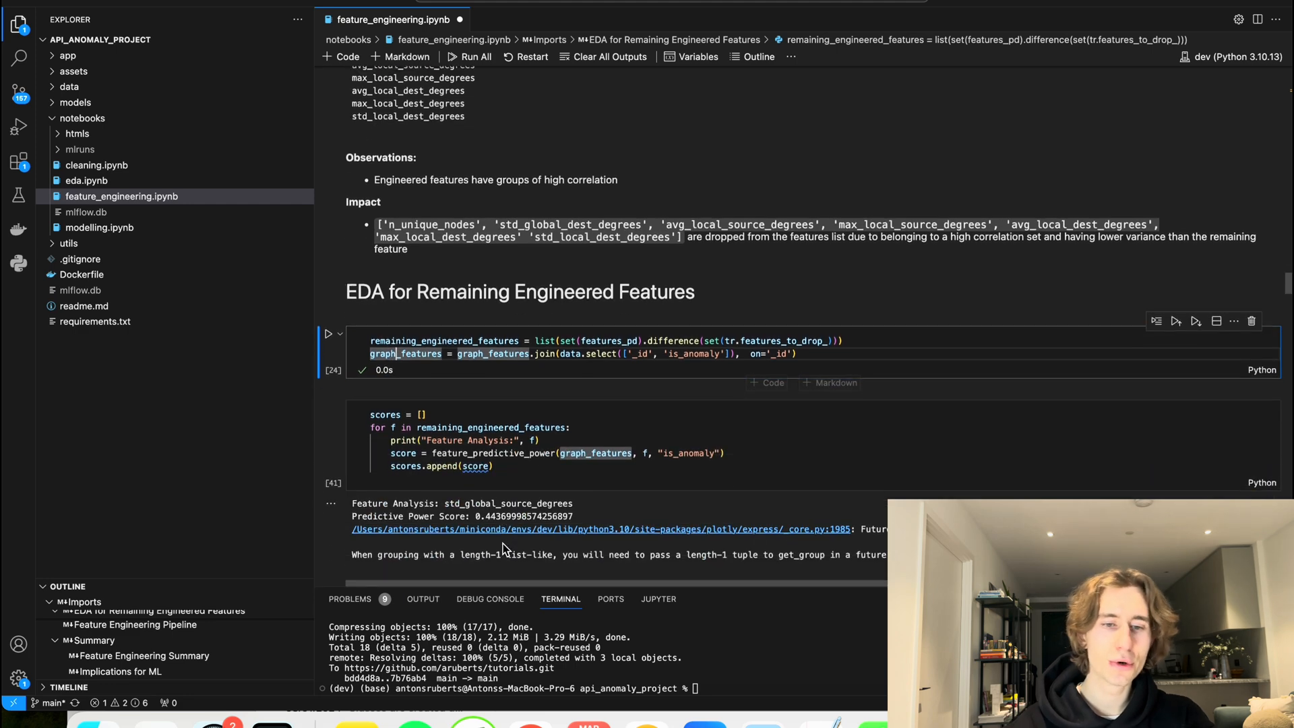
{"action": "scroll", "scroll_direction": "down", "scroll_amount": 3}
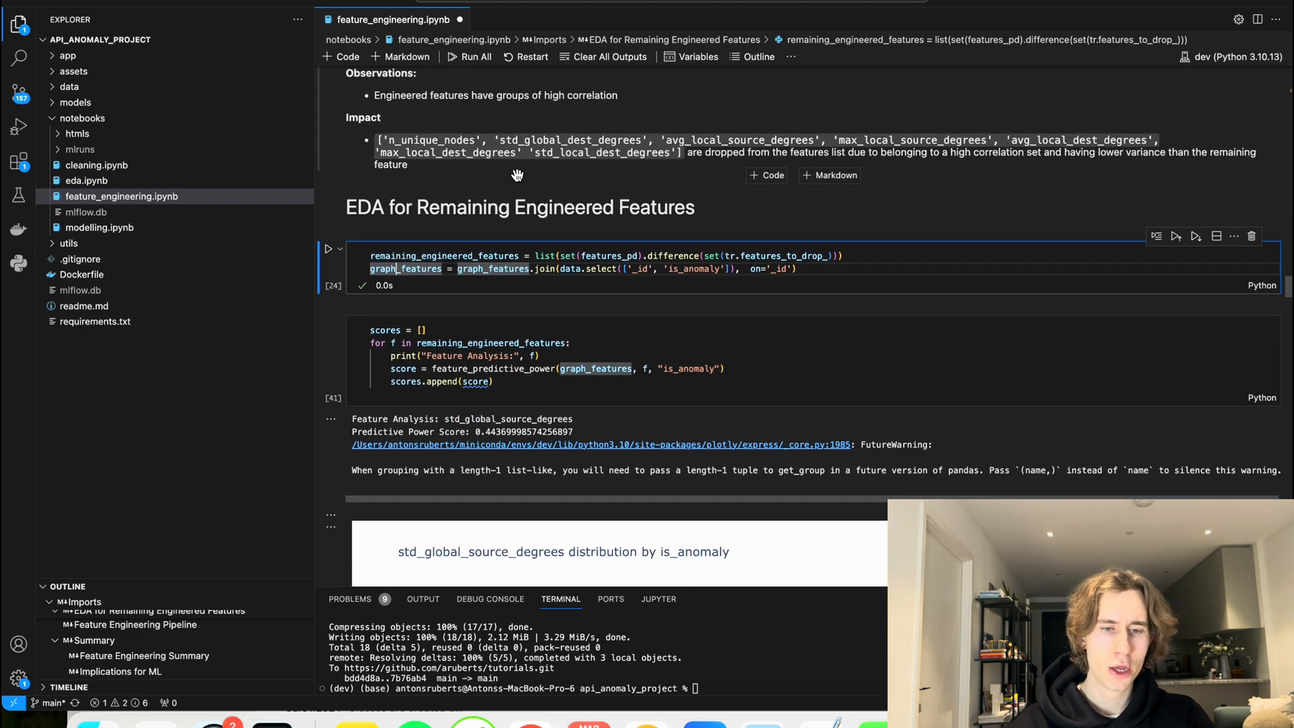
{"action": "left_click", "coordinate": [516, 372]}
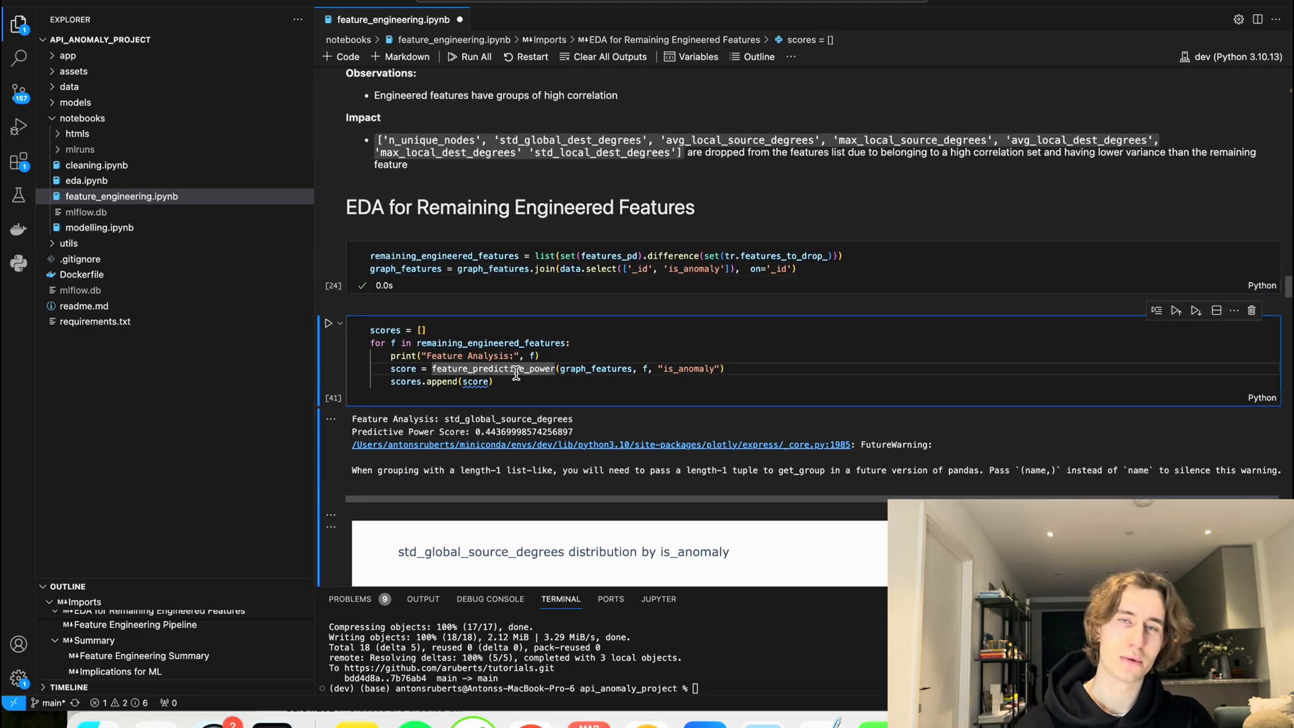
{"action": "mouse_move", "coordinate": [493, 368]}
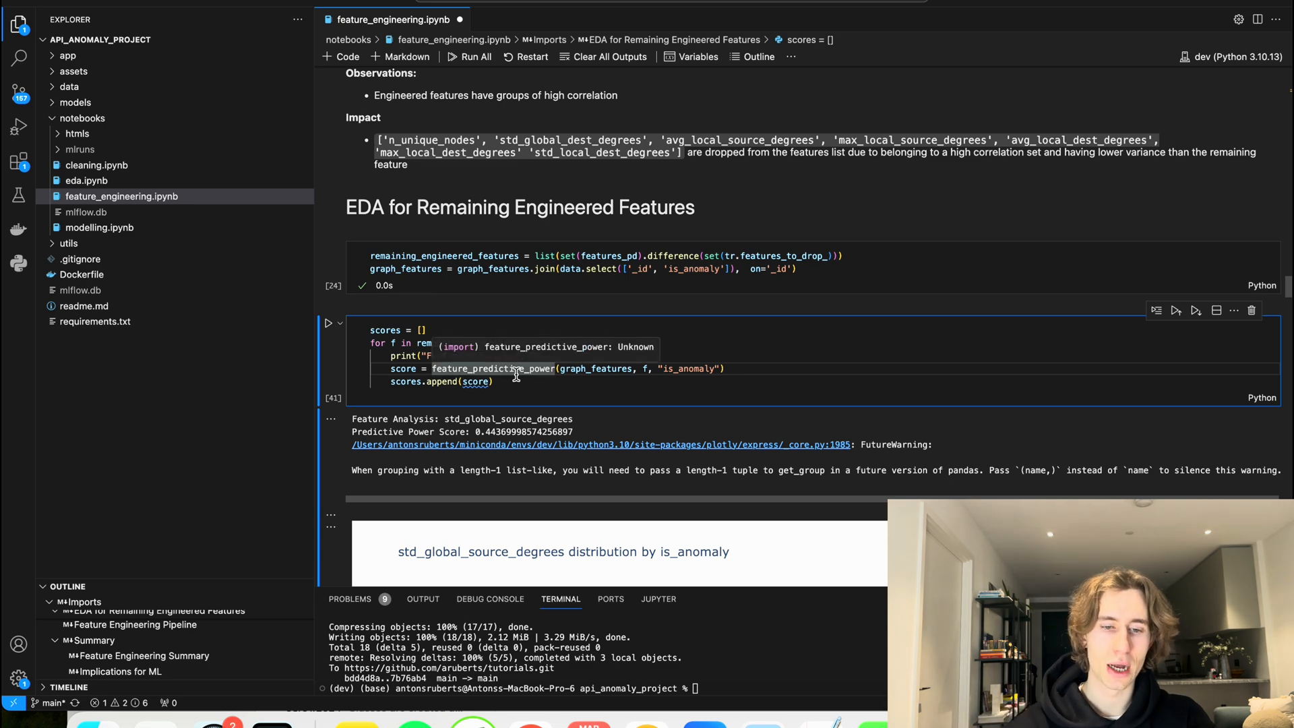
{"action": "scroll", "scroll_direction": "down", "scroll_amount": 3}
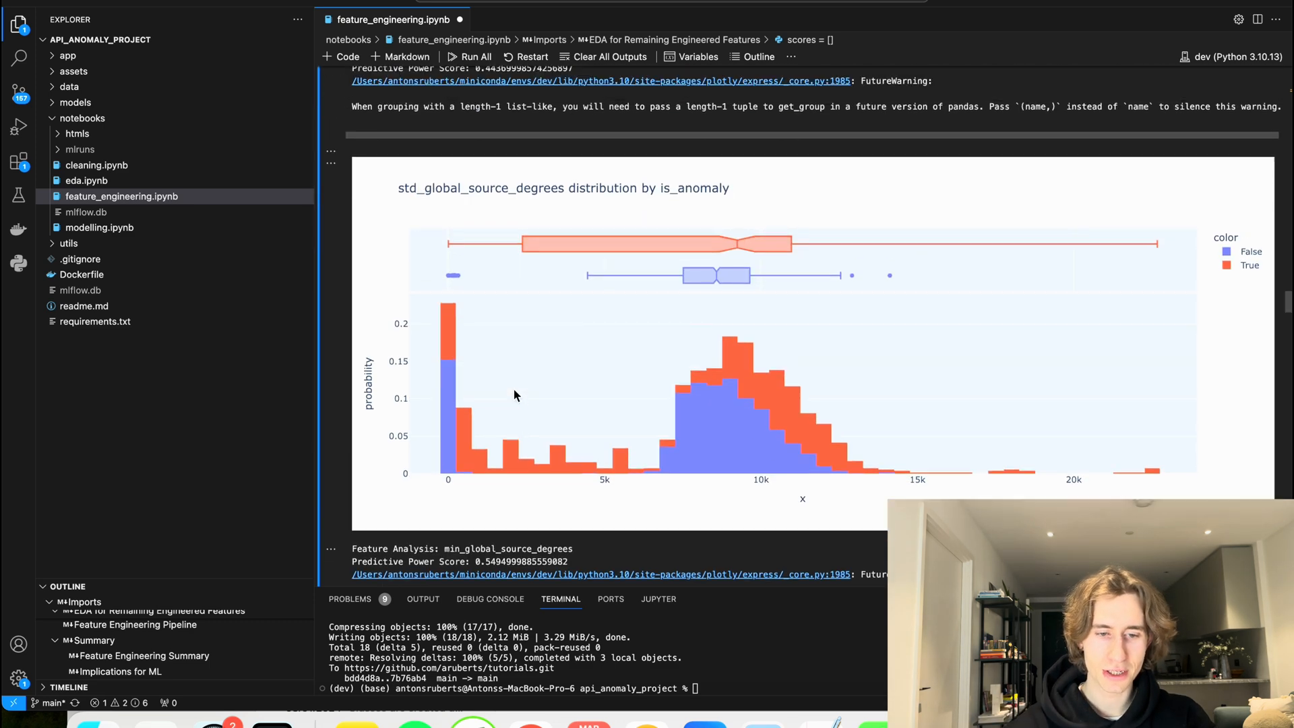
{"action": "scroll", "scroll_direction": "up", "scroll_amount": 3}
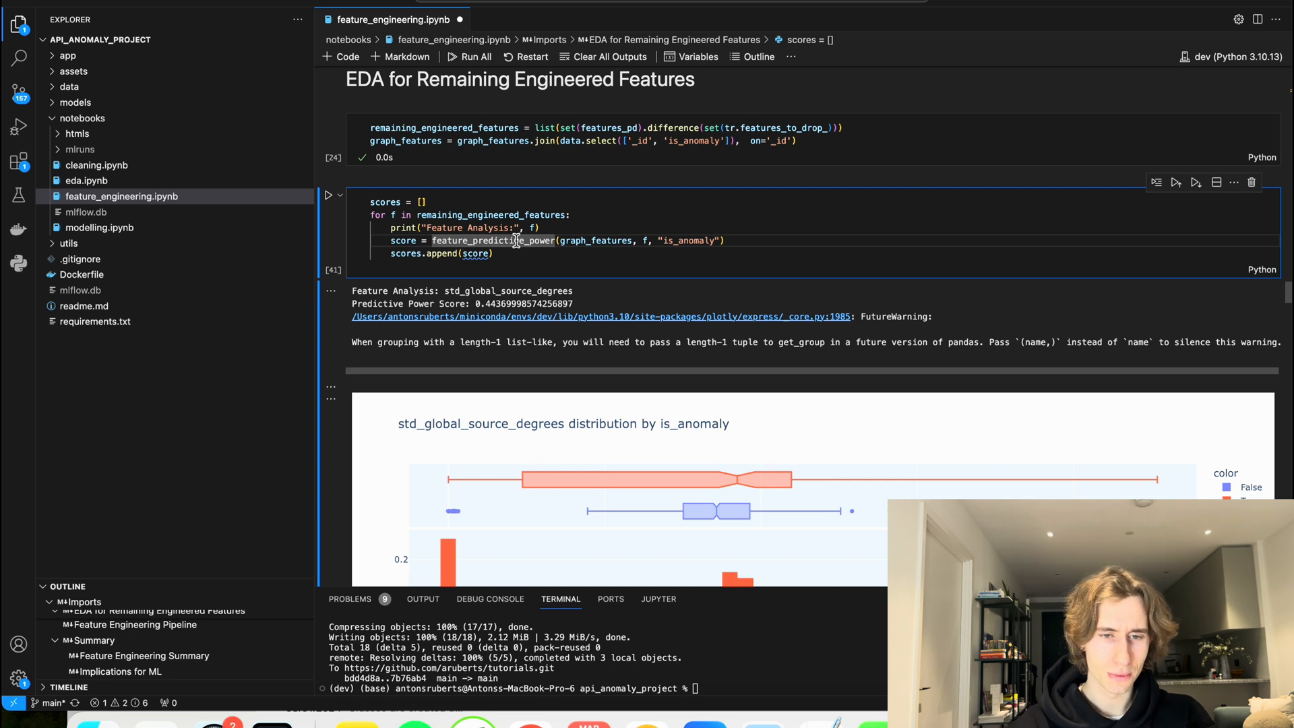
{"action": "double_click", "coordinate": [494, 240]}
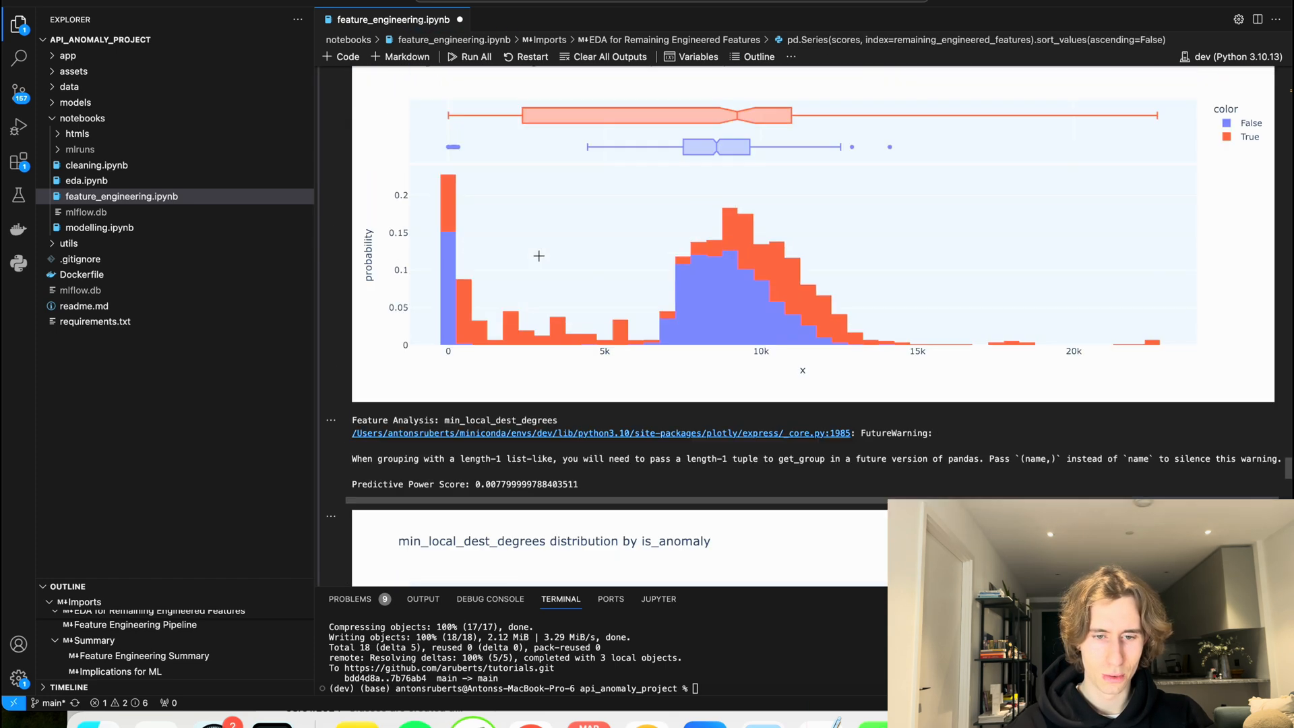
{"action": "scroll", "scroll_direction": "down", "scroll_amount": 3}
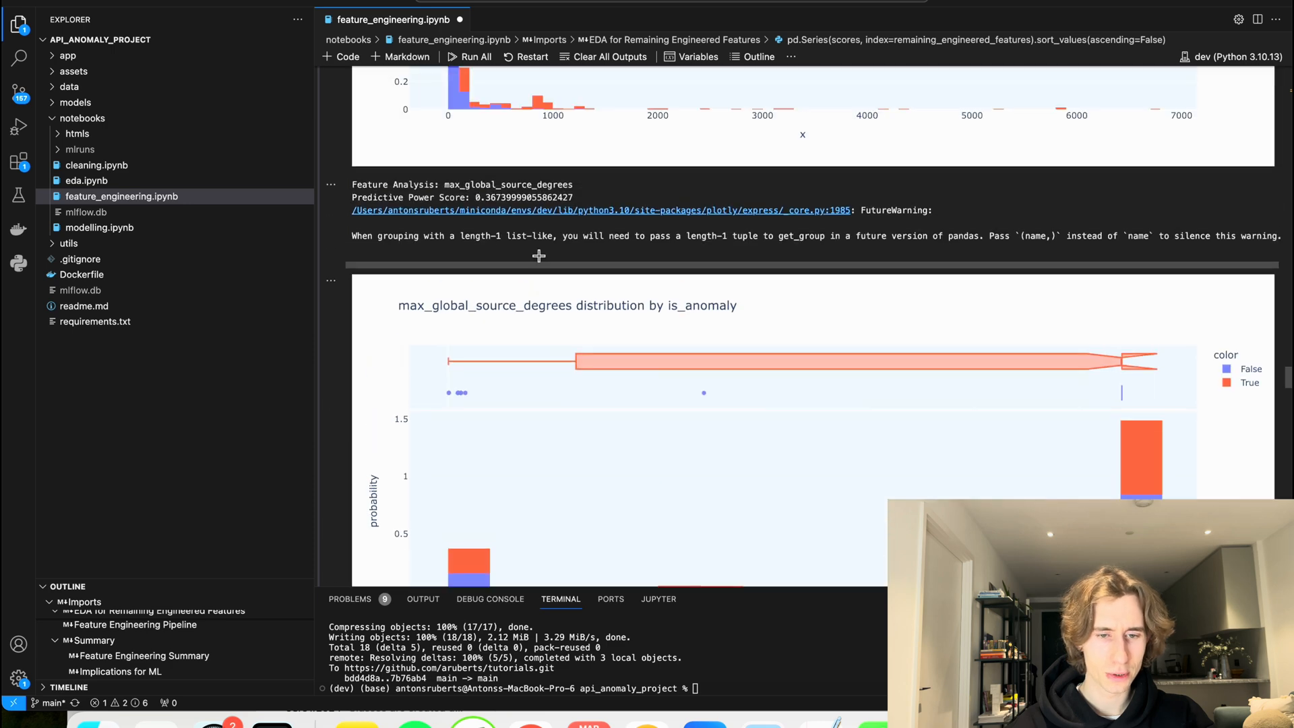
{"action": "scroll", "scroll_direction": "down", "scroll_amount": 3}
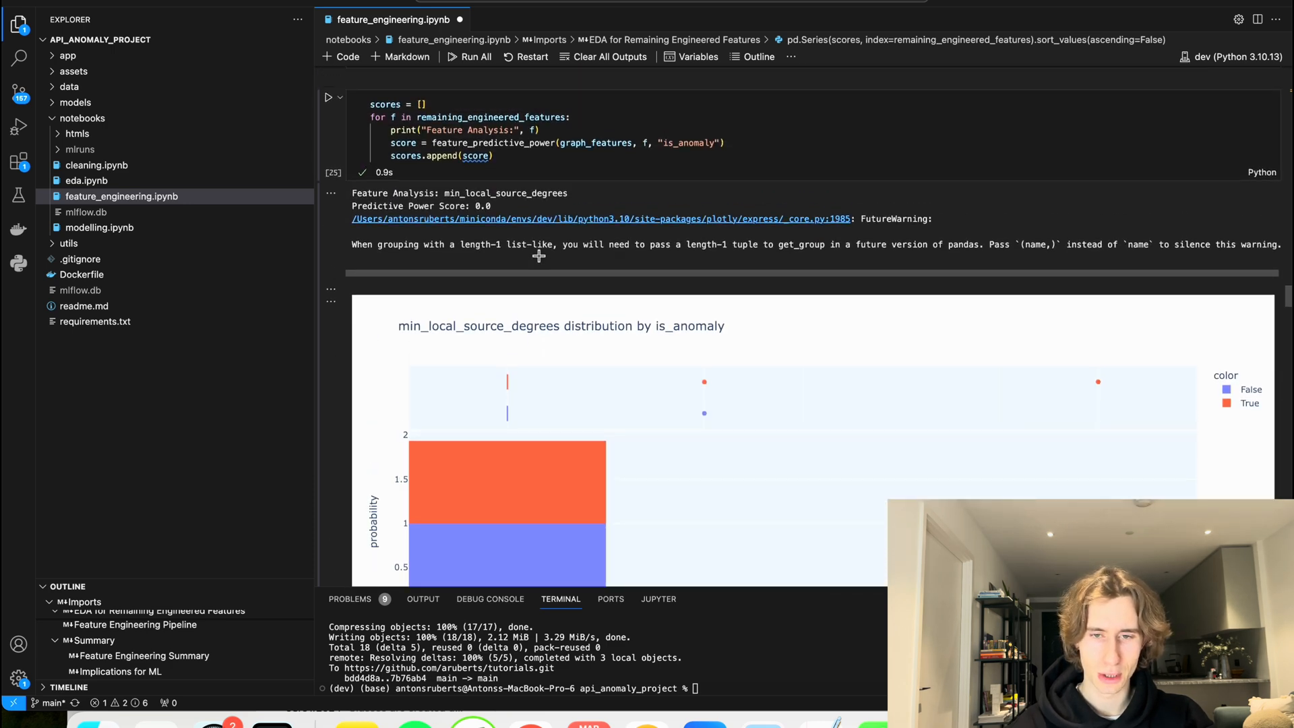
{"action": "scroll", "scroll_direction": "down", "scroll_amount": 3}
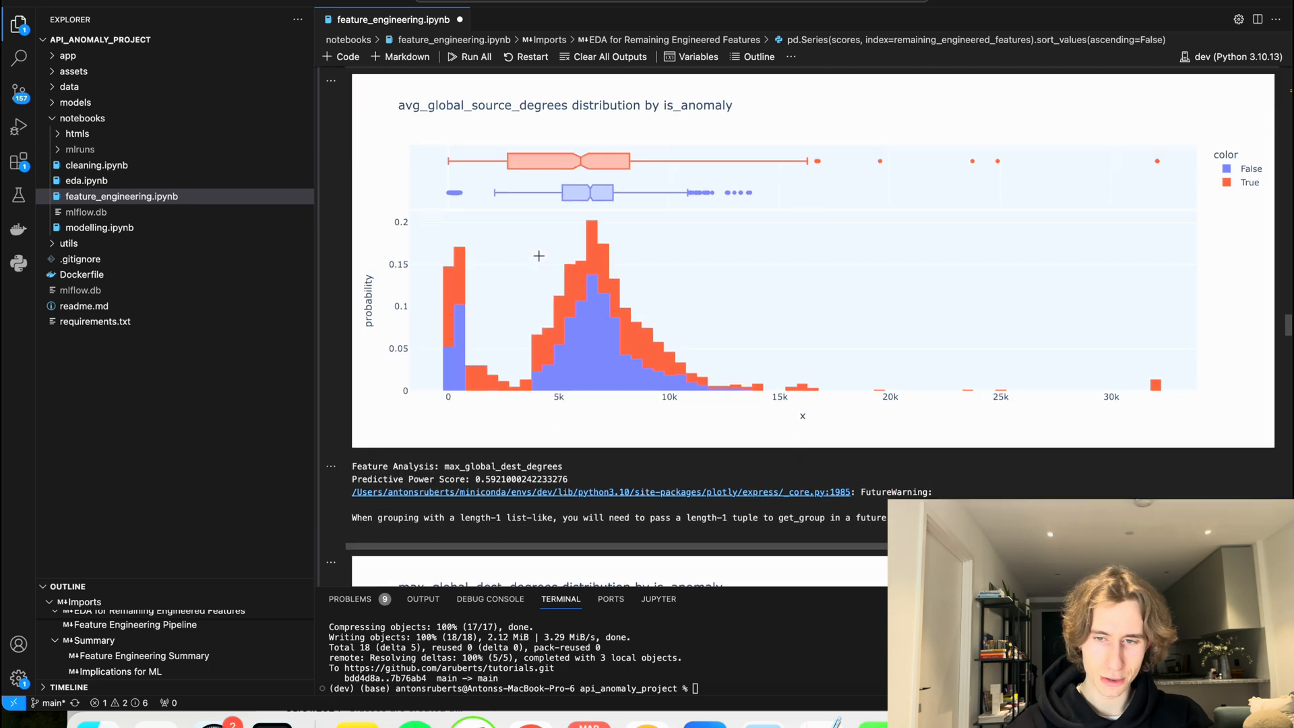
{"action": "scroll", "scroll_direction": "down", "scroll_amount": 3}
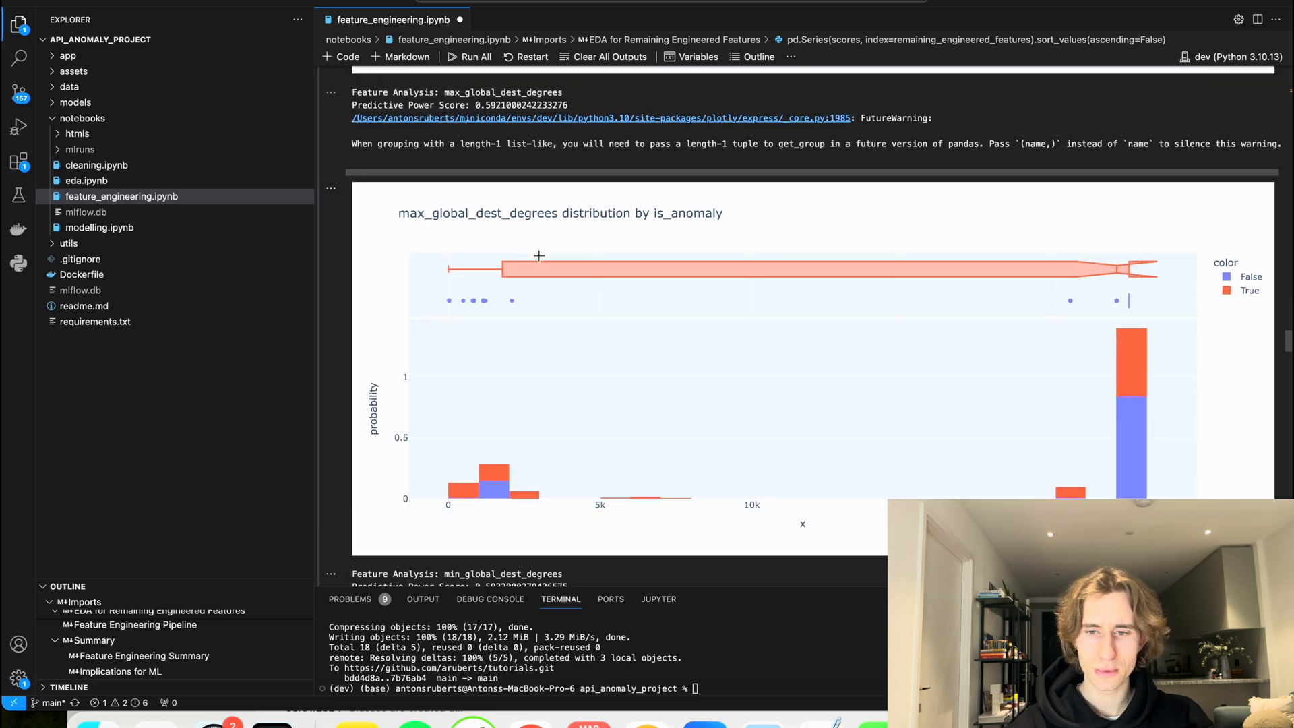
{"action": "scroll", "scroll_direction": "down", "scroll_amount": 3}
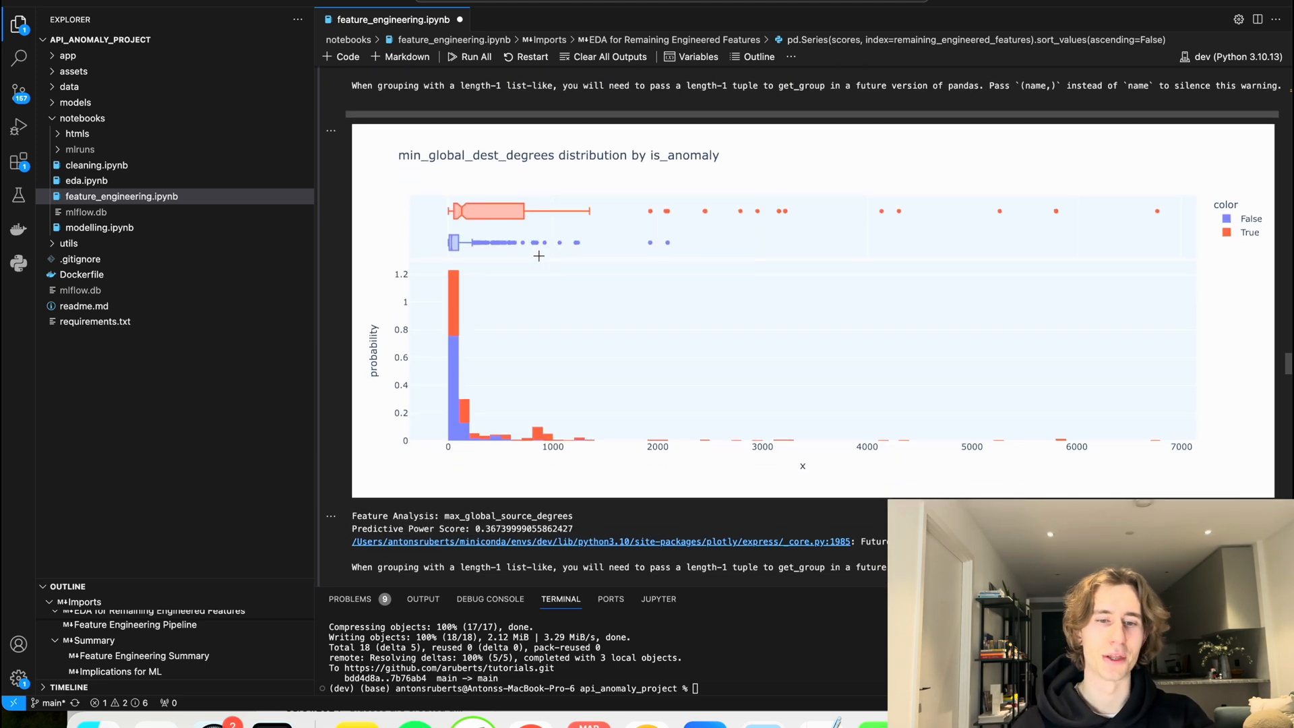
{"action": "scroll", "scroll_direction": "down", "scroll_amount": 3}
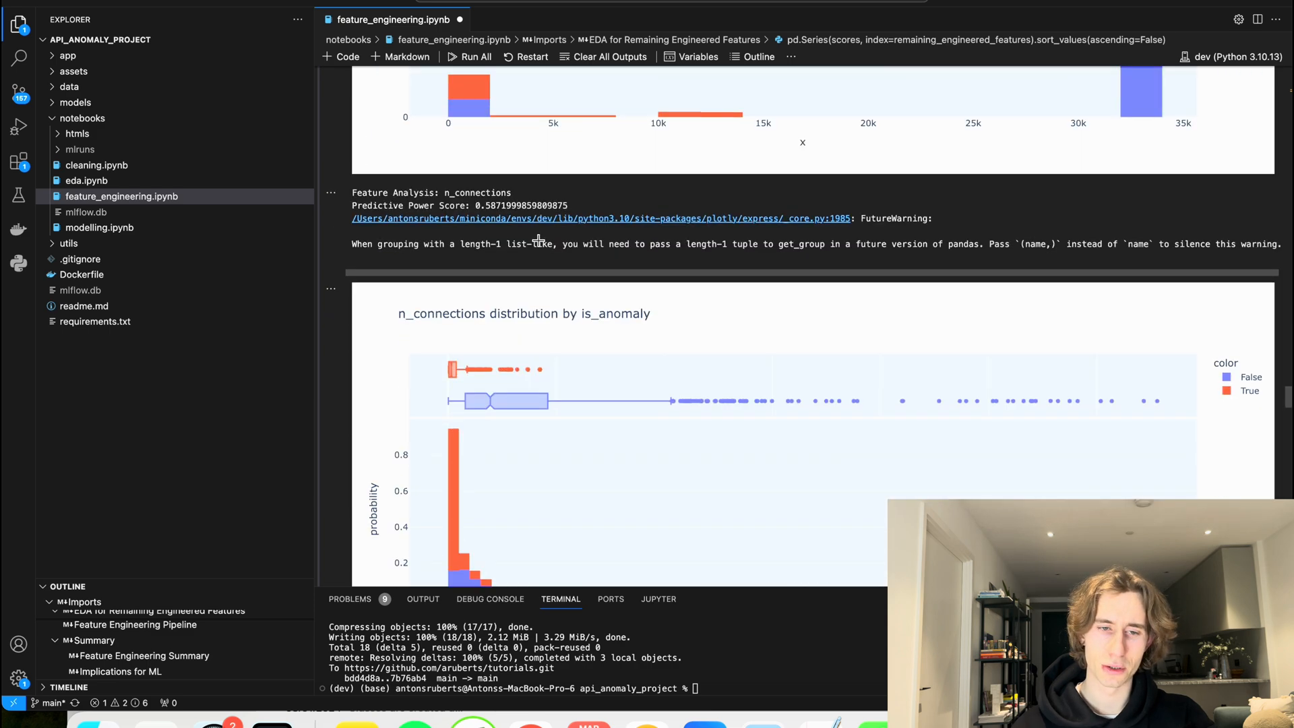
{"action": "scroll", "scroll_direction": "down", "scroll_amount": 3}
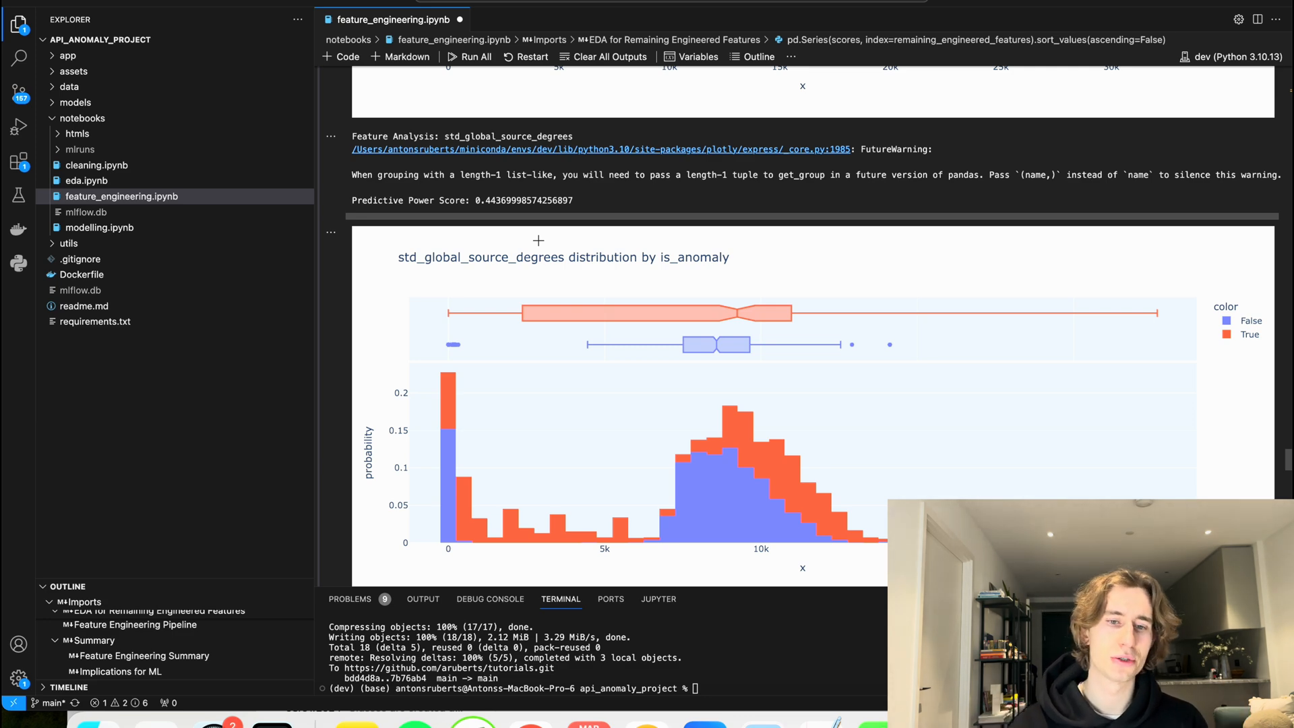
{"action": "scroll", "scroll_direction": "down", "scroll_amount": 3}
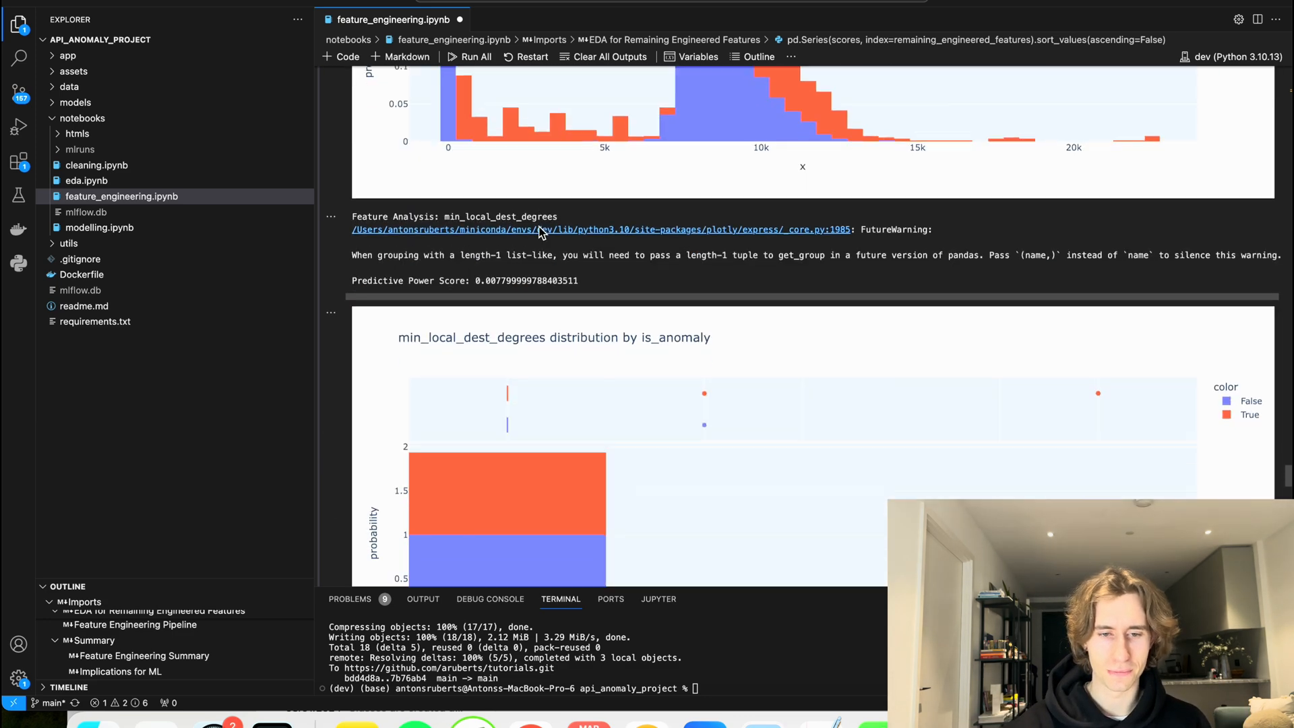
{"action": "scroll", "scroll_direction": "down", "scroll_amount": 3}
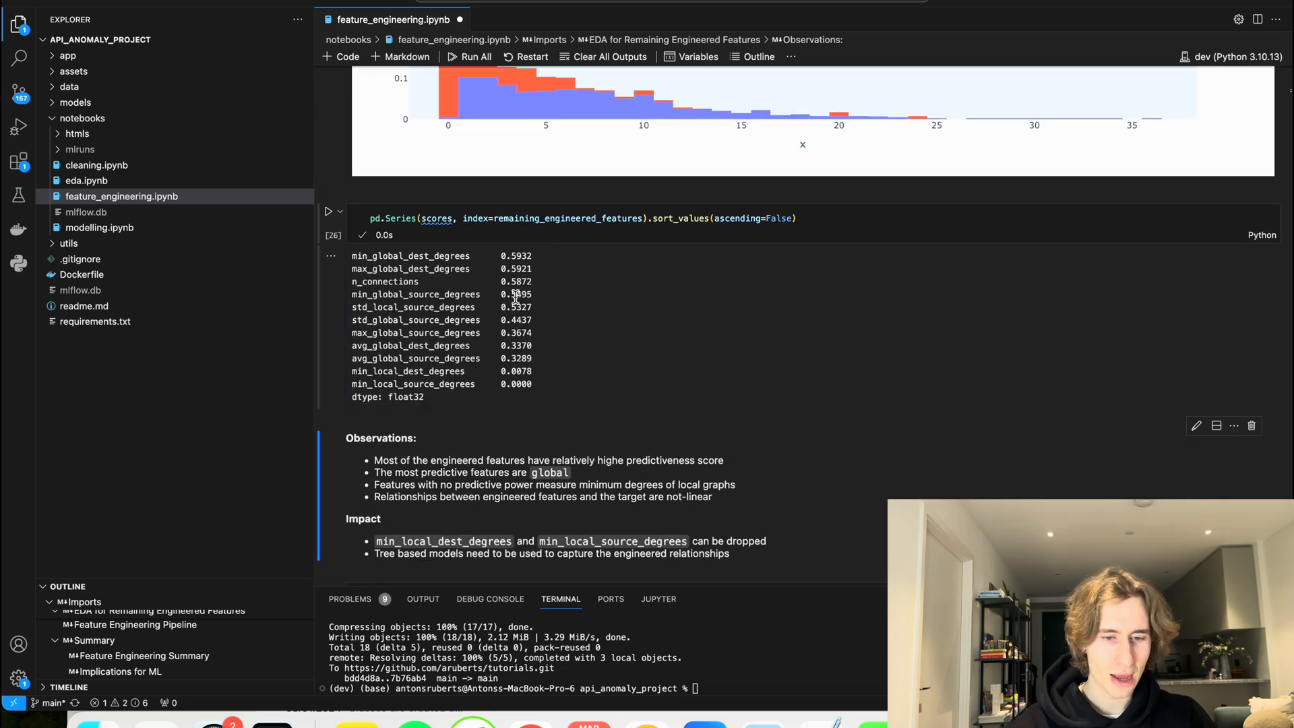
{"action": "mouse_move", "coordinate": [553, 397]}
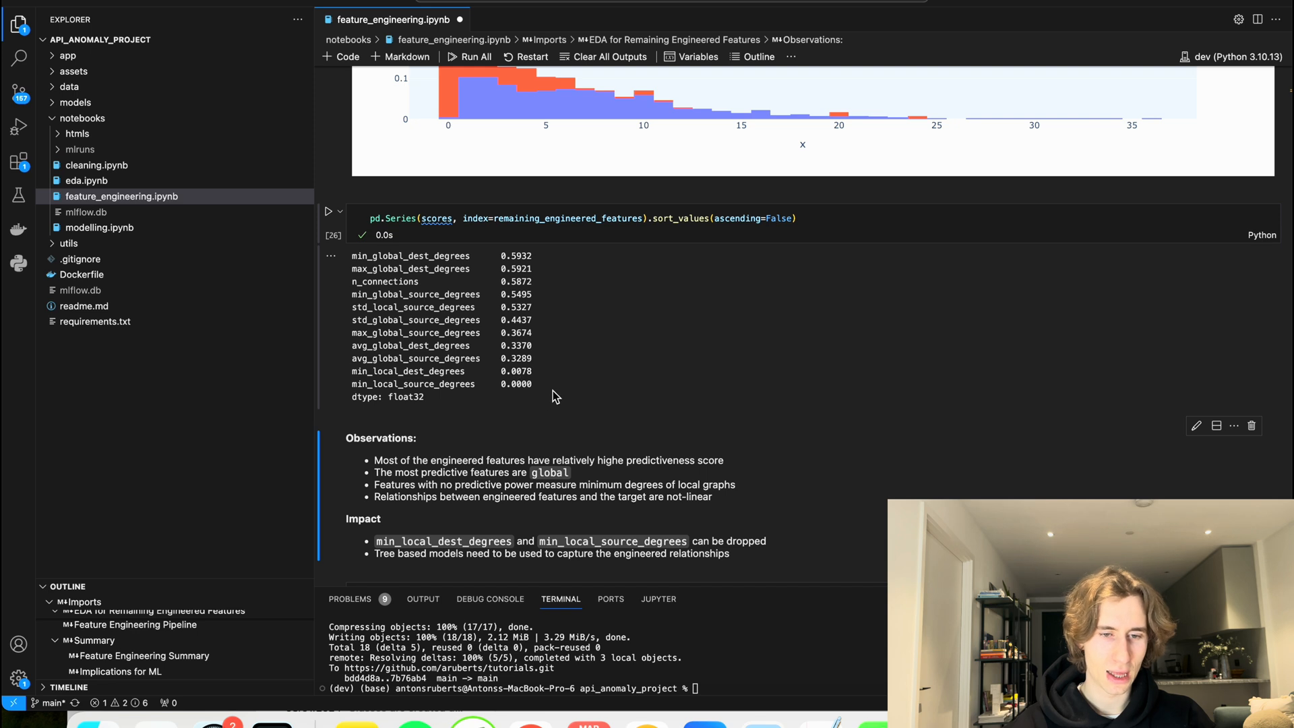
{"action": "mouse_move", "coordinate": [388, 378]}
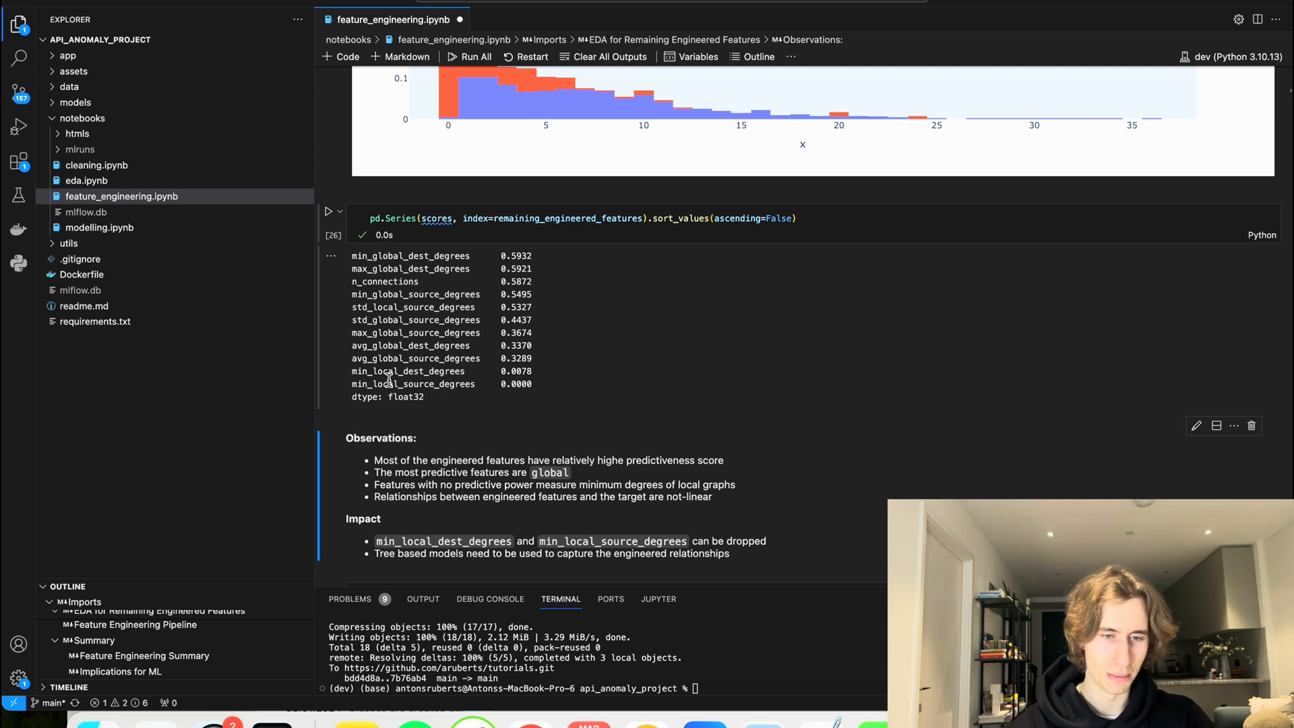
{"action": "double_click", "coordinate": [413, 384]}
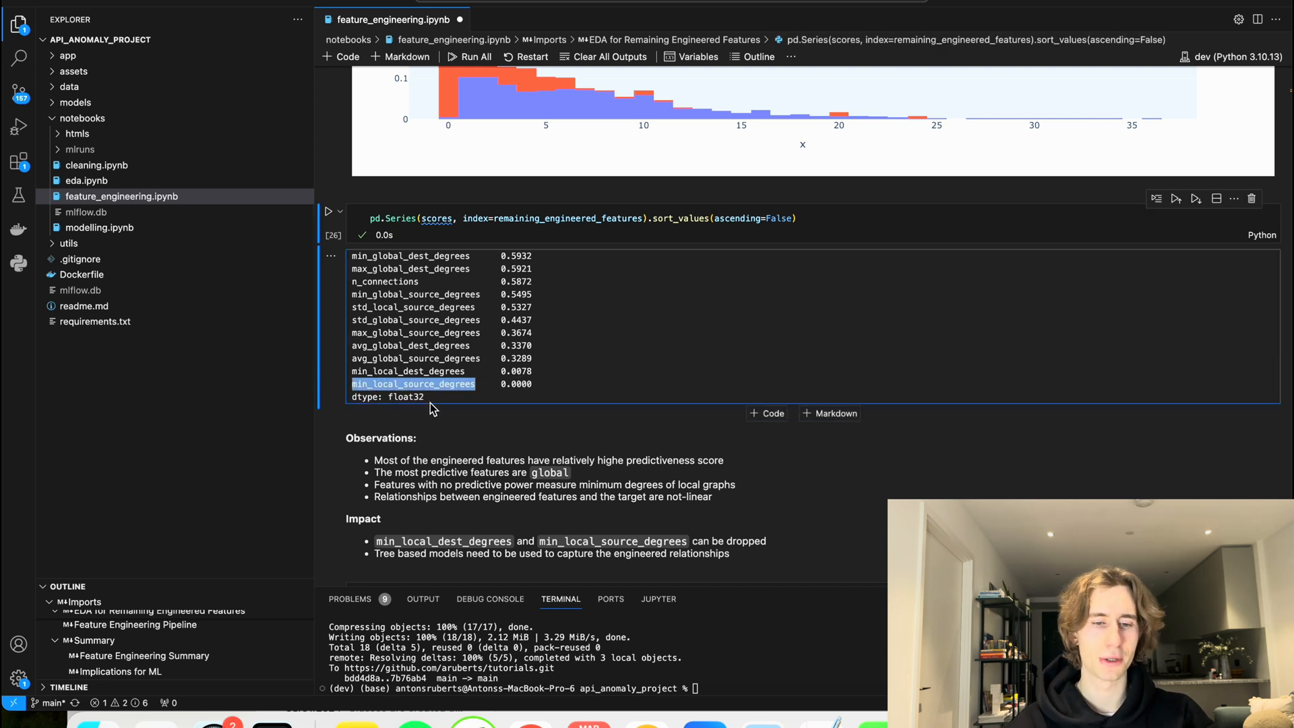
{"action": "mouse_move", "coordinate": [386, 382]}
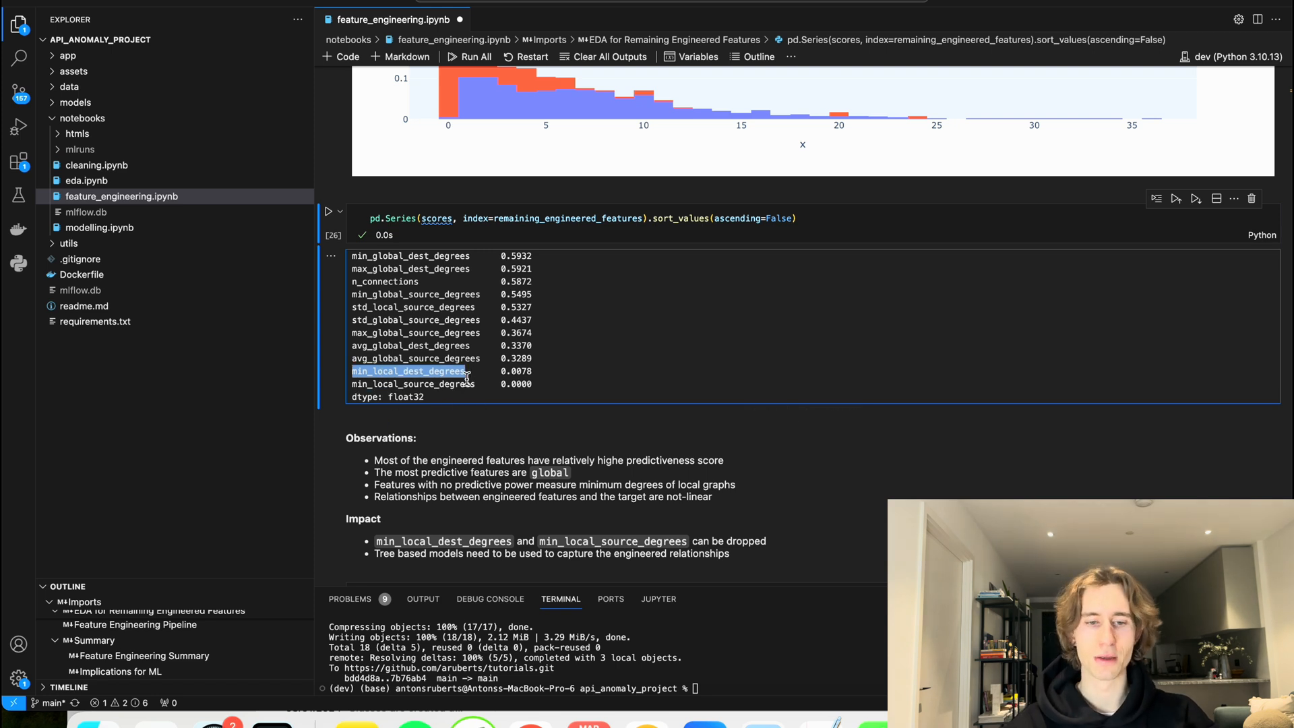
{"action": "mouse_move", "coordinate": [537, 399]}
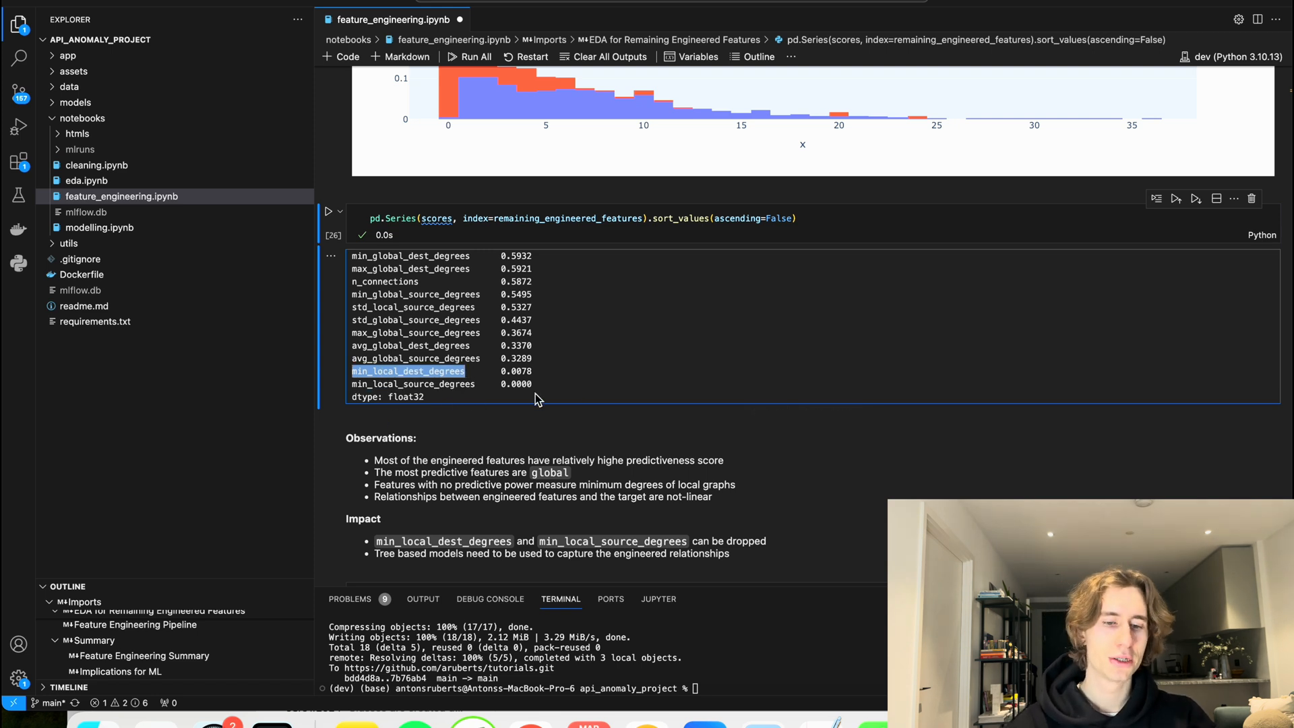
{"action": "scroll", "scroll_direction": "down", "scroll_amount": 3}
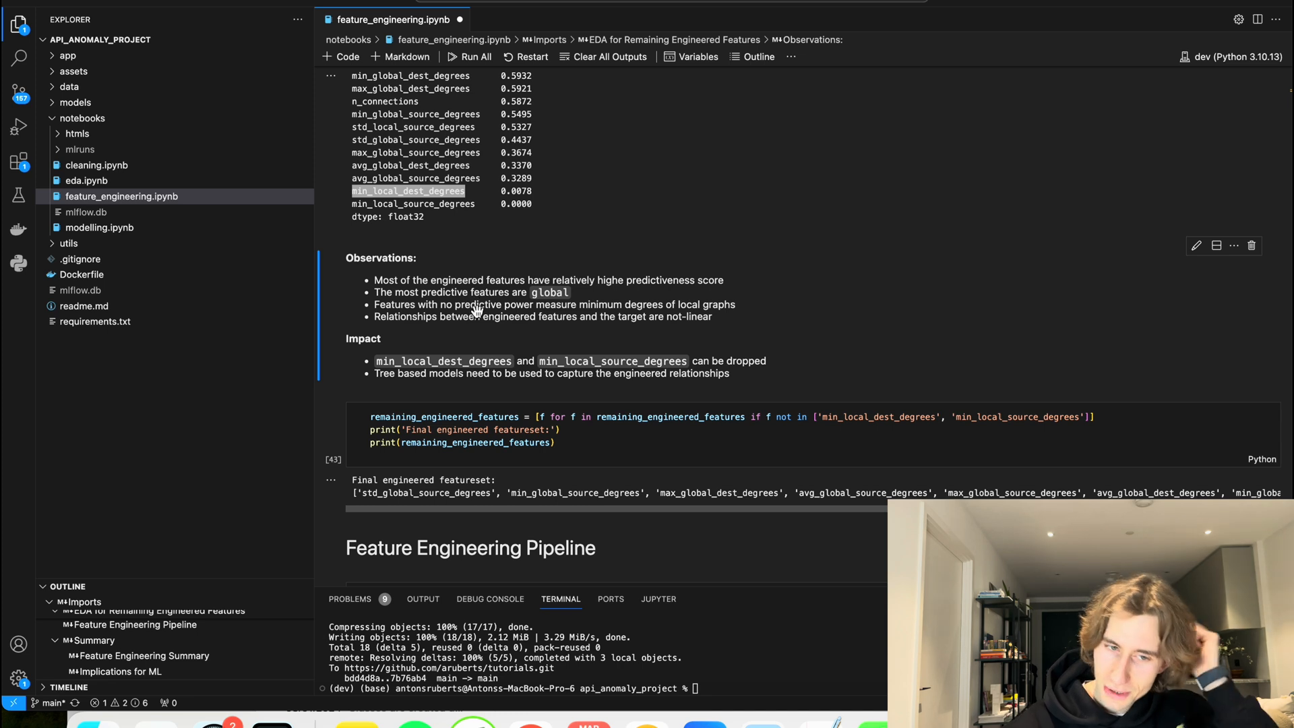
{"action": "mouse_move", "coordinate": [565, 322]}
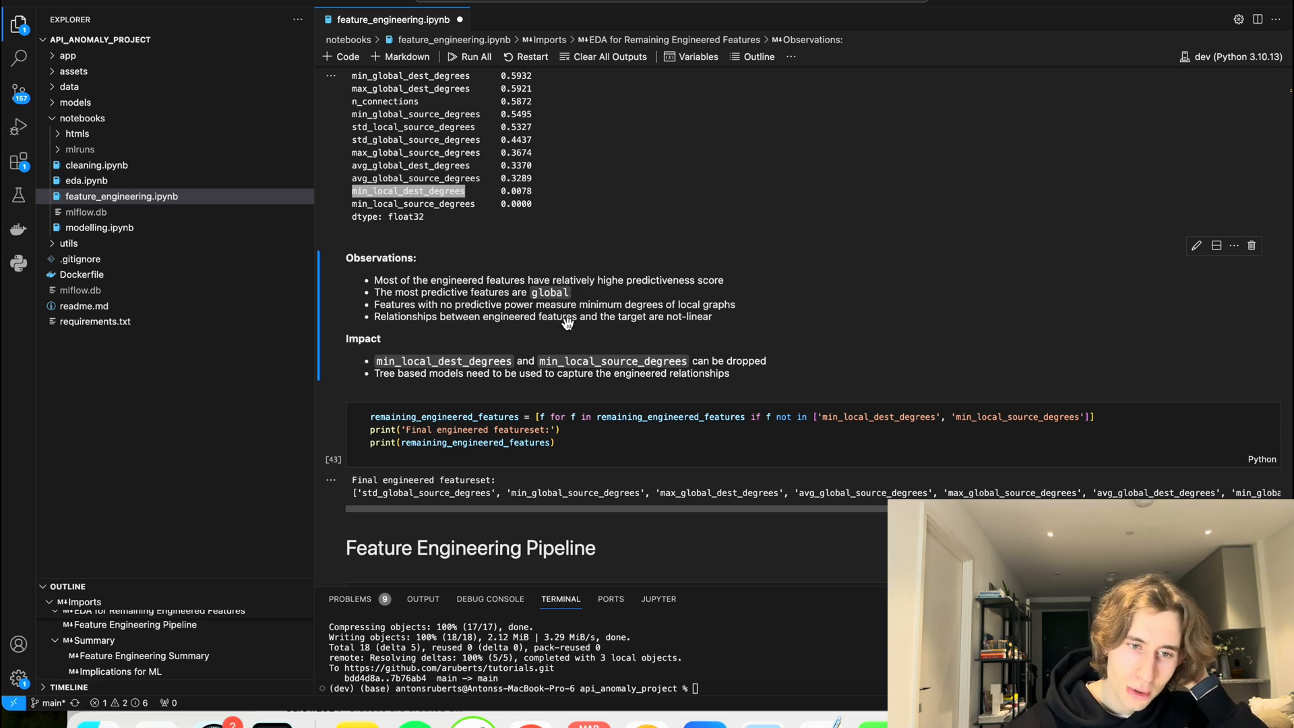
{"action": "scroll", "scroll_direction": "up", "scroll_amount": 3}
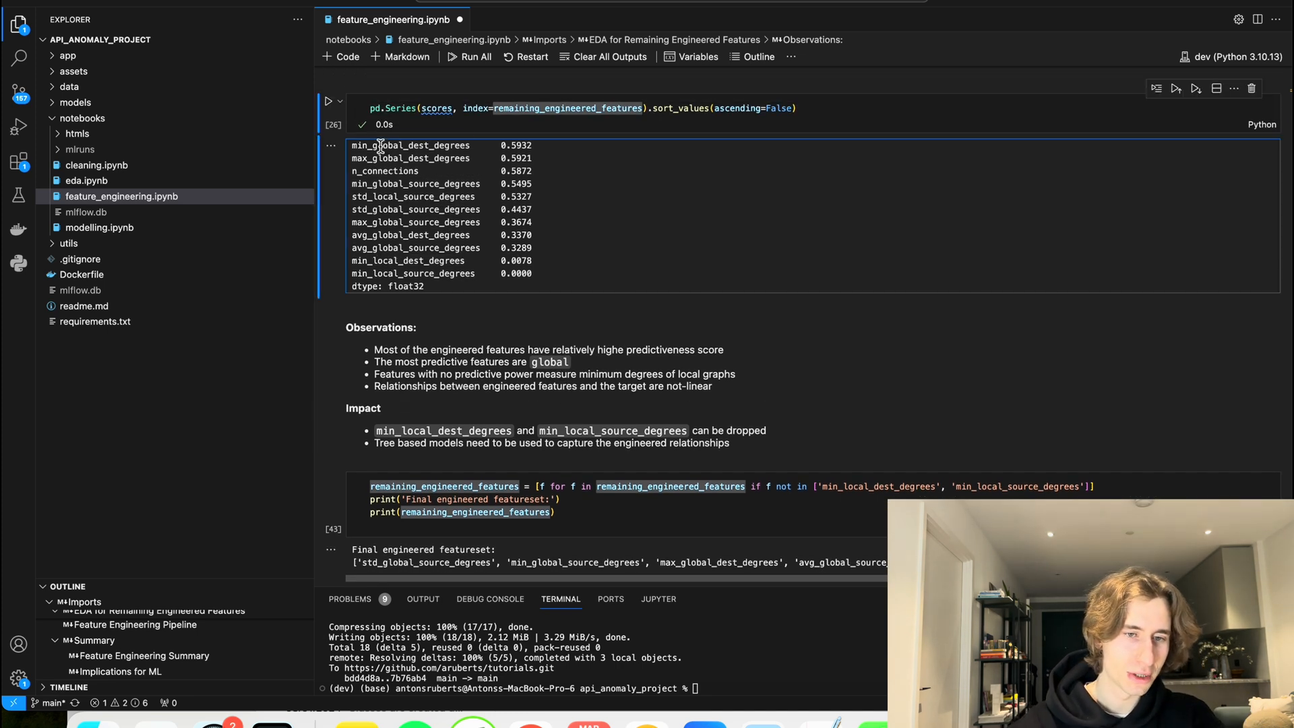
{"action": "double_click", "coordinate": [410, 158]}
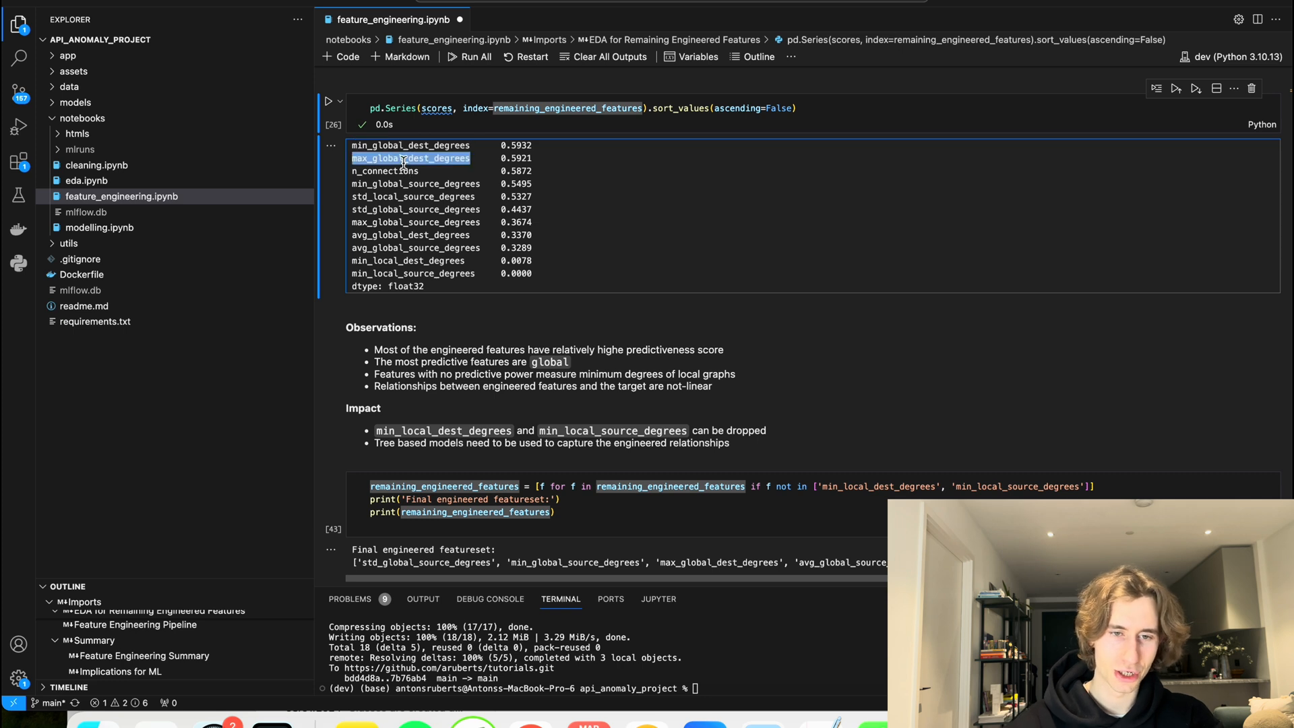
{"action": "mouse_move", "coordinate": [388, 182]}
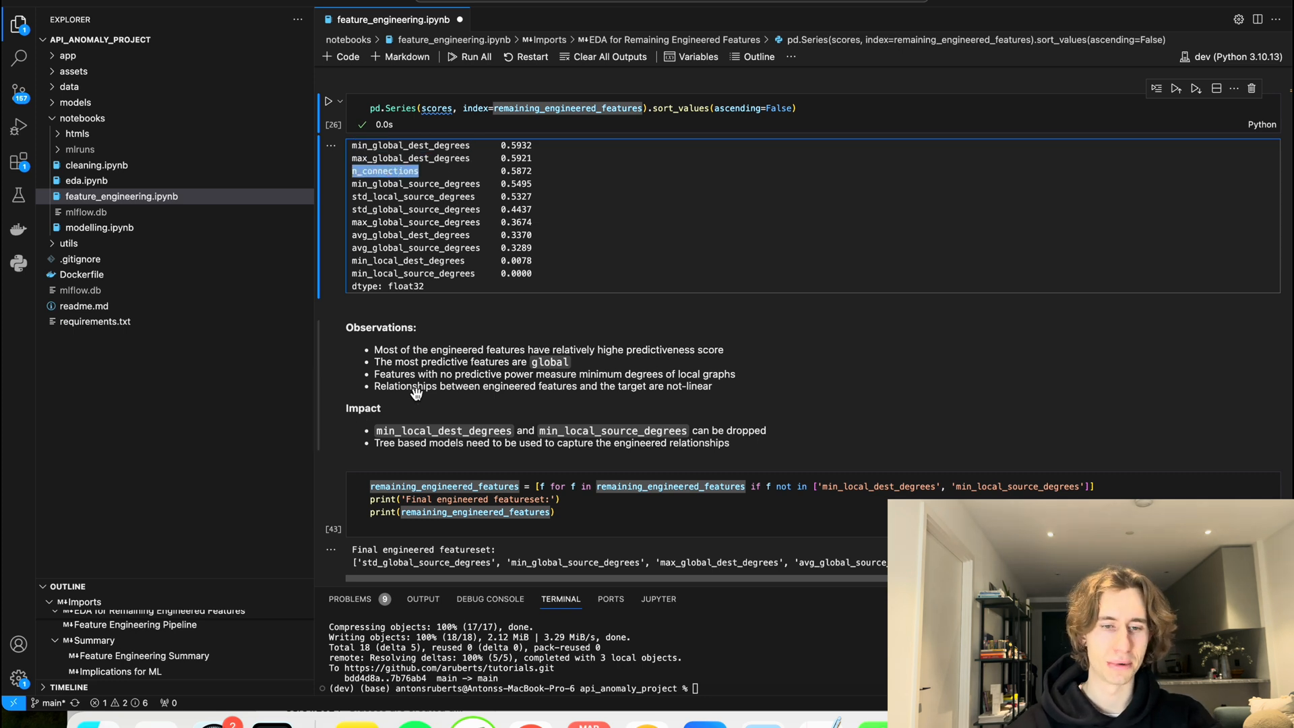
Step: Focus the remaining_engineered_features filter cell and move on to the count confirming 9 features
{"action": "scroll", "scroll_direction": "down", "scroll_amount": 3}
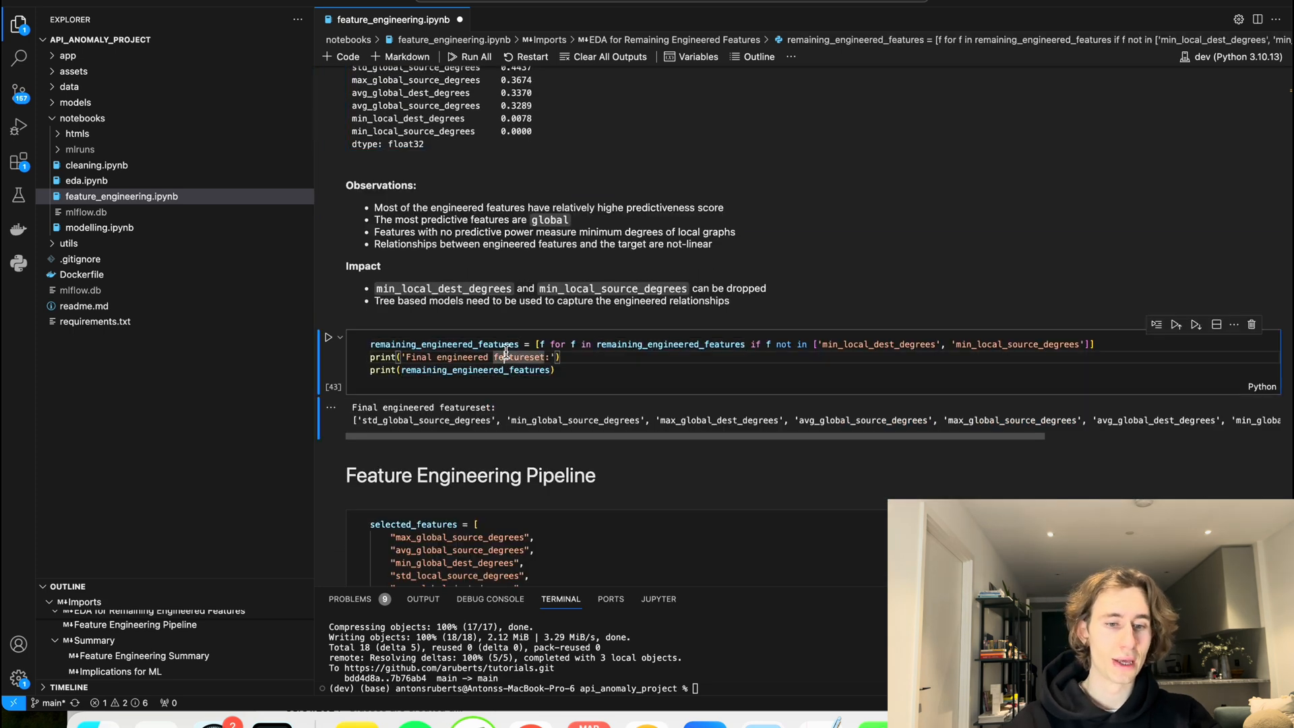
{"action": "left_click", "coordinate": [328, 337]}
{"action": "type", "text": "len(remaining_engineered_features)"}
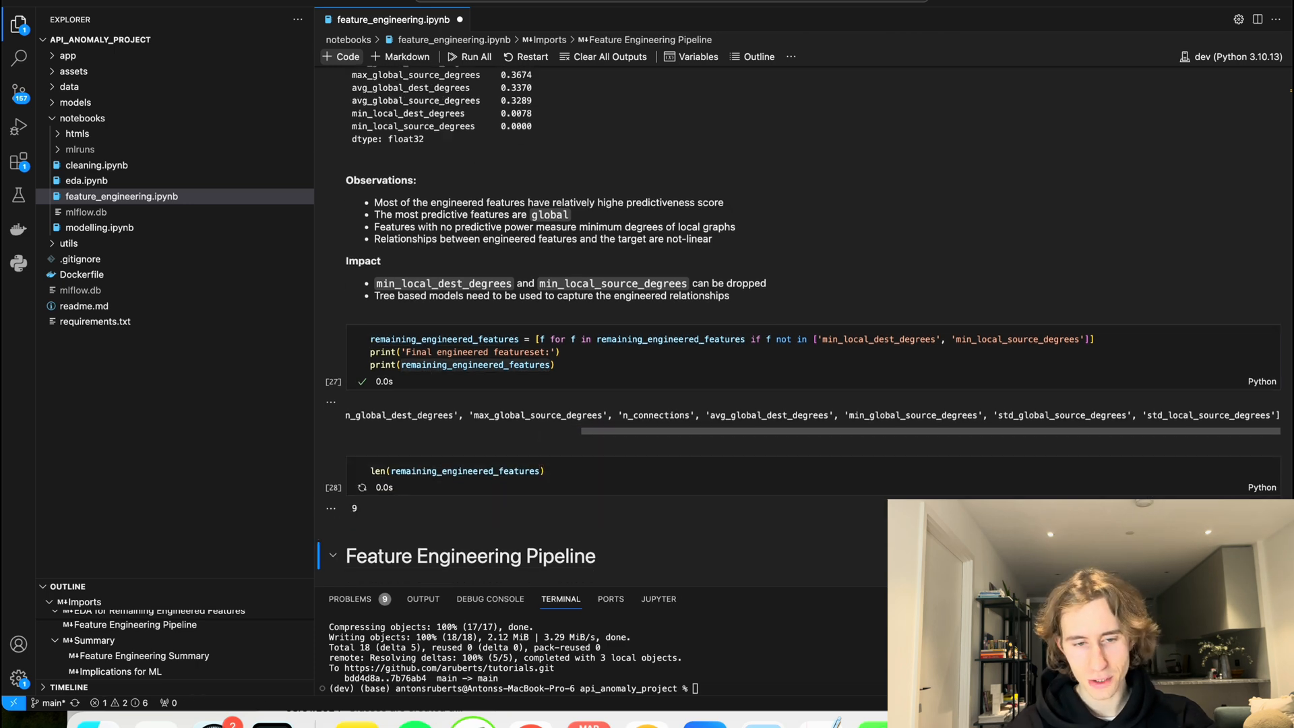
{"action": "scroll", "scroll_direction": "down", "scroll_amount": 3}
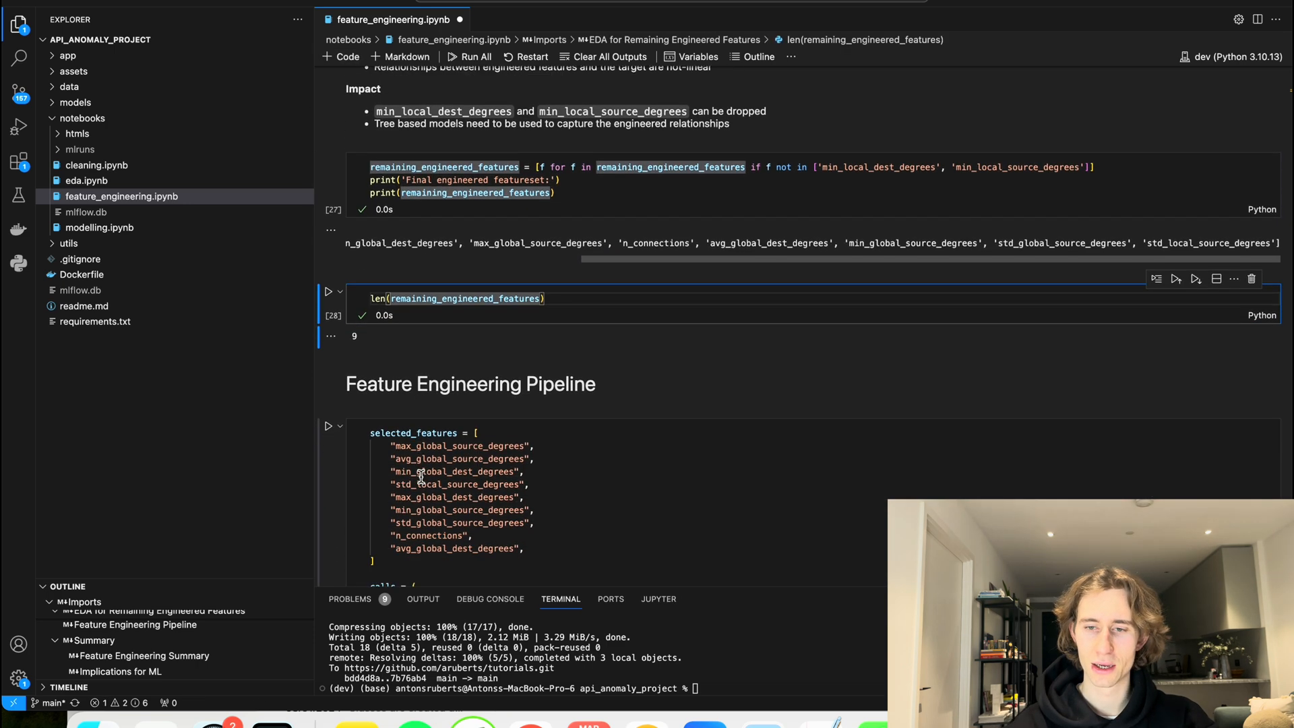
{"action": "scroll", "scroll_direction": "down", "scroll_amount": 3}
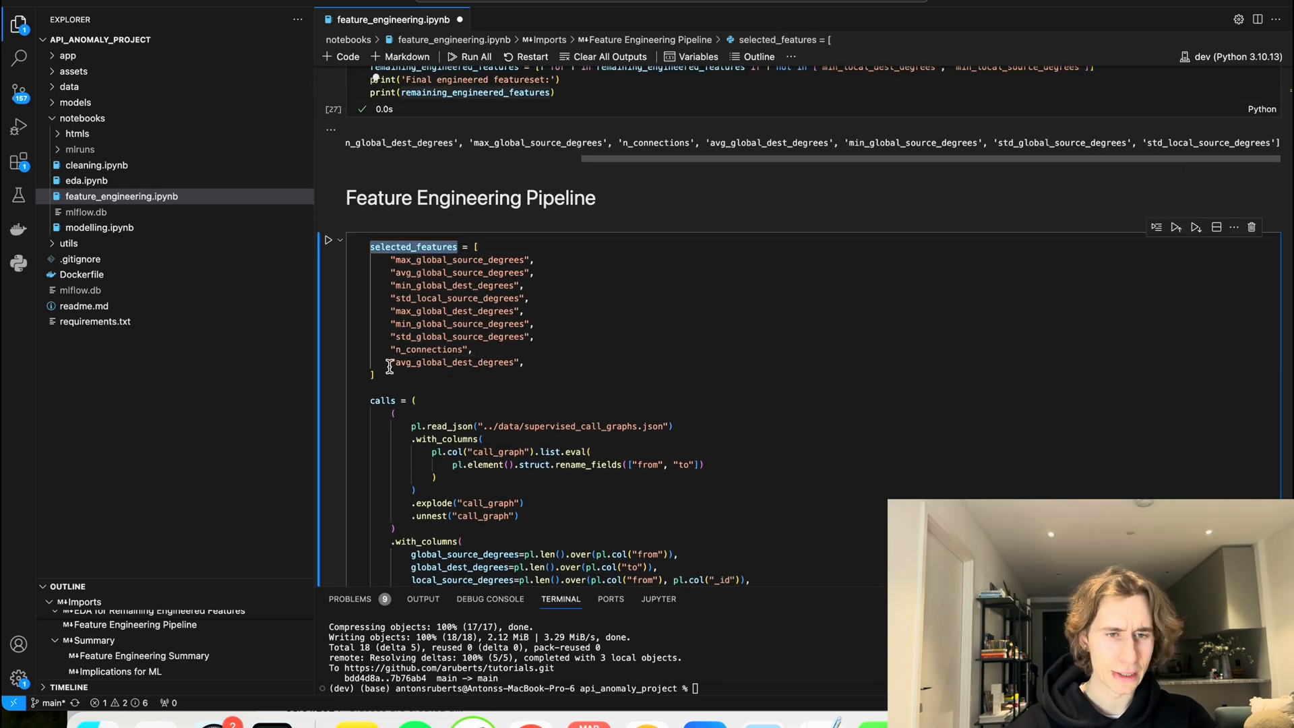
{"action": "scroll", "scroll_direction": "up", "scroll_amount": 3}
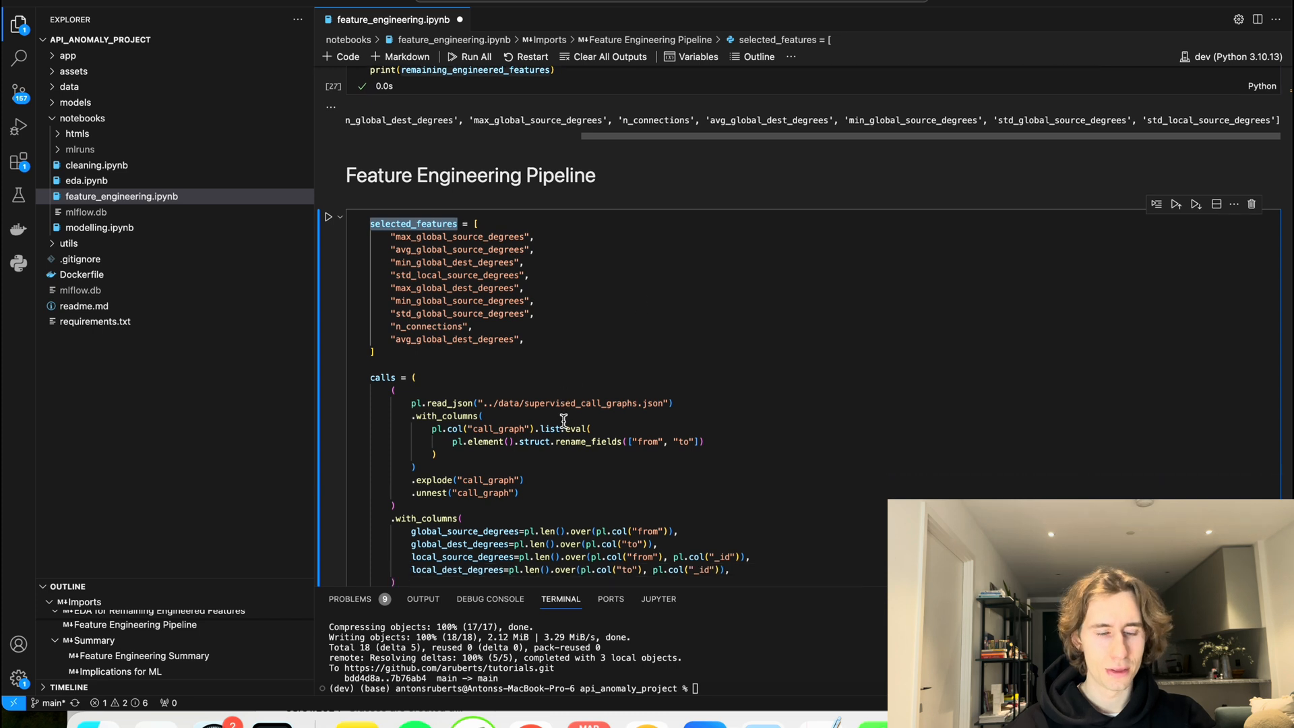
{"action": "scroll", "scroll_direction": "down", "scroll_amount": 3}
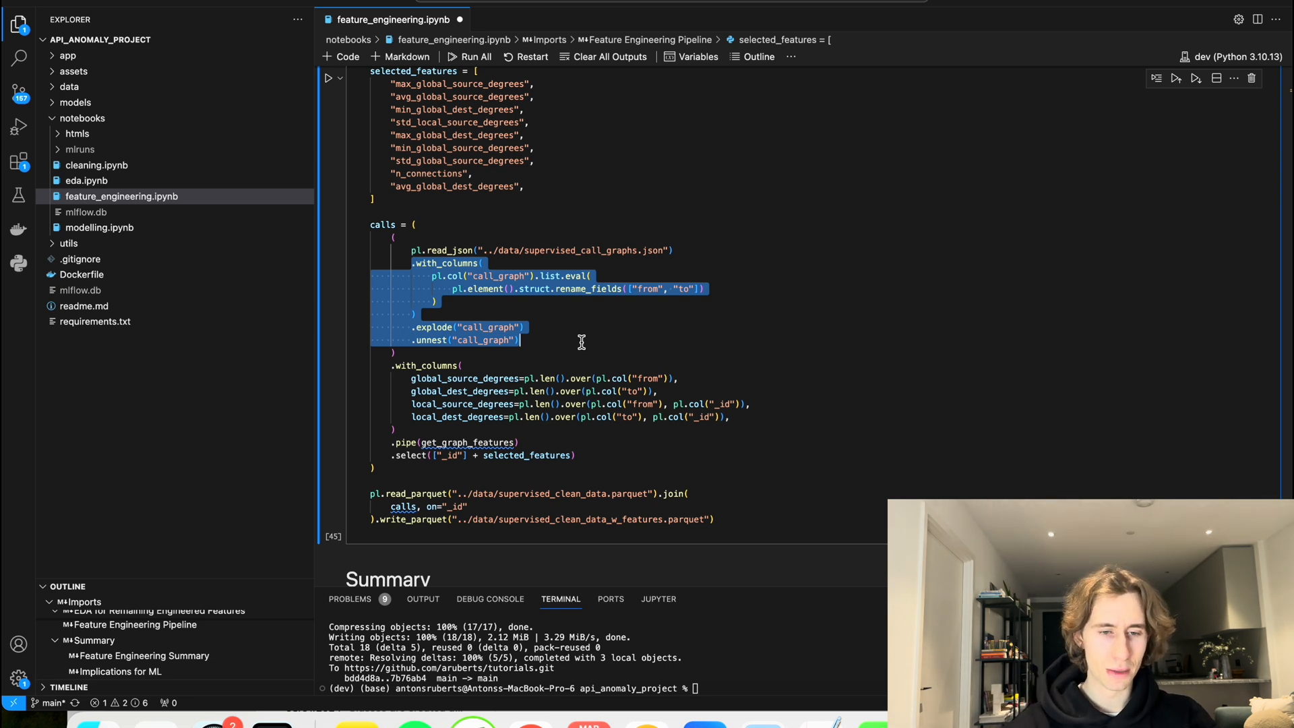
{"action": "left_click", "coordinate": [394, 365]}
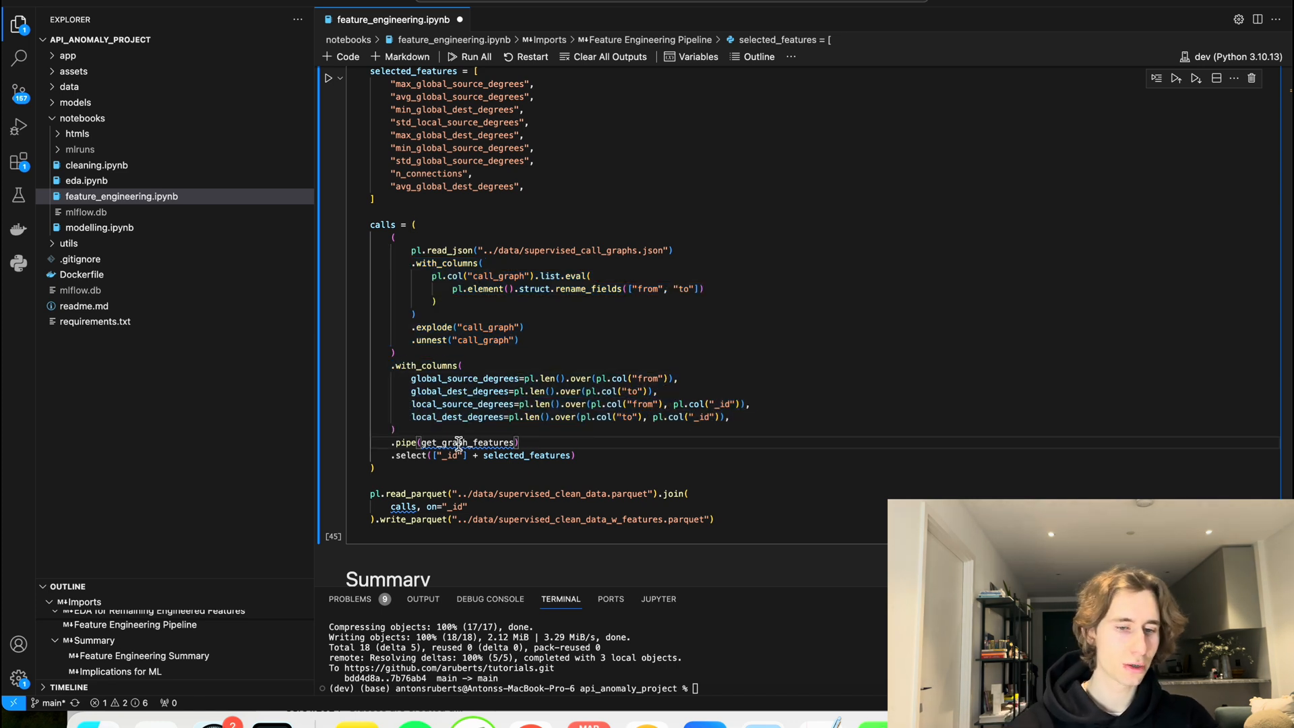
{"action": "double_click", "coordinate": [468, 442]}
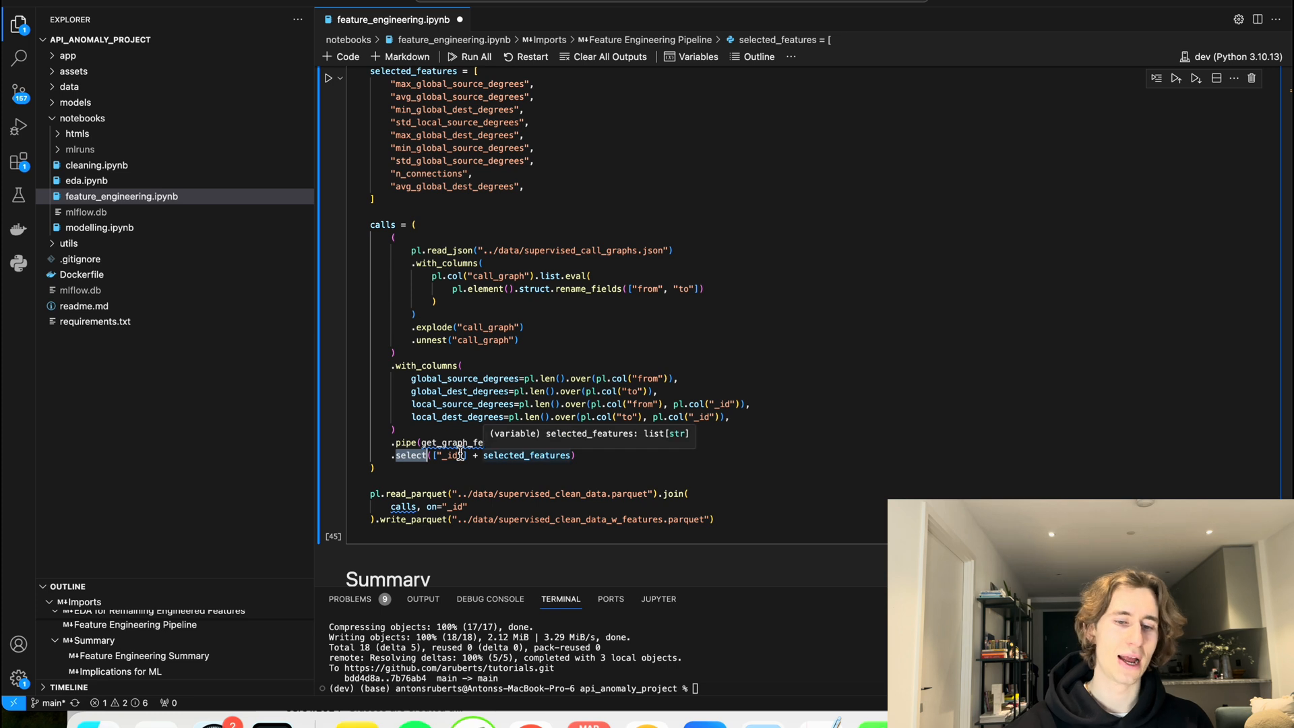
{"action": "mouse_move", "coordinate": [516, 499]}
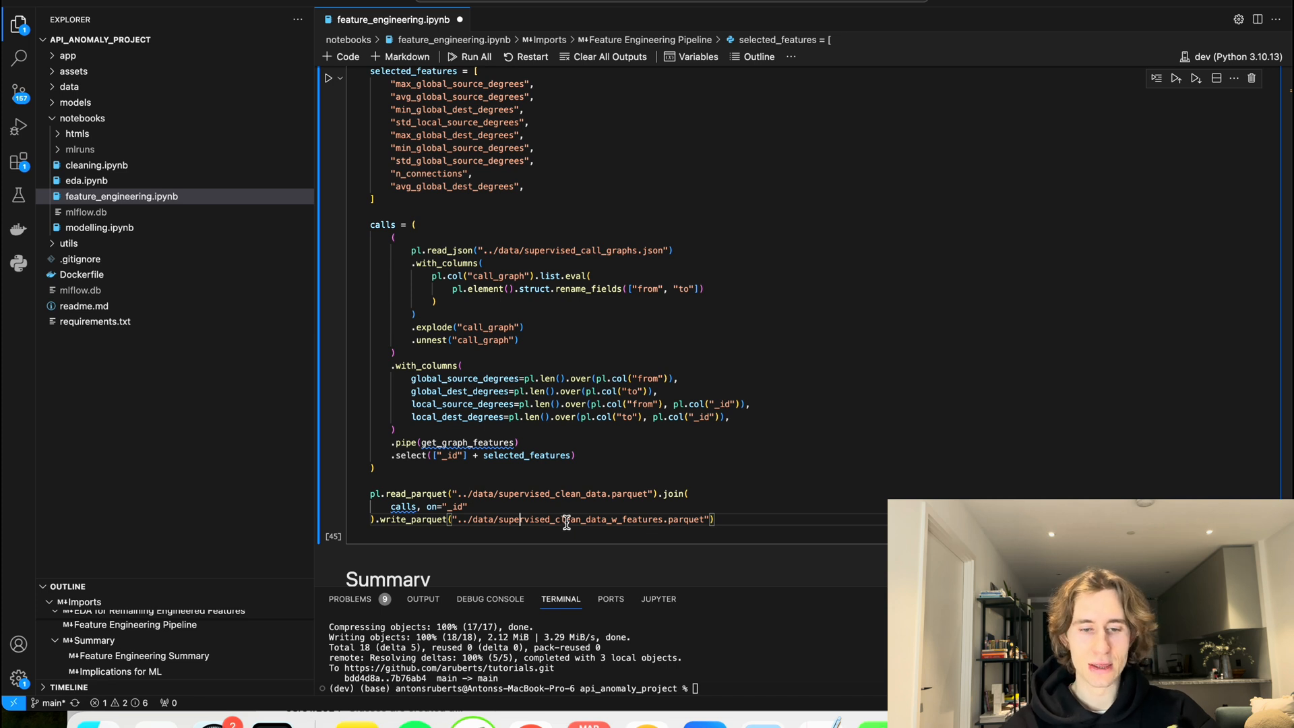
{"action": "double_click", "coordinate": [580, 519]}
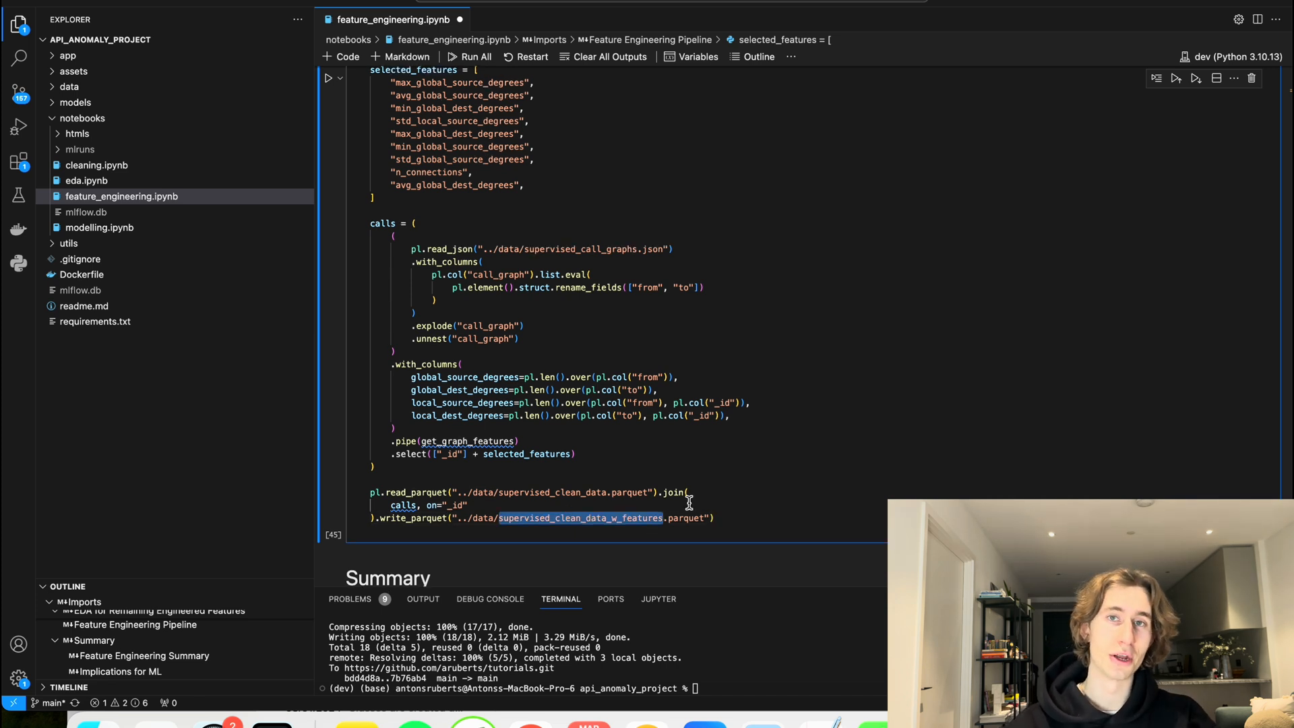
{"action": "scroll", "scroll_direction": "down", "scroll_amount": 3}
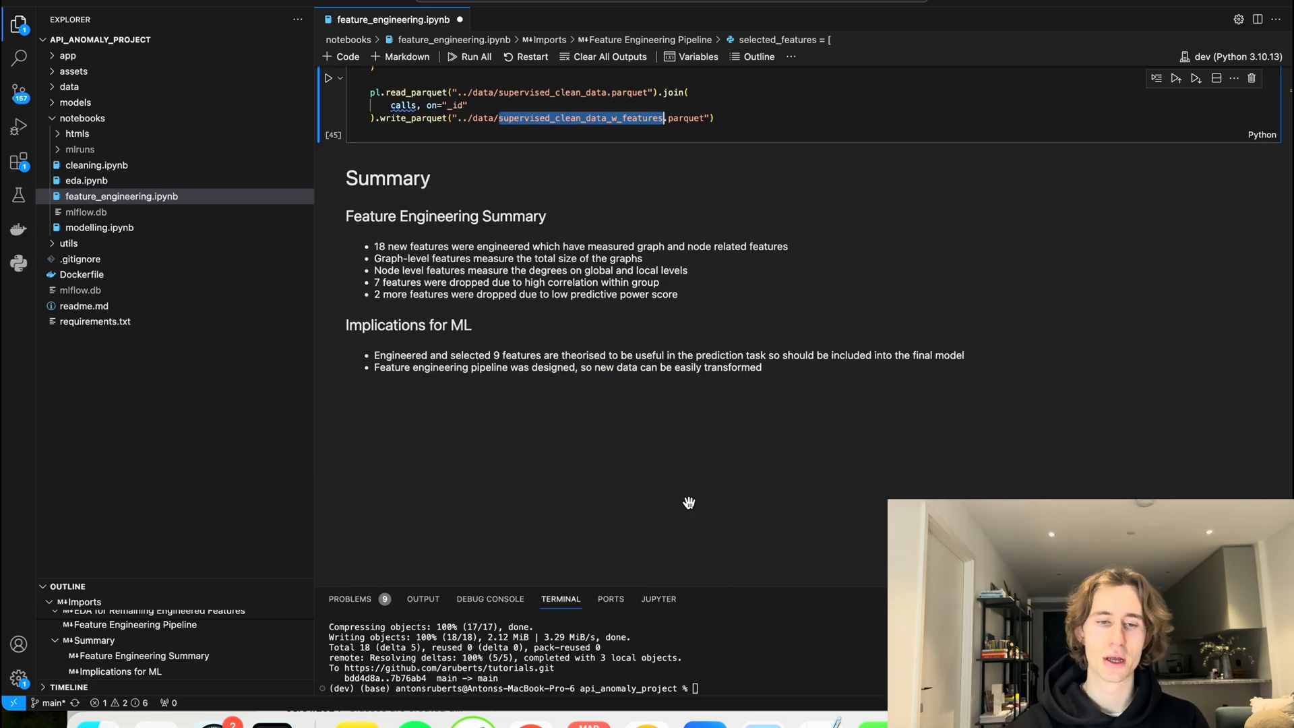
{"action": "mouse_move", "coordinate": [478, 288]}
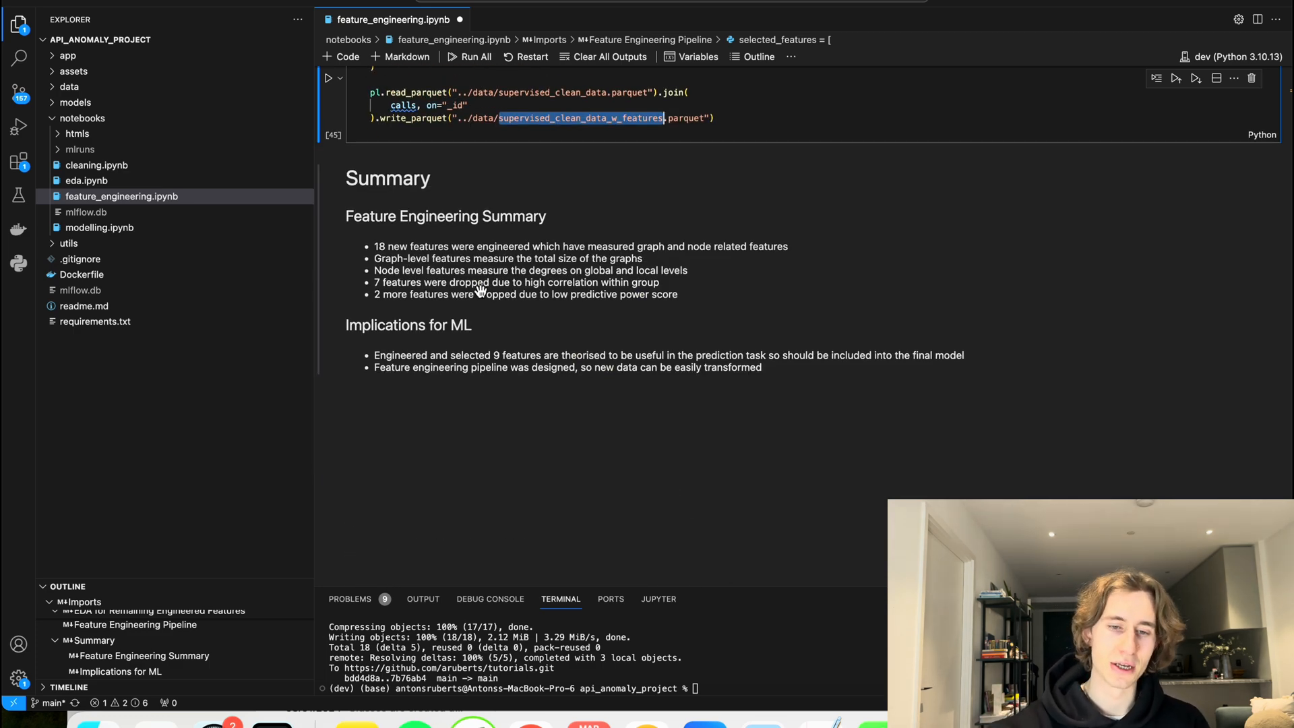
{"action": "mouse_move", "coordinate": [650, 252]}
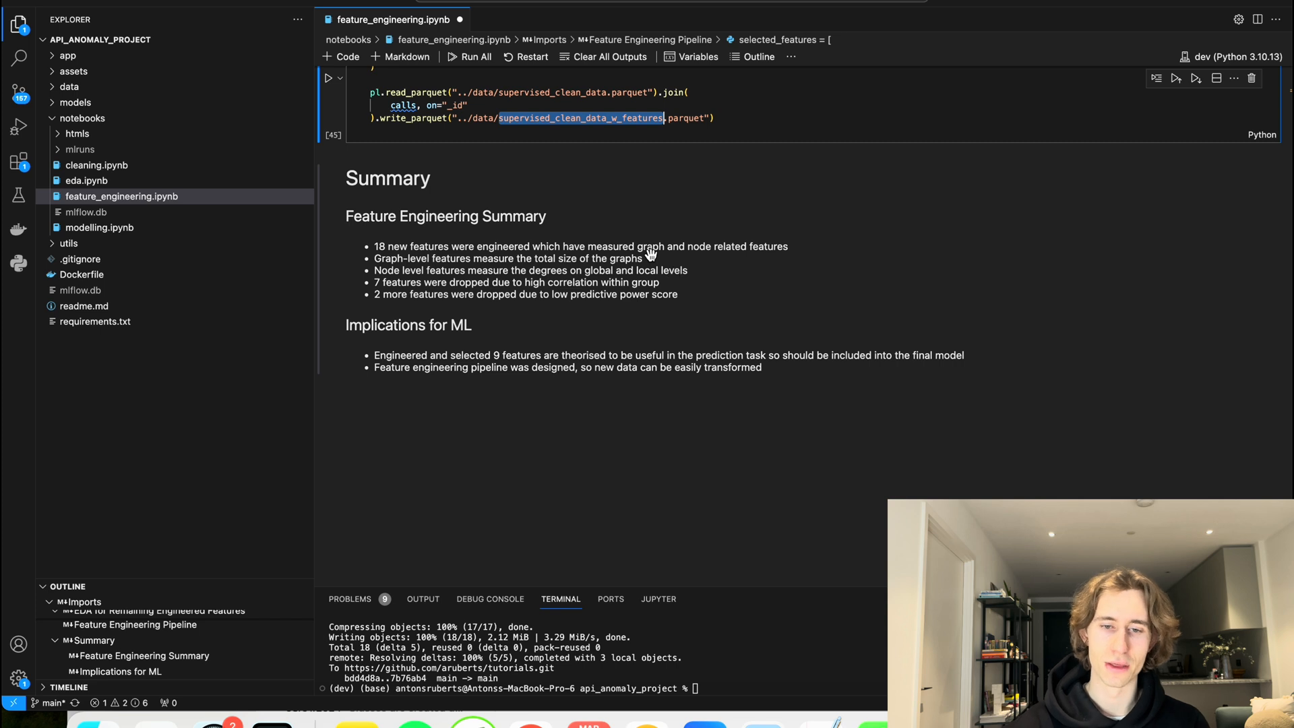
{"action": "mouse_move", "coordinate": [650, 252]}
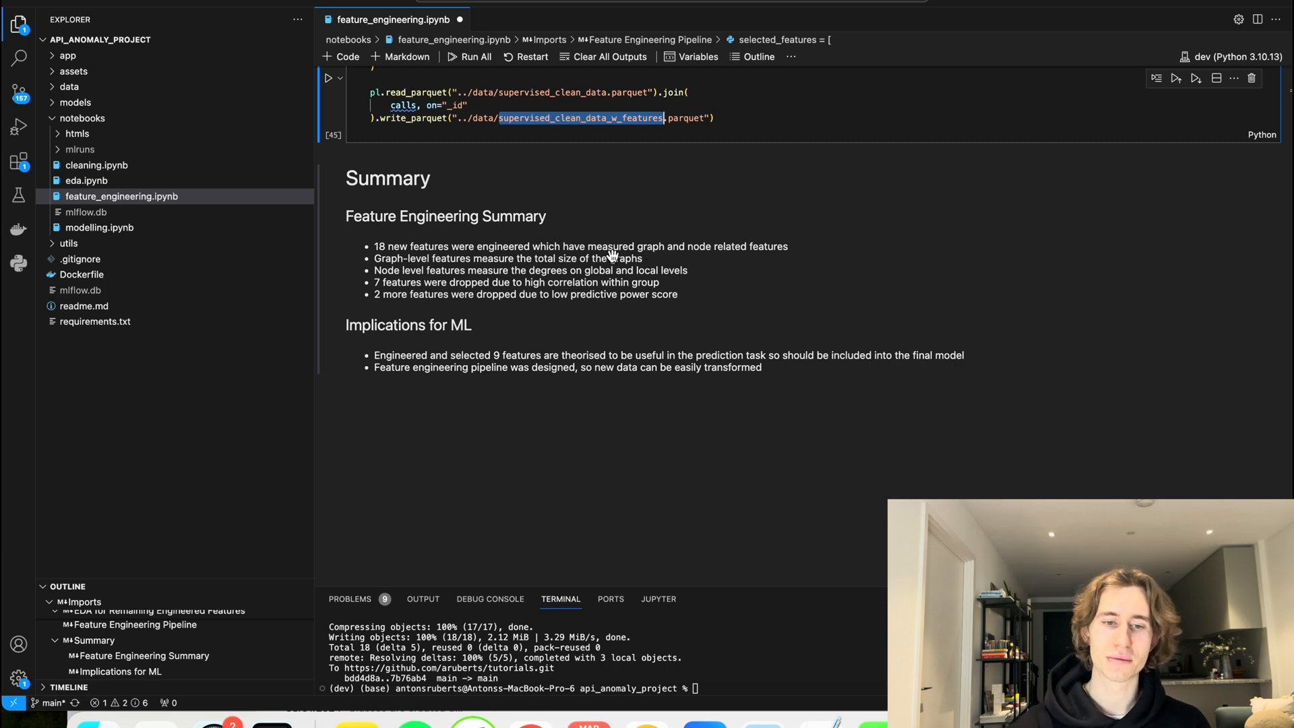
{"action": "mouse_move", "coordinate": [450, 289]}
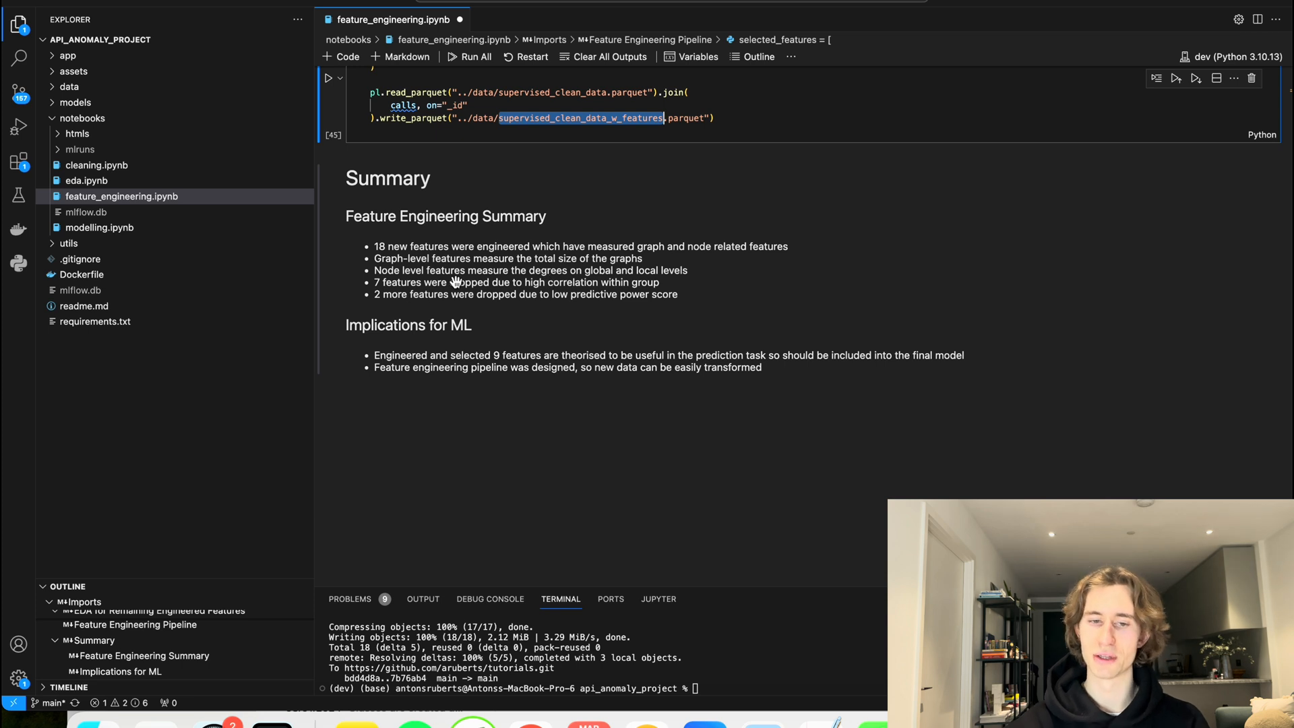
{"action": "mouse_move", "coordinate": [697, 278]}
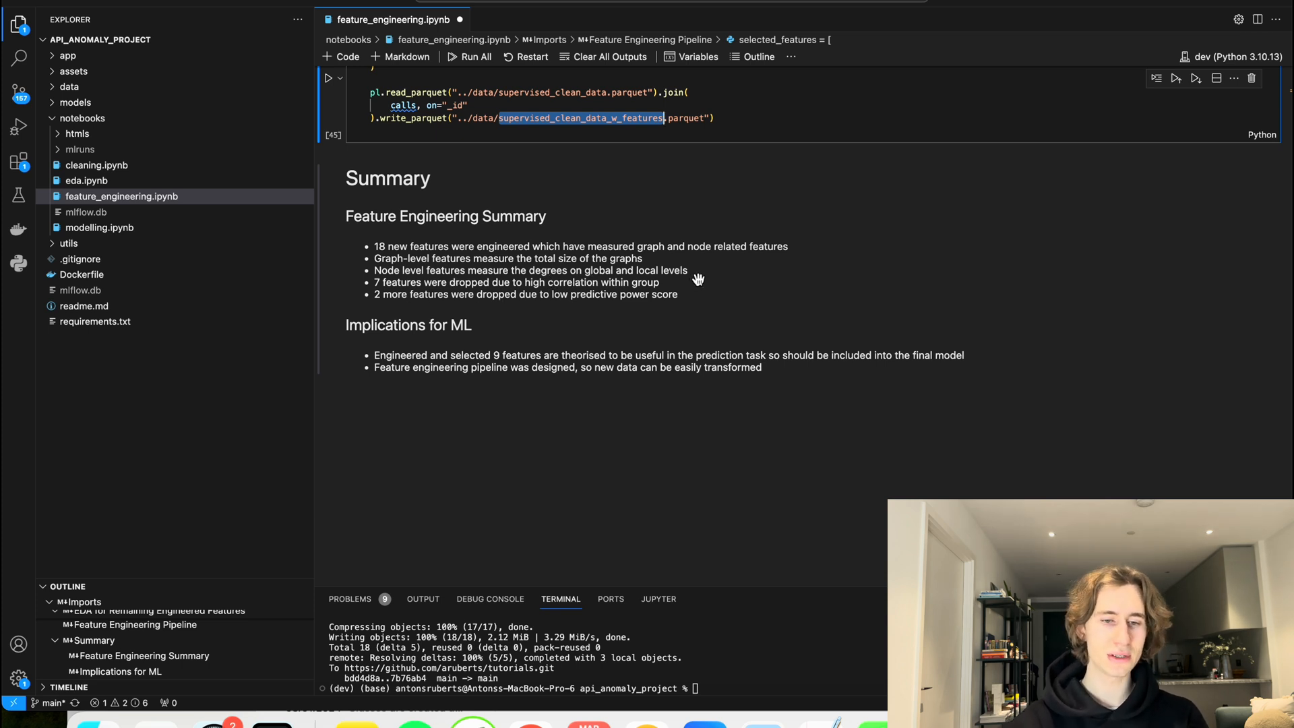
{"action": "mouse_move", "coordinate": [518, 272]}
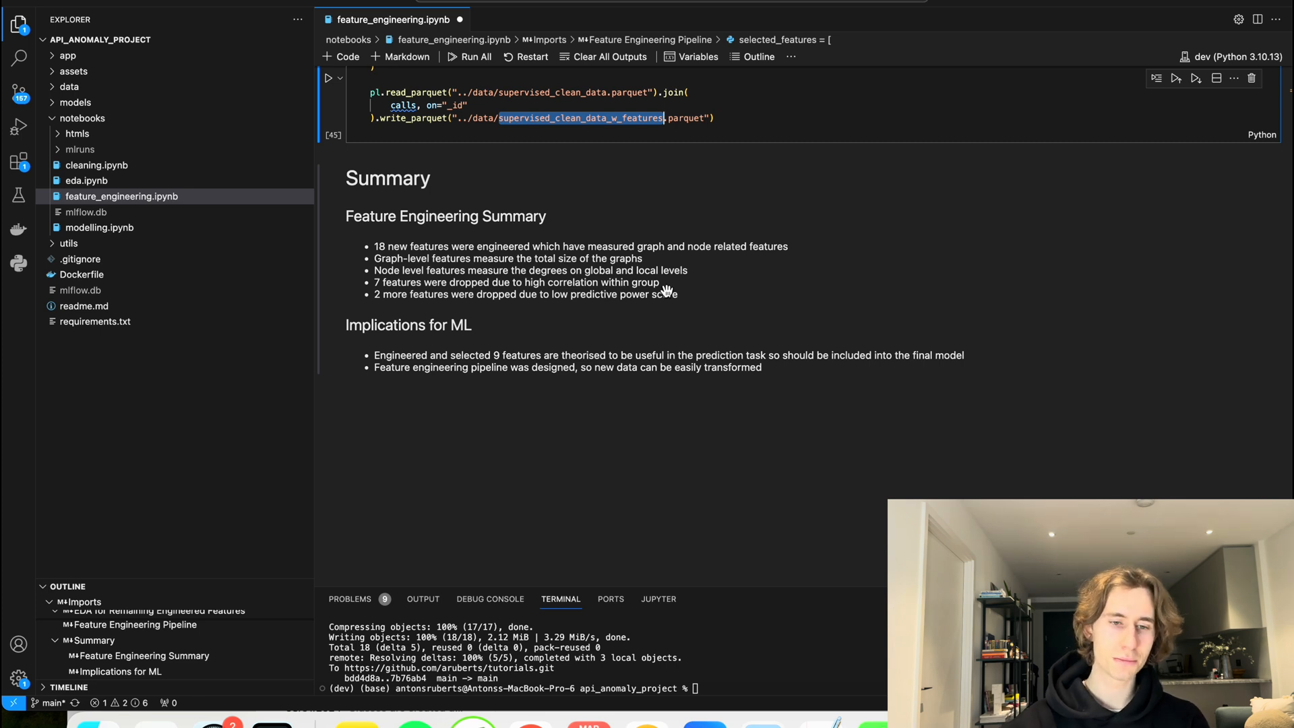
{"action": "mouse_move", "coordinate": [578, 269]}
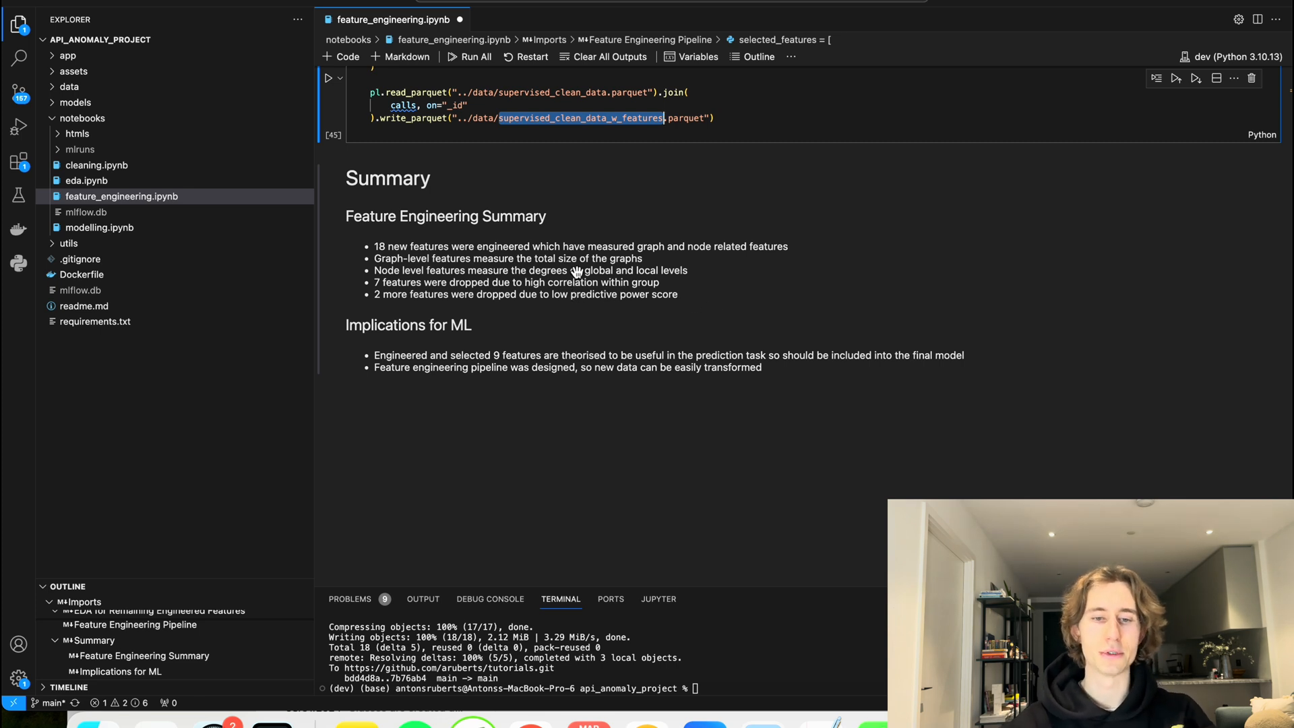
{"action": "mouse_move", "coordinate": [673, 318]}
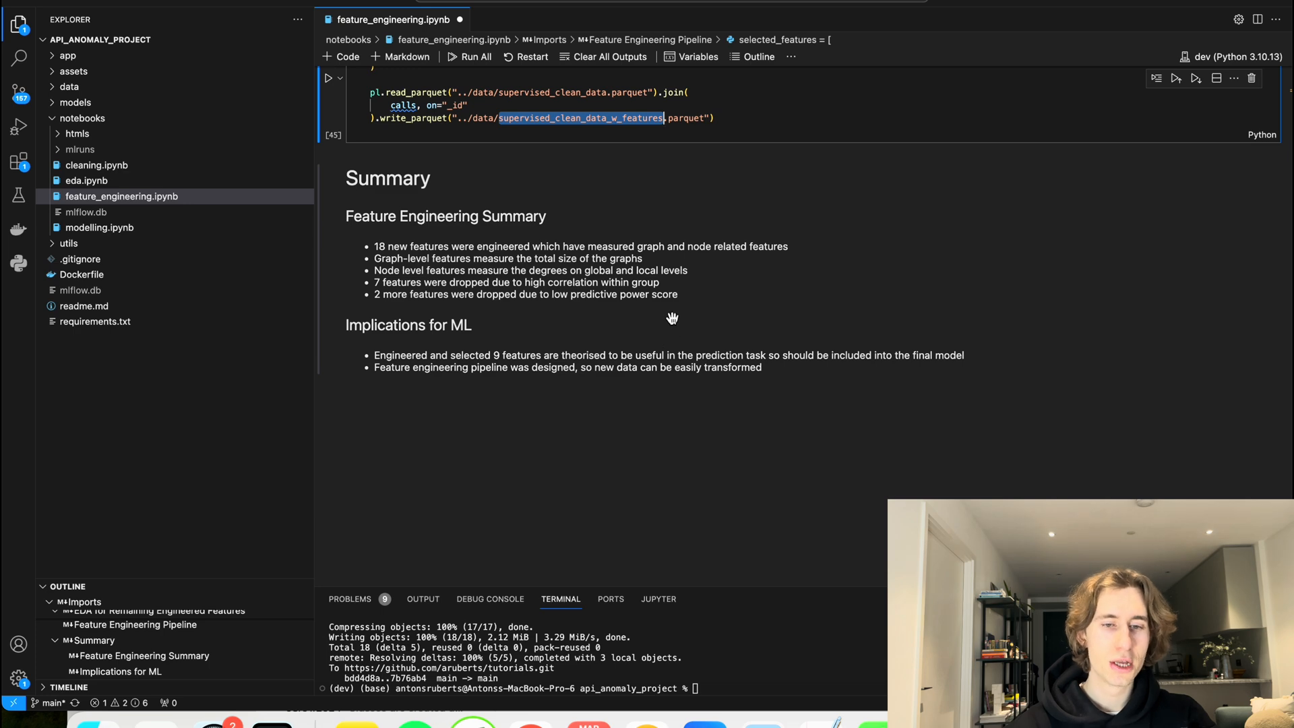
{"action": "scroll", "scroll_direction": "up", "scroll_amount": 3}
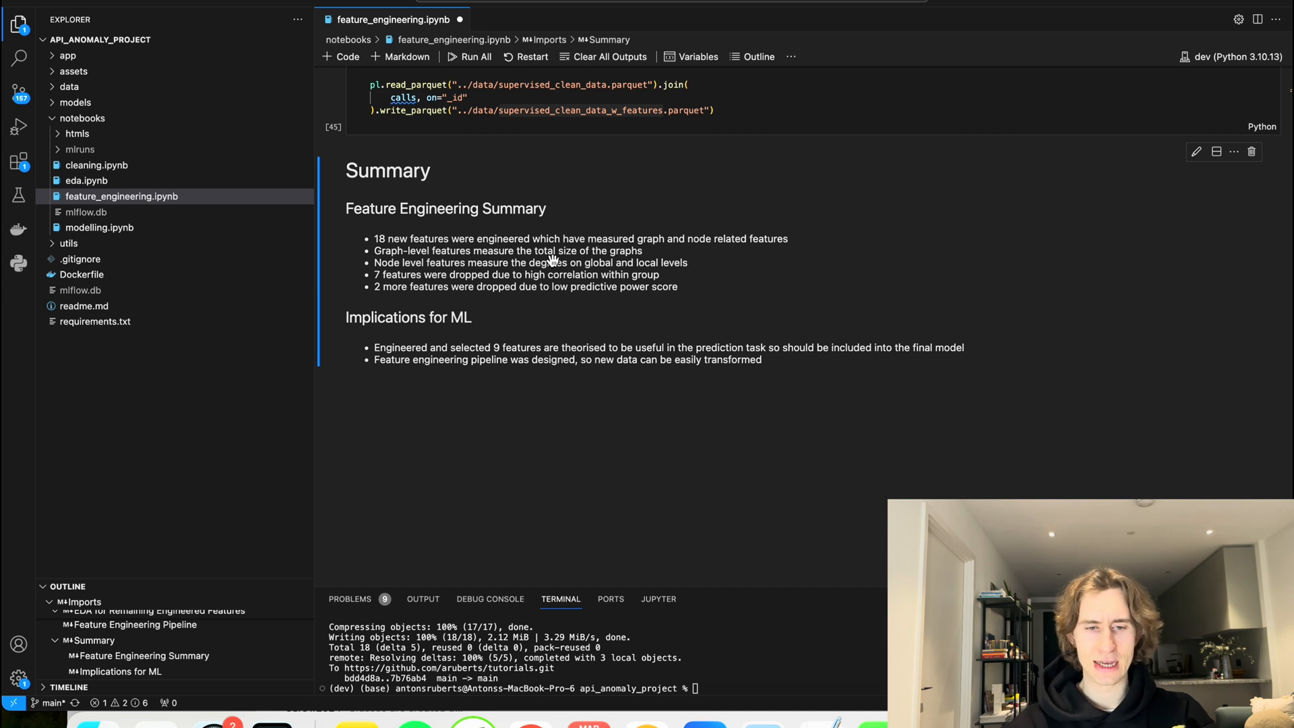
{"action": "mouse_move", "coordinate": [820, 379]}
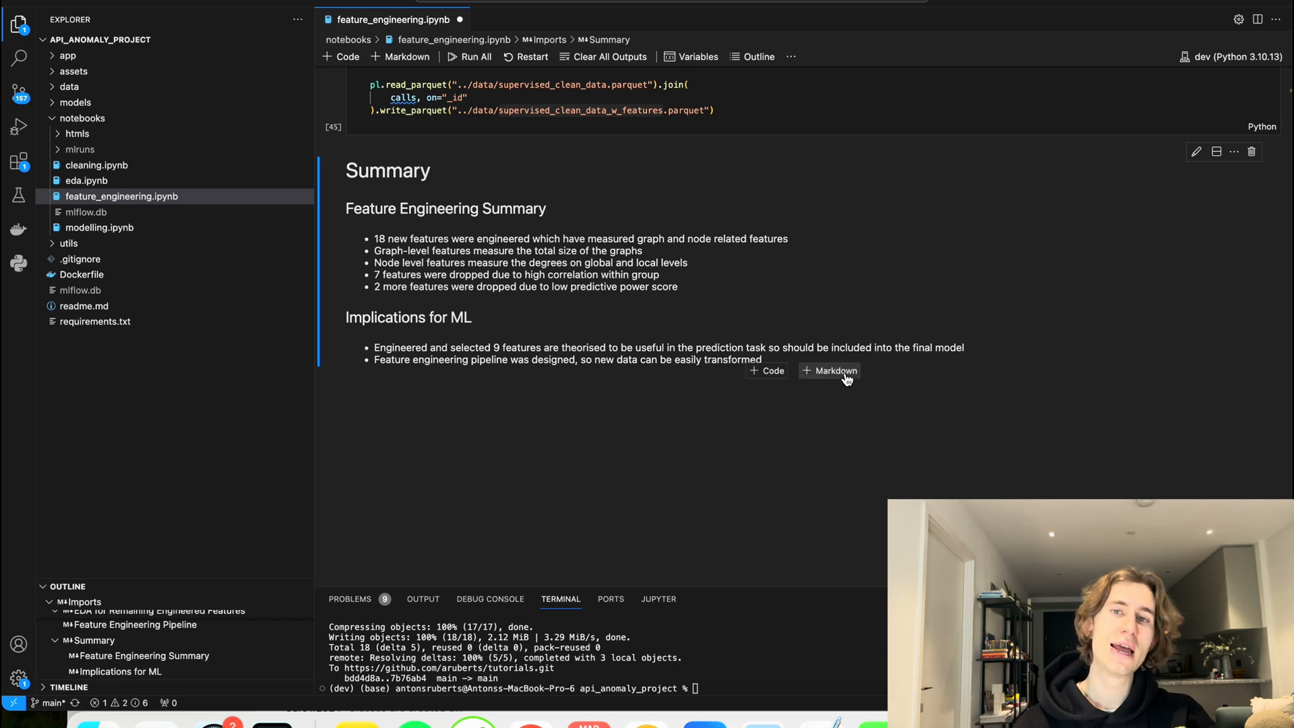
{"action": "mouse_move", "coordinate": [835, 369]}
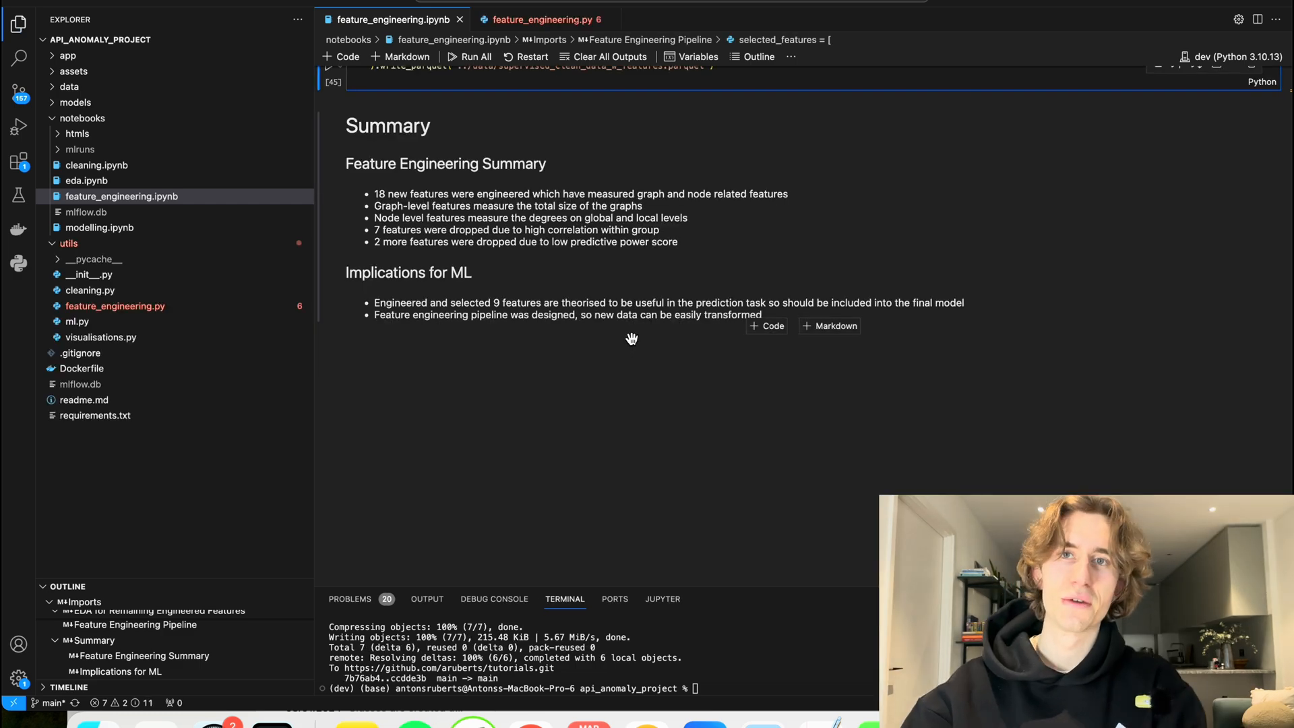
{"action": "mouse_move", "coordinate": [281, 128]}
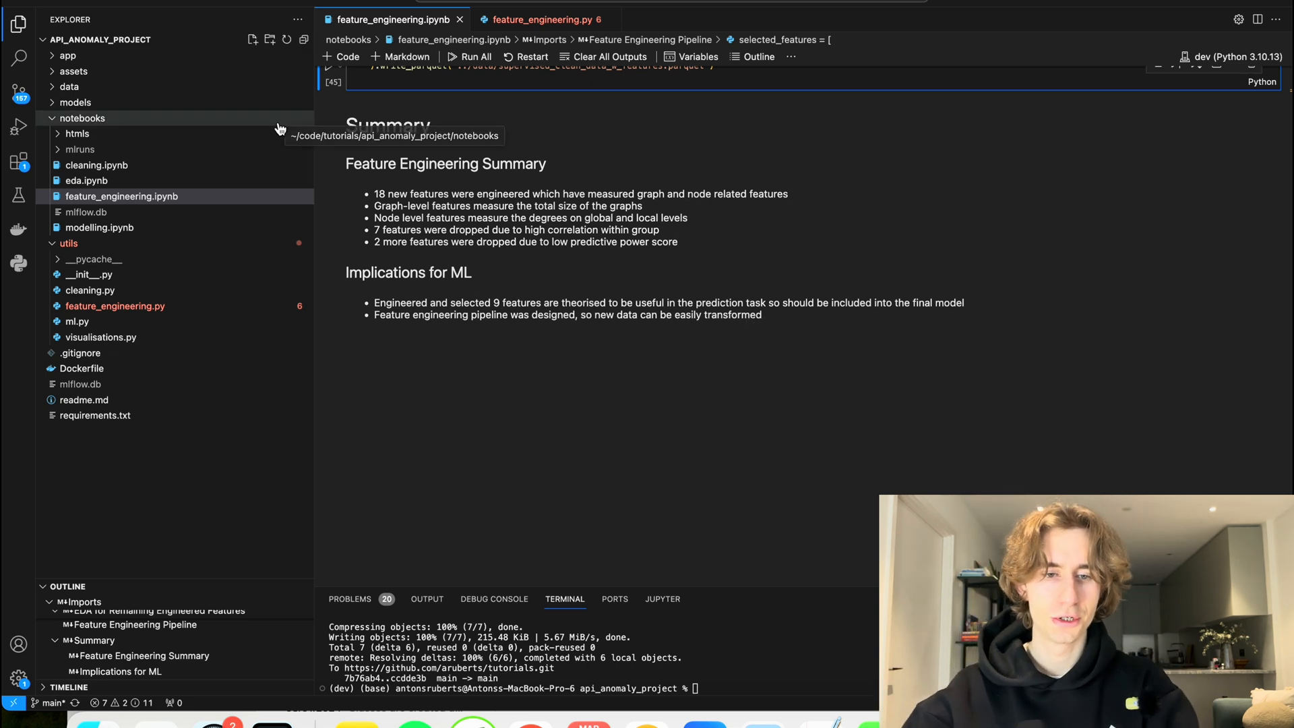
{"action": "mouse_move", "coordinate": [153, 299]}
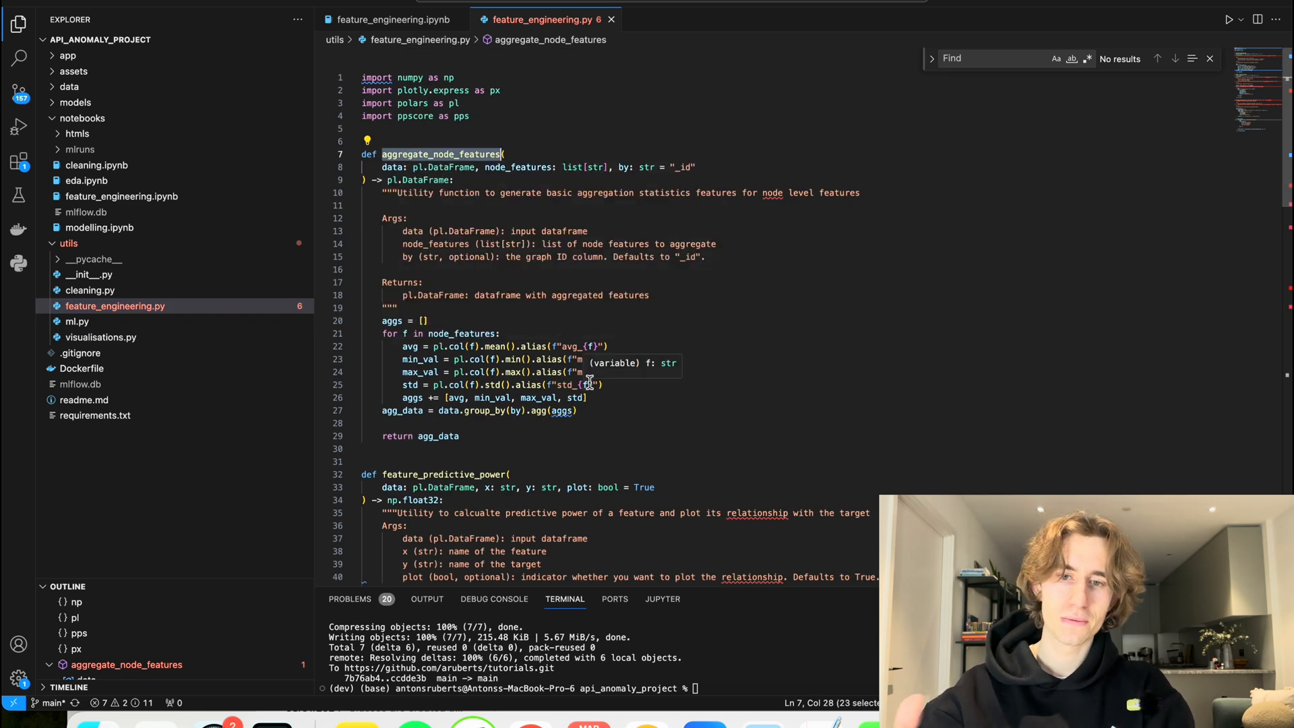
{"action": "mouse_move", "coordinate": [497, 230]}
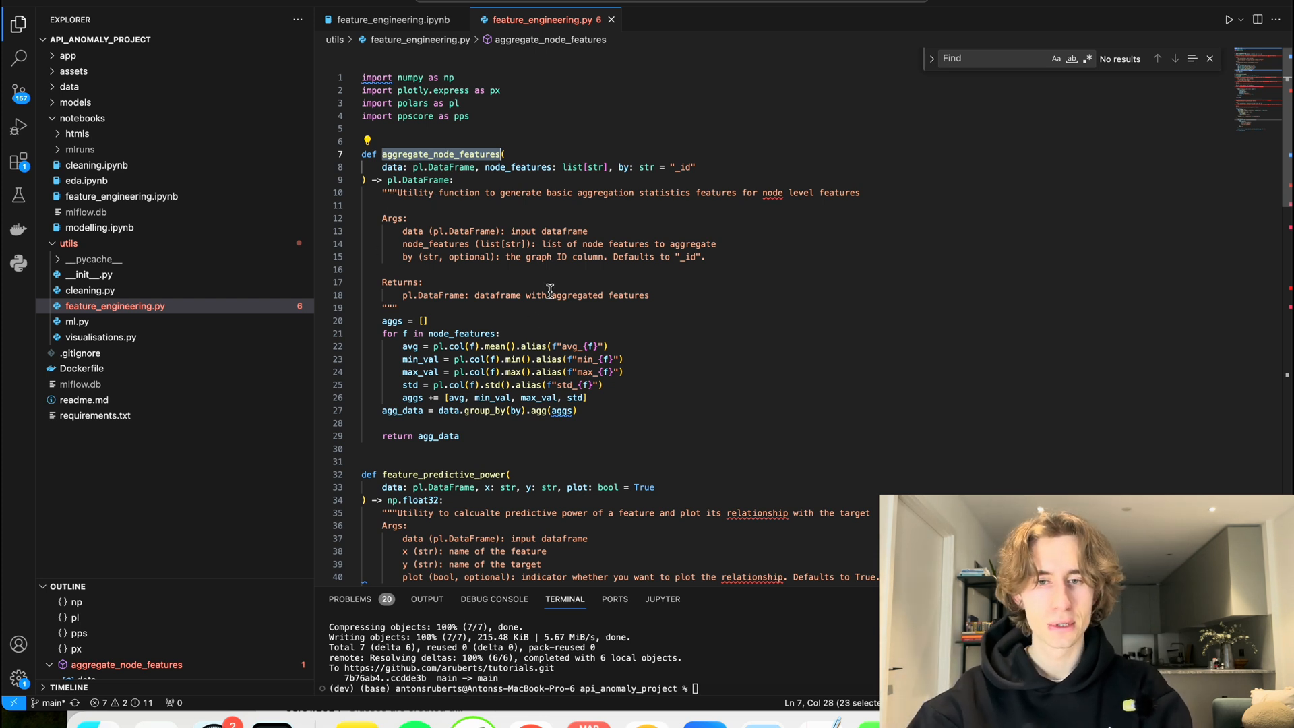
Step: Open utils/feature_engineering.py showing the aggregate_node_features helper
{"action": "left_click", "coordinate": [665, 384]}
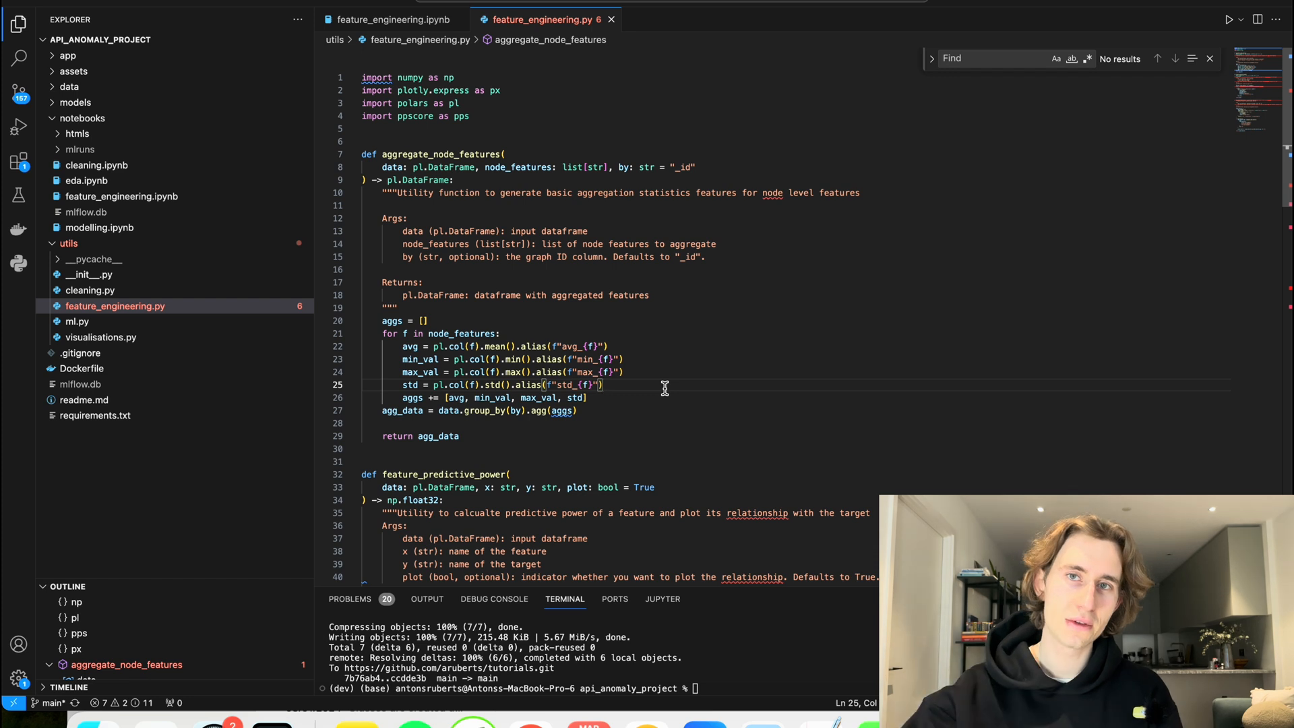
{"action": "mouse_move", "coordinate": [600, 274]}
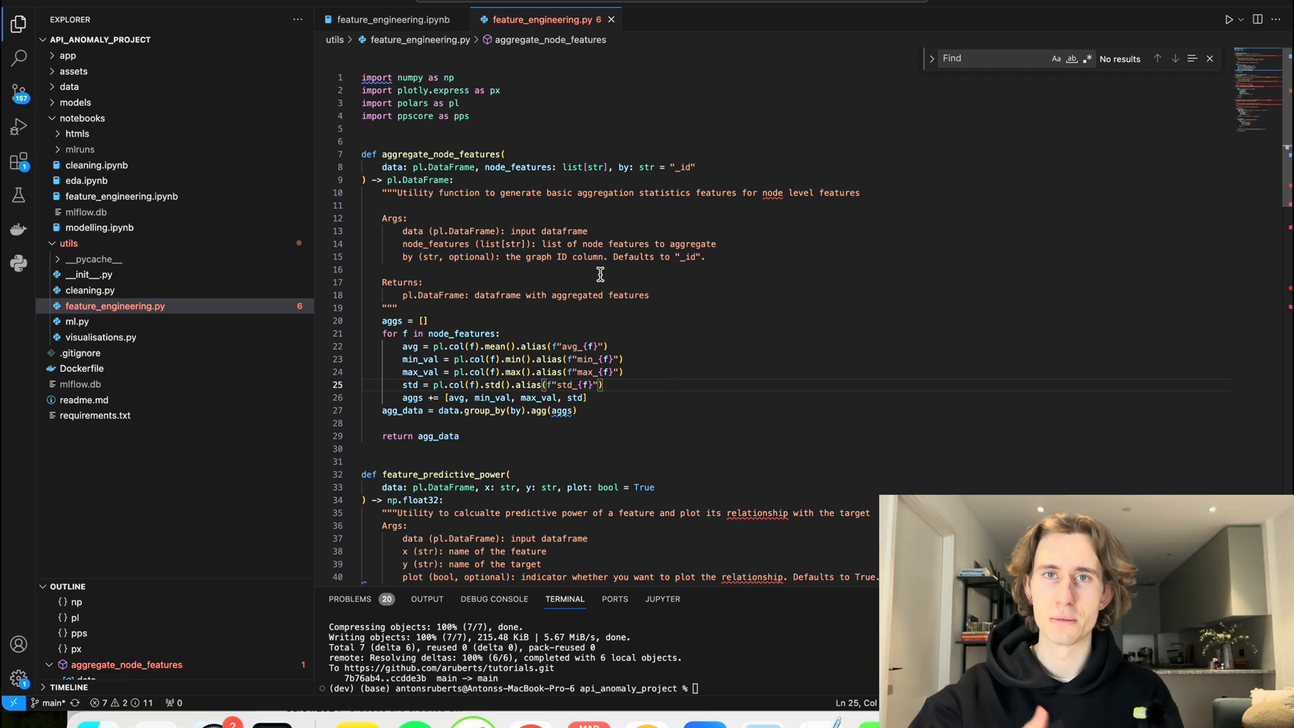
{"action": "mouse_move", "coordinate": [593, 244]}
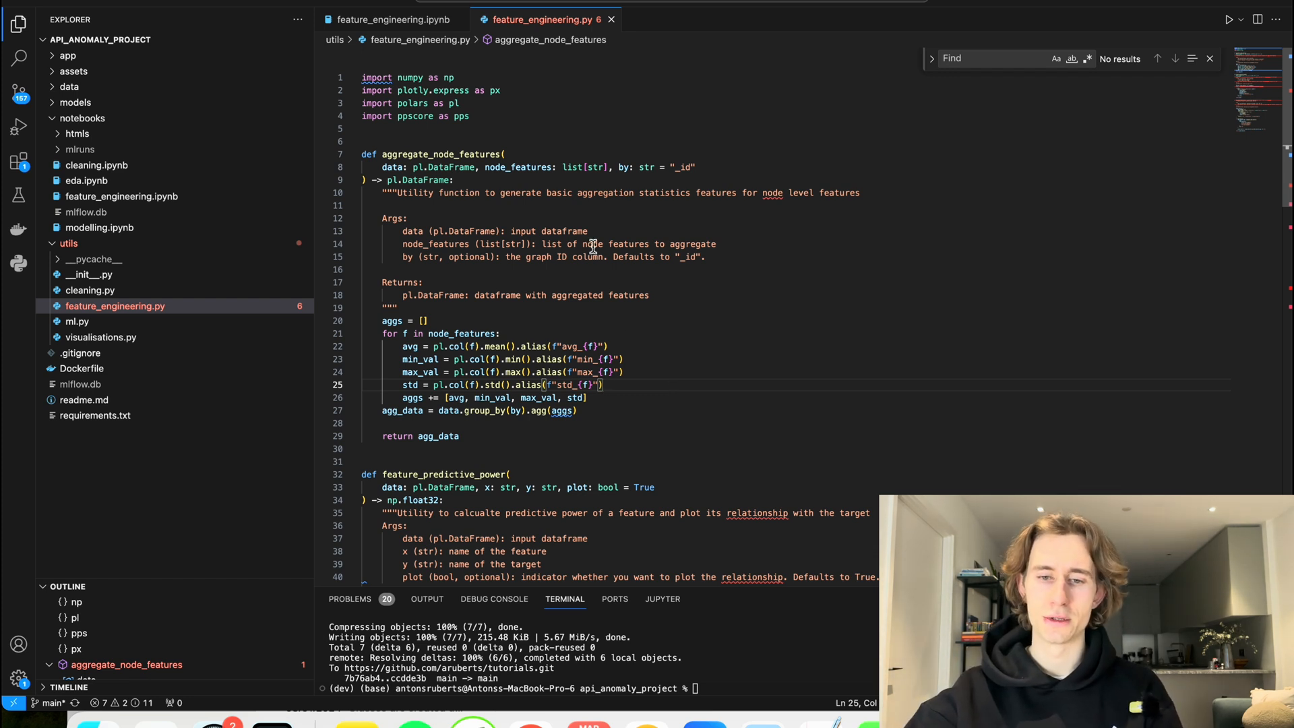
{"action": "mouse_move", "coordinate": [437, 372]}
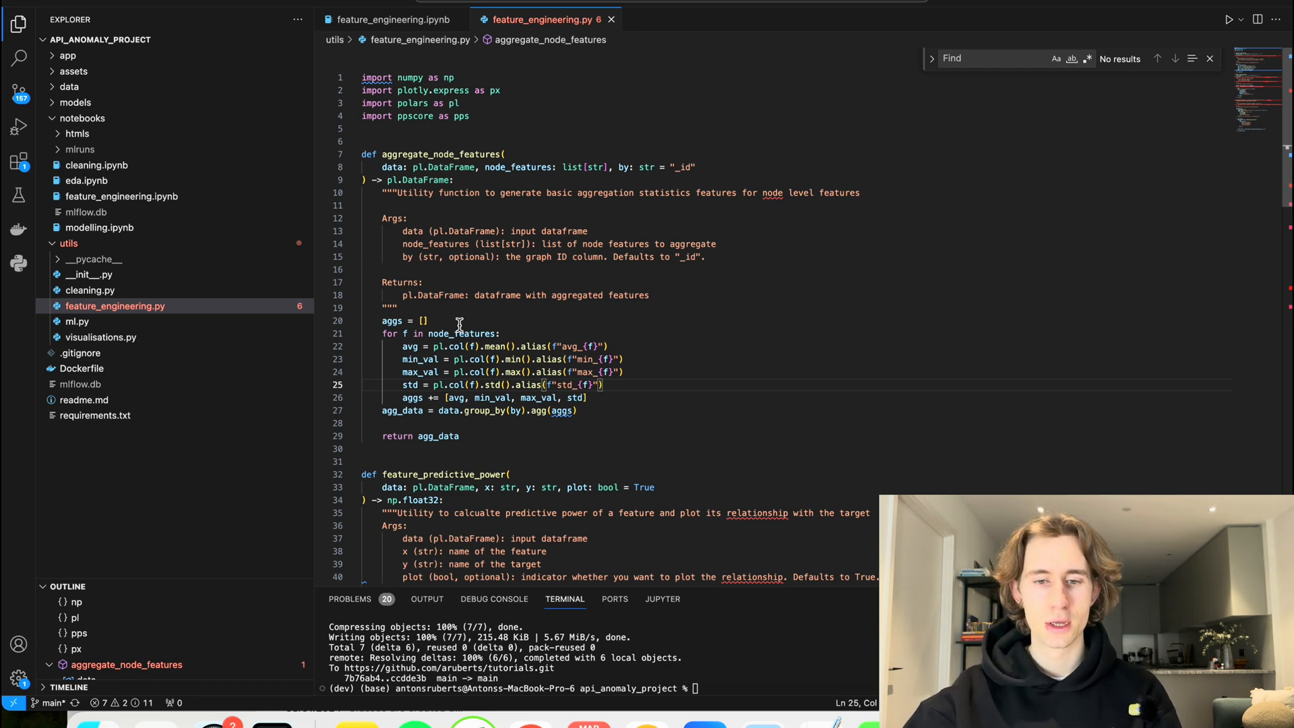
Step: Bring feature_predictive_power into view and highlight its function name
{"action": "scroll", "scroll_direction": "down", "scroll_amount": 3}
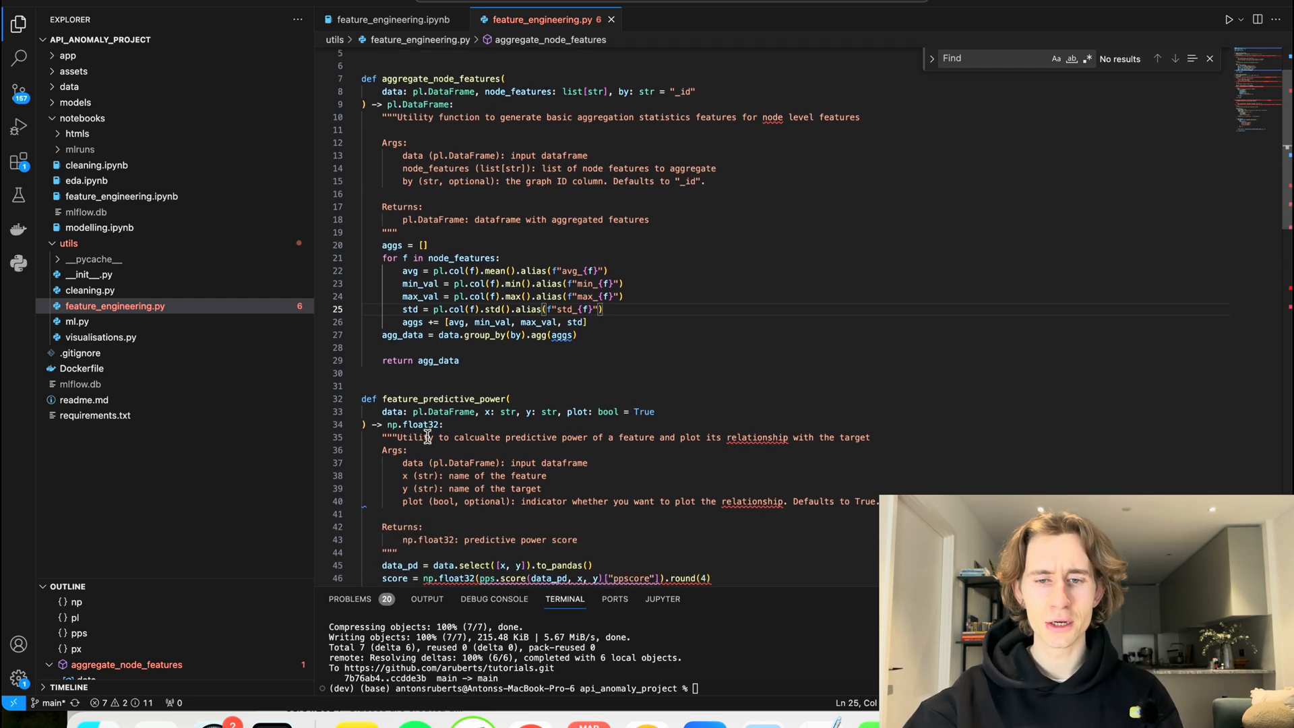
{"action": "scroll", "scroll_direction": "down", "scroll_amount": 3}
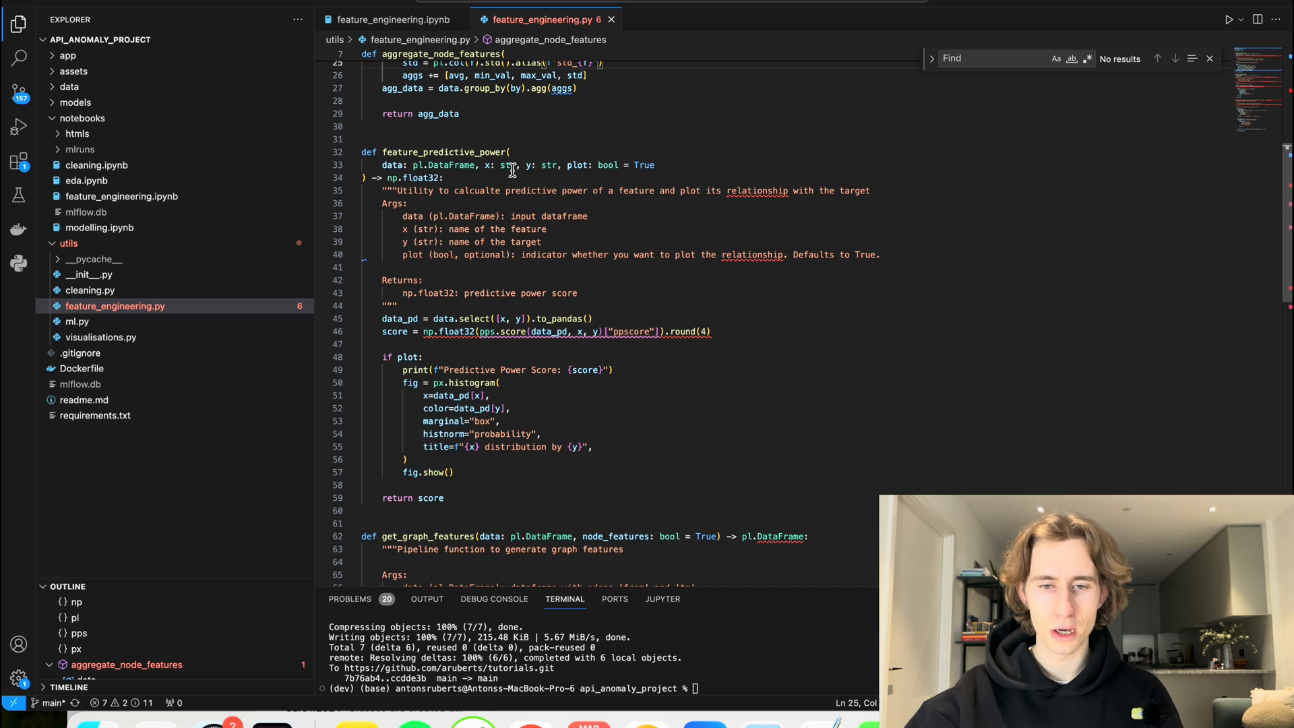
{"action": "double_click", "coordinate": [443, 152]}
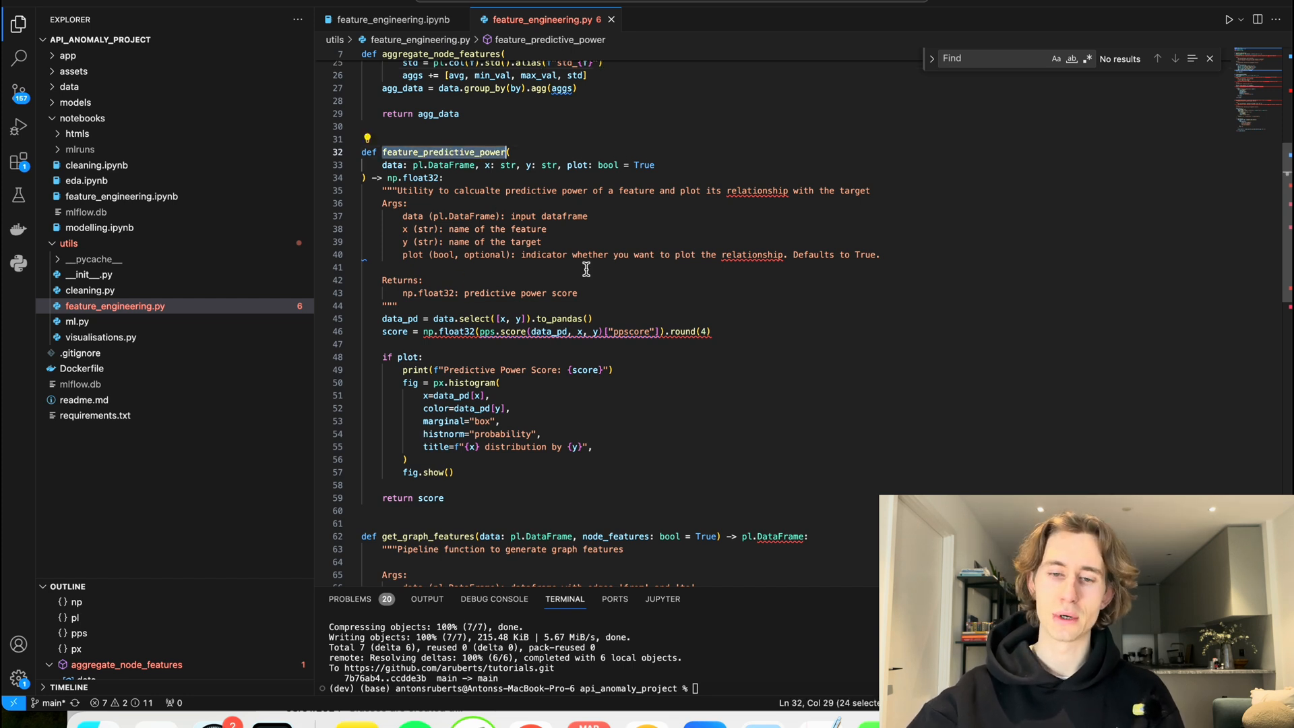
{"action": "mouse_move", "coordinate": [470, 358]}
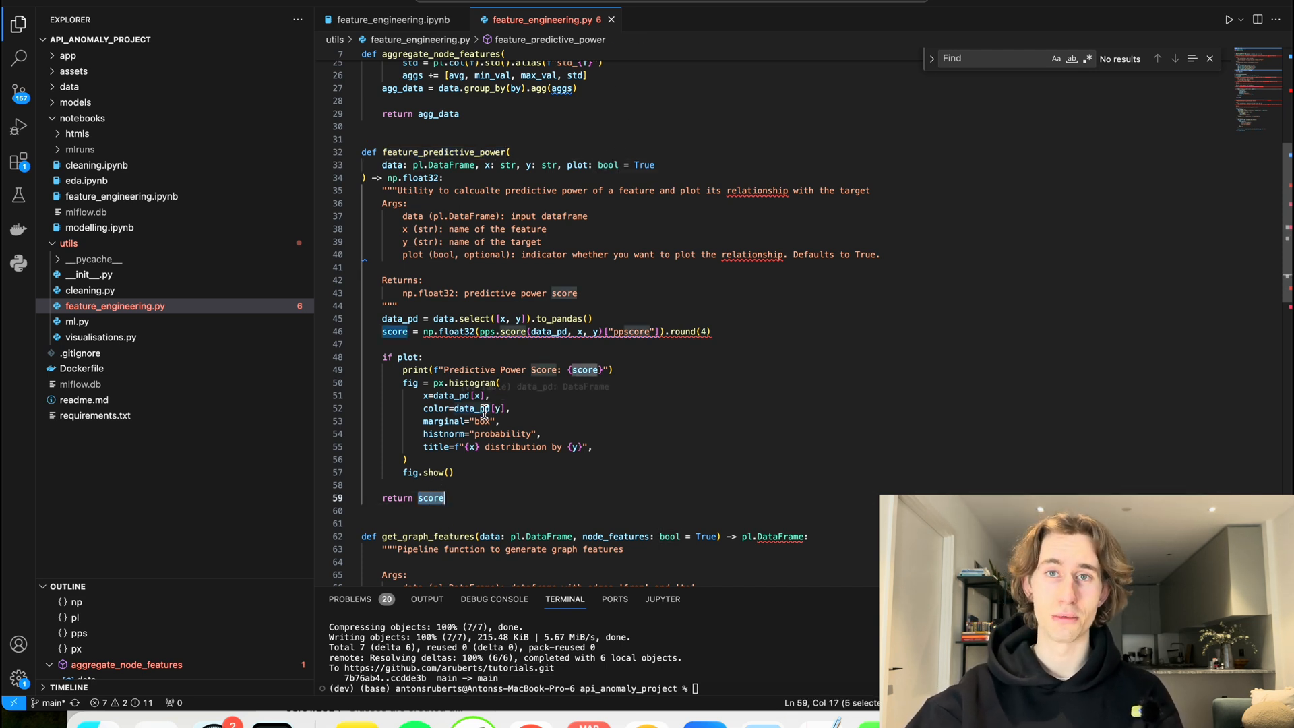
Step: Bring get_graph_features into view and highlight its function name
{"action": "scroll", "scroll_direction": "down", "scroll_amount": 3}
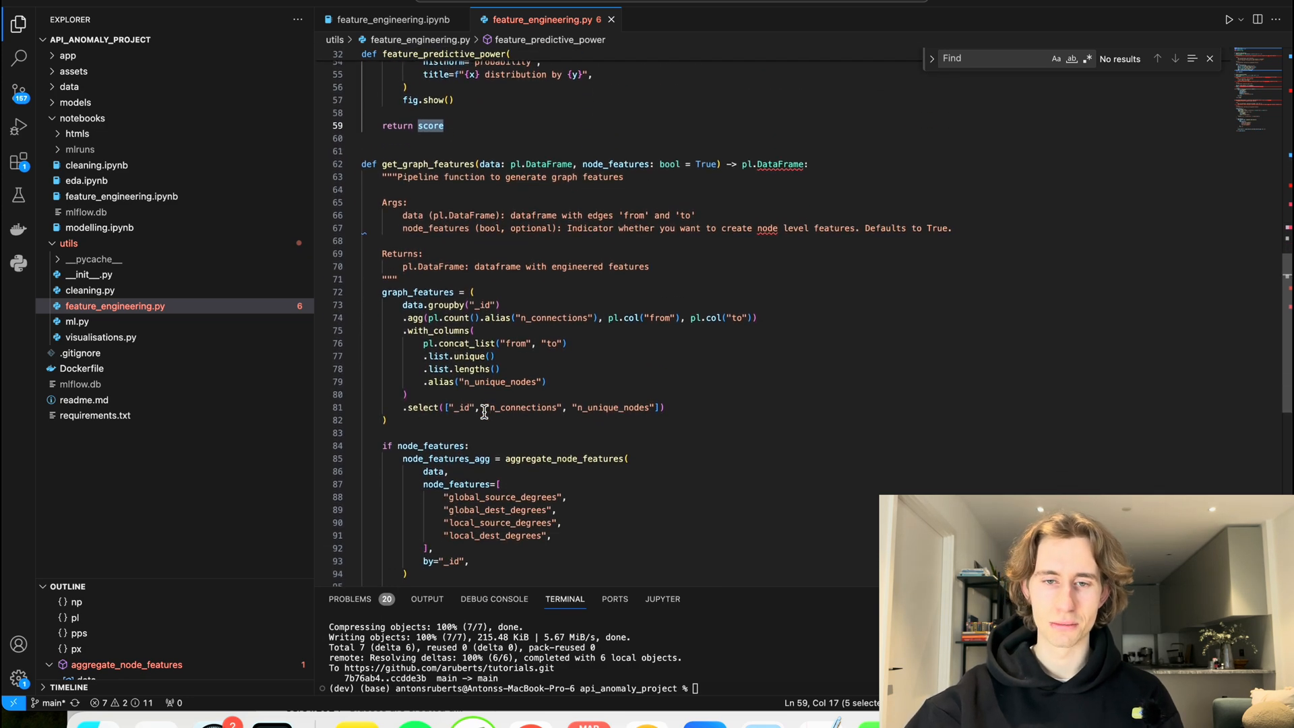
{"action": "double_click", "coordinate": [427, 163]}
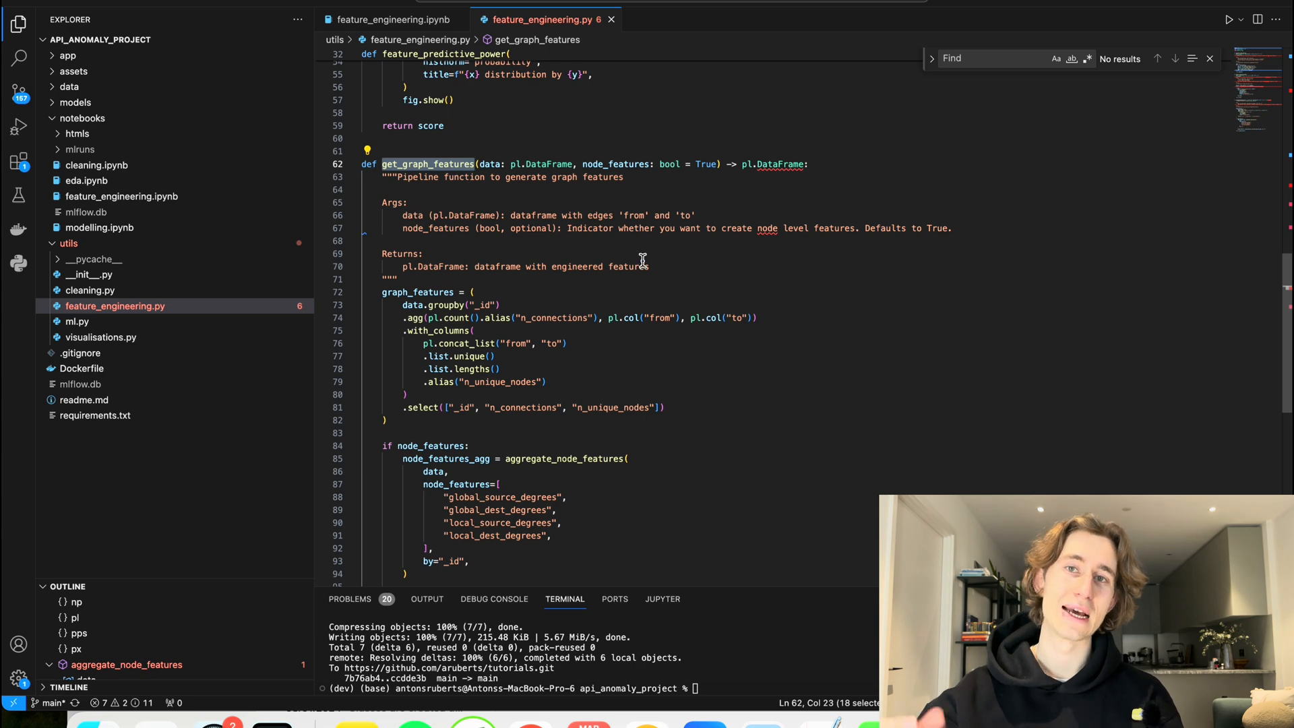
{"action": "mouse_move", "coordinate": [451, 194]}
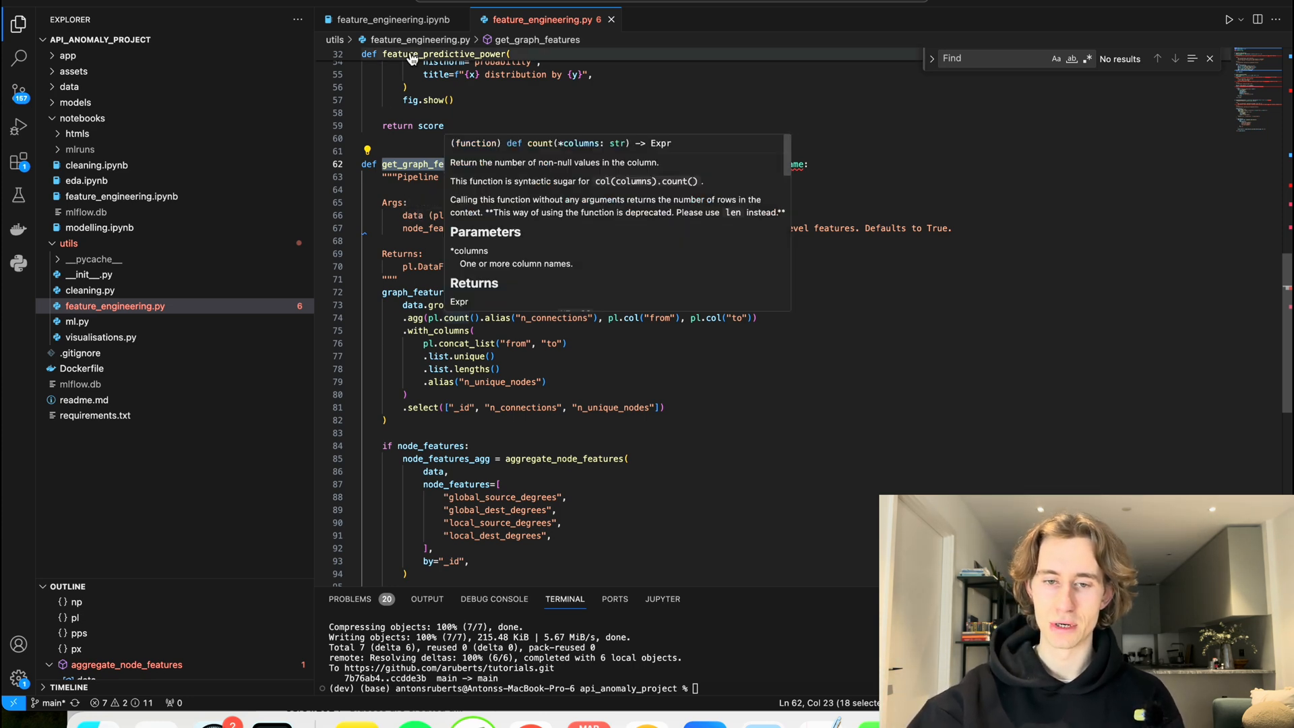
Step: Switch to feature_engineering.ipynb and highlight get_graph_features in the pipeline's .pipe() call
{"action": "left_click", "coordinate": [391, 19]}
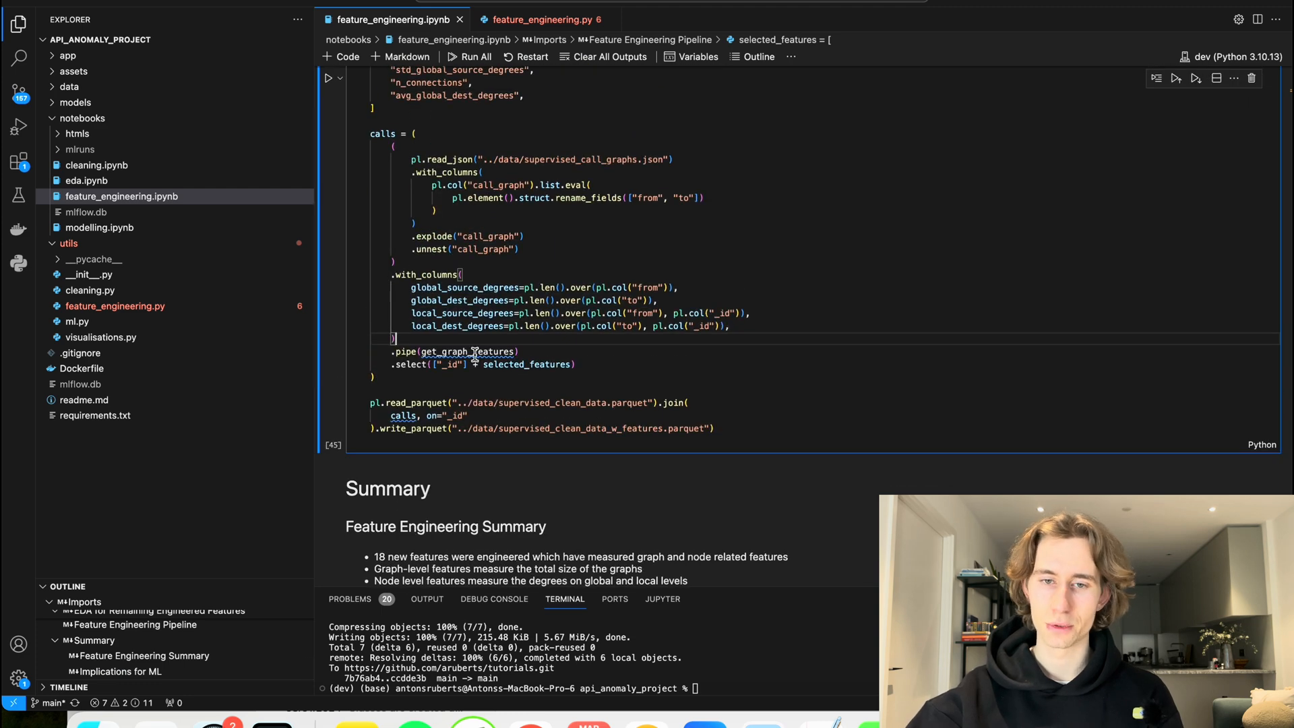
{"action": "double_click", "coordinate": [467, 350]}
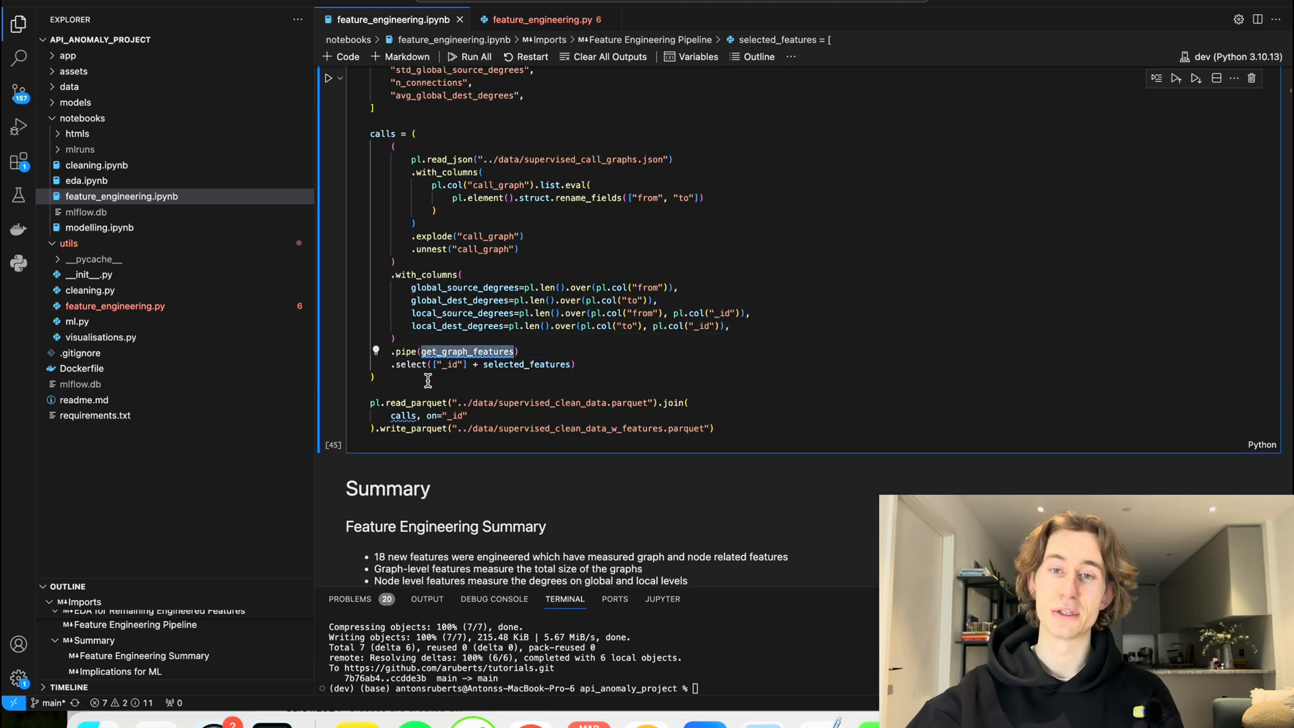
{"action": "mouse_move", "coordinate": [467, 350]}
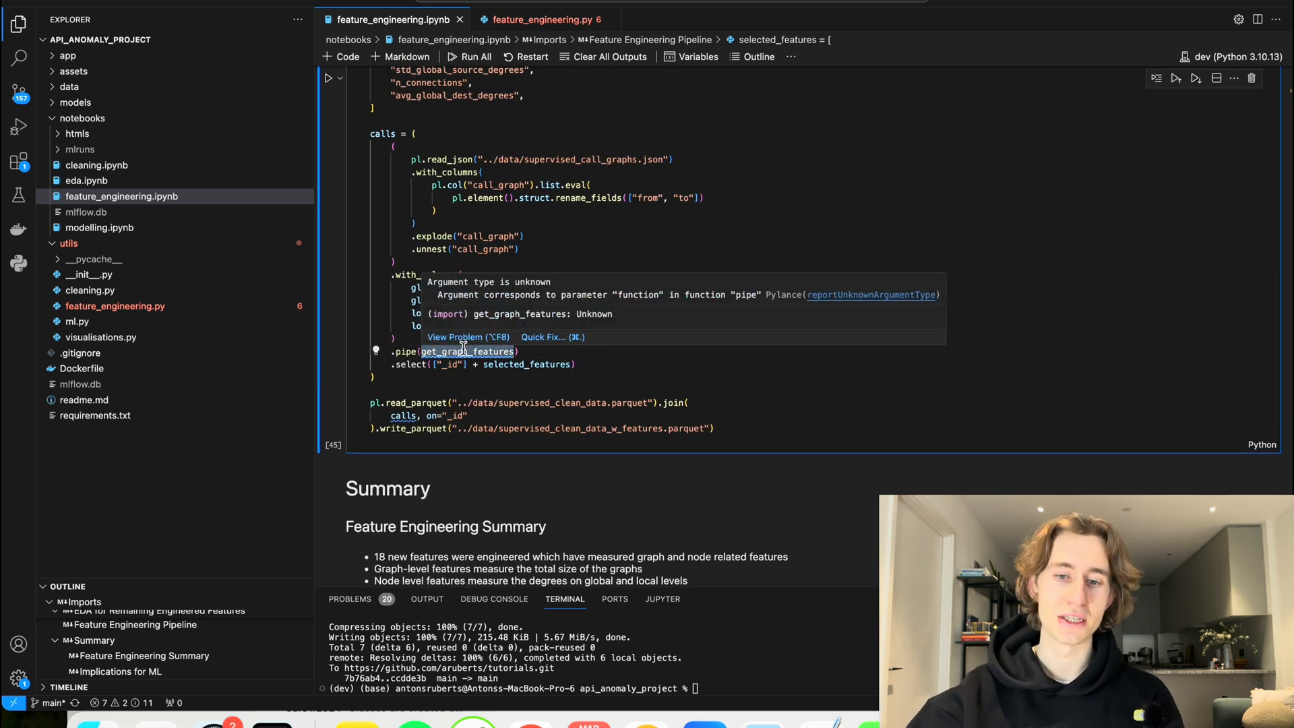